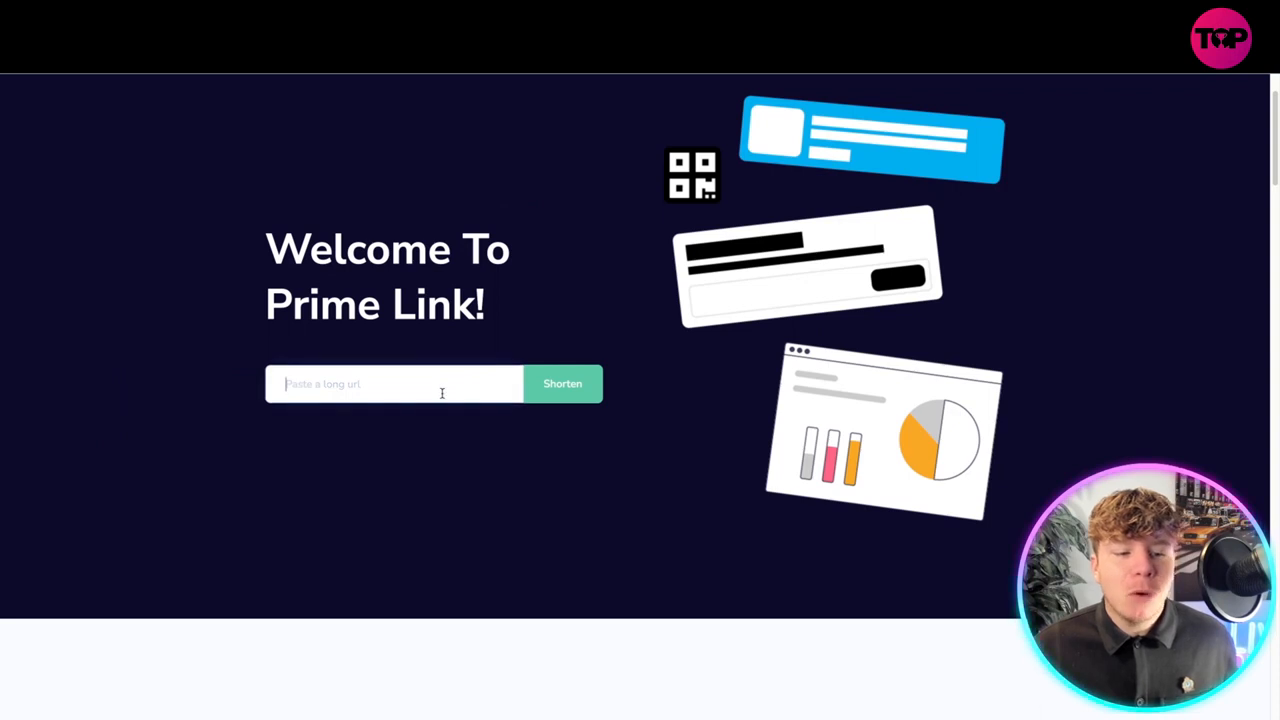
mouse_move(304, 144)
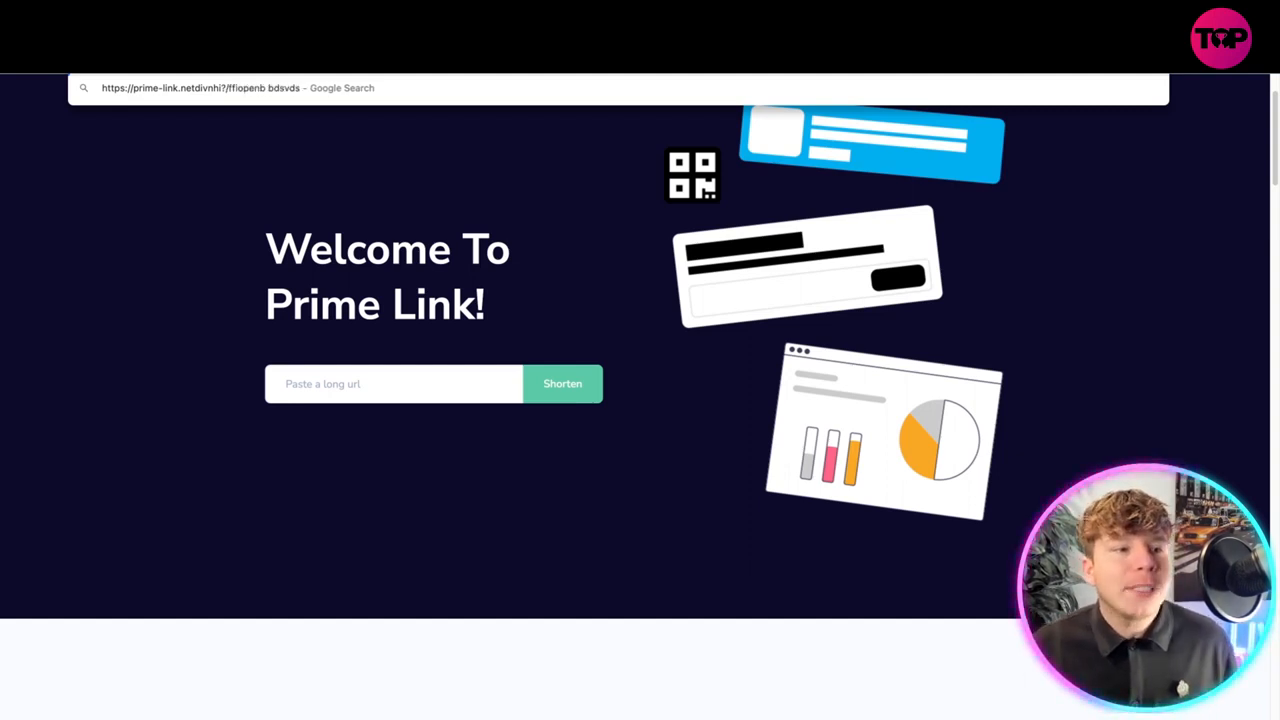
- Paste the copied long Prime Link URL into the 'Paste a long url' shorten field
right_click(392, 384)
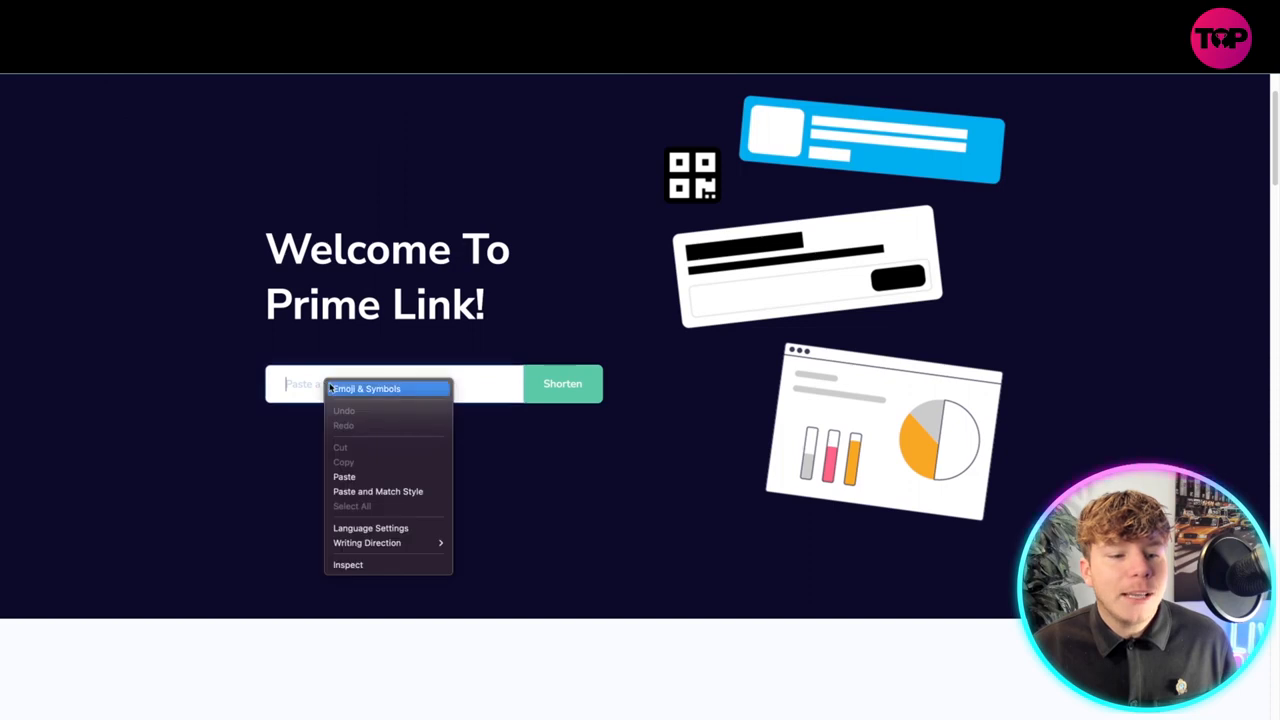
click(344, 476)
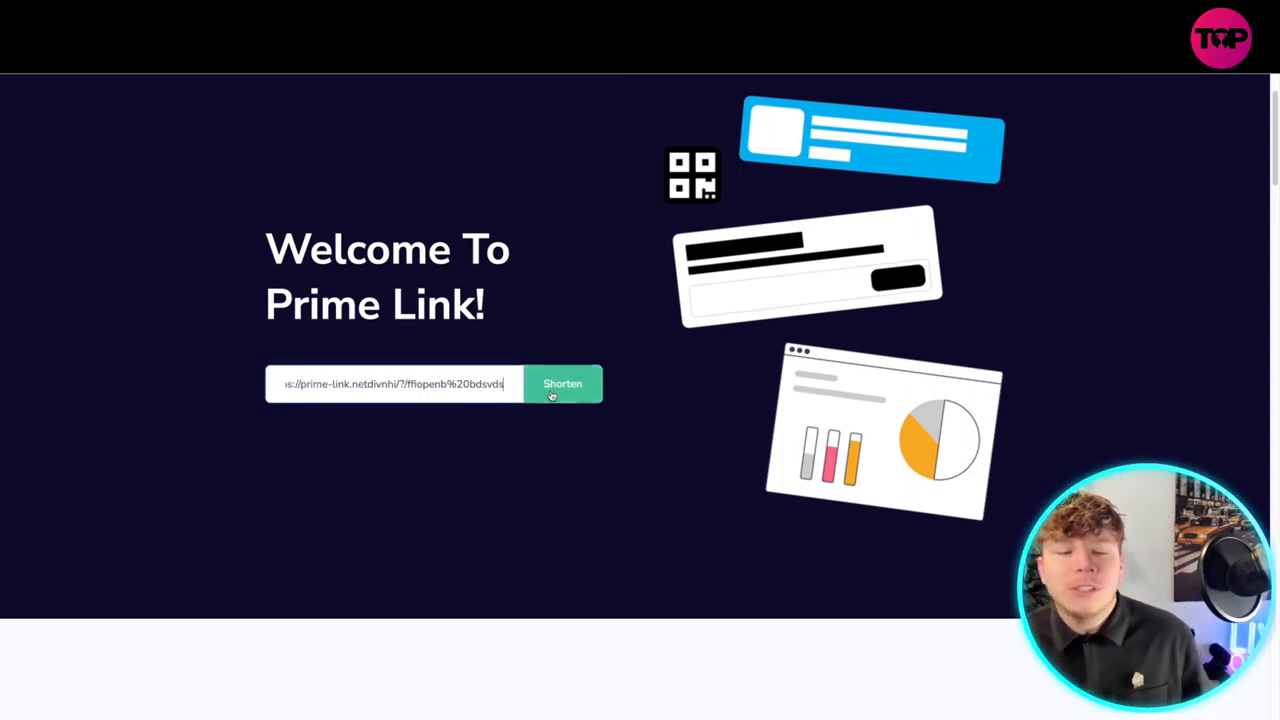
- Scroll to the Smart Targeting, In-Depth Analytics and Digital Experience feature cards
scroll(down, 3)
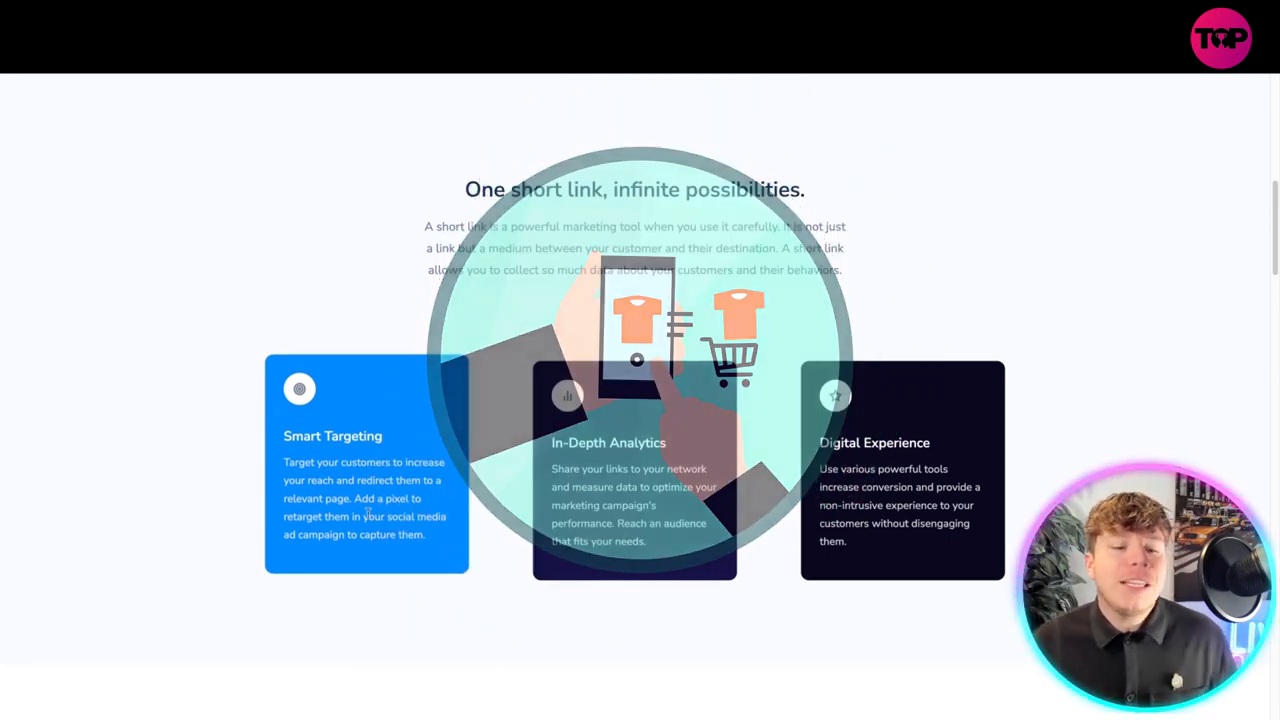
scroll(down, 3)
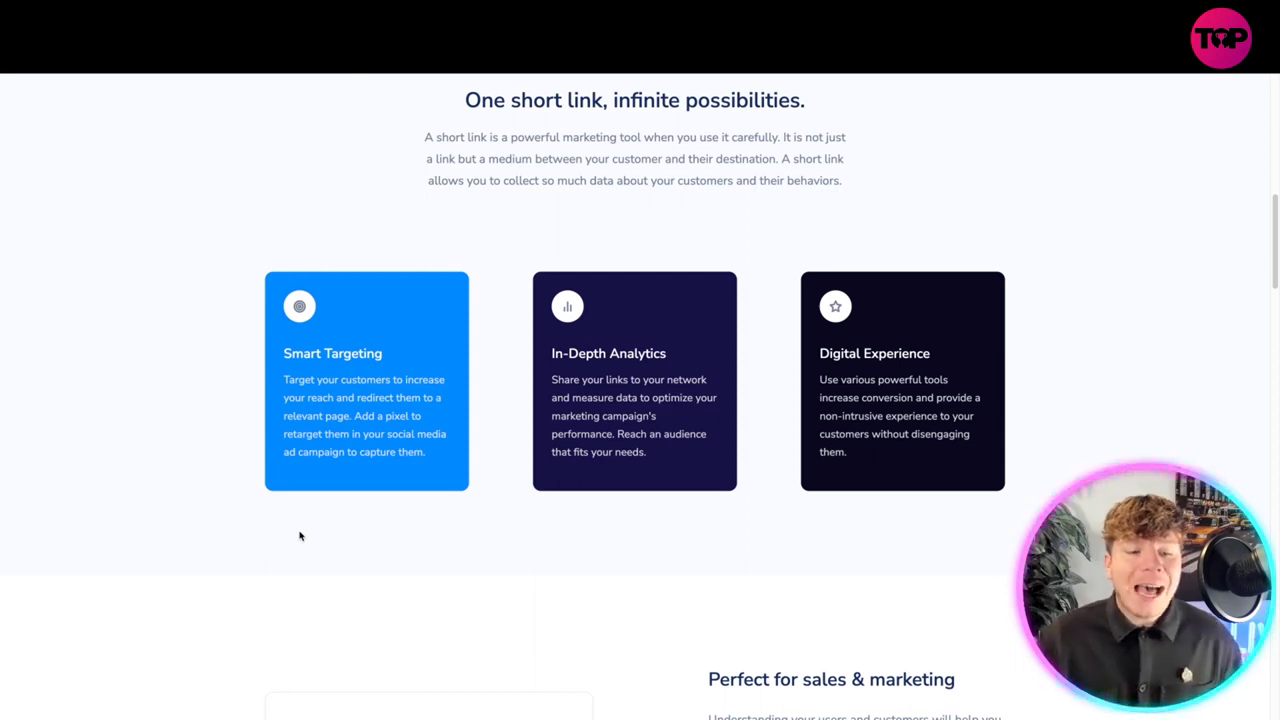
mouse_move(378, 492)
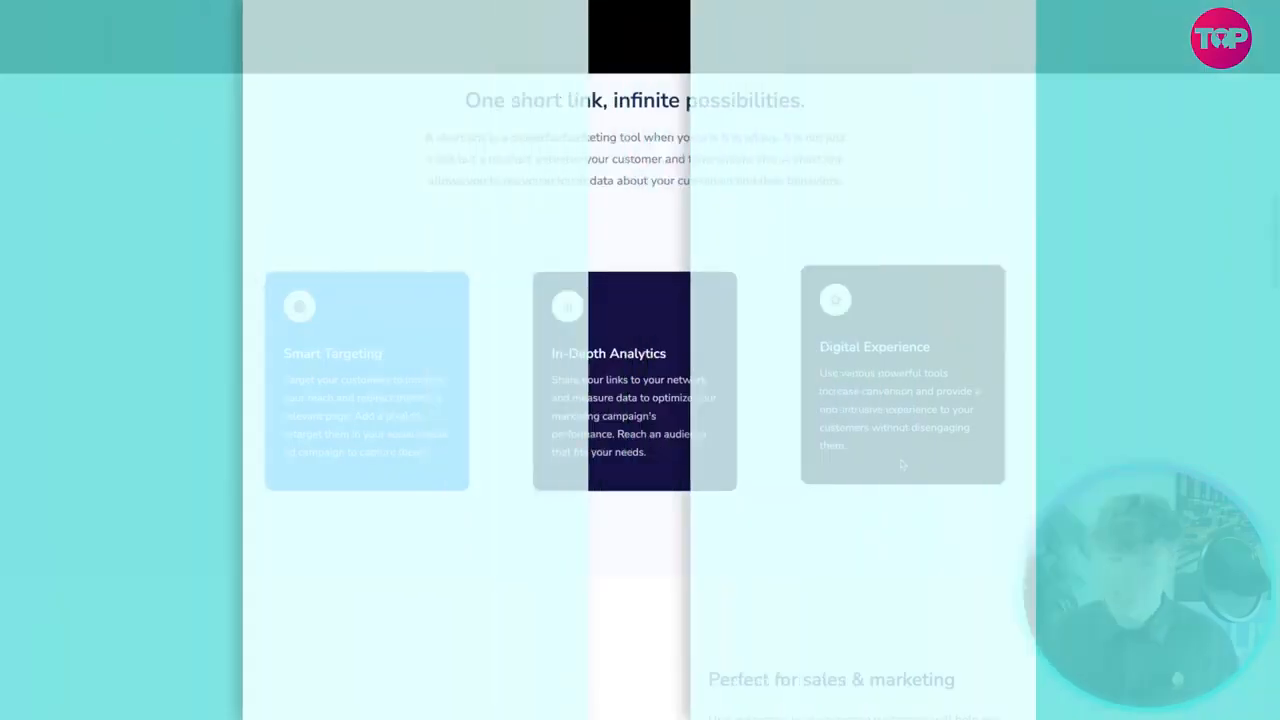
- Scroll past Perfect for sales & marketing and Powerful tools down to the QR Codes section
scroll(down, 3)
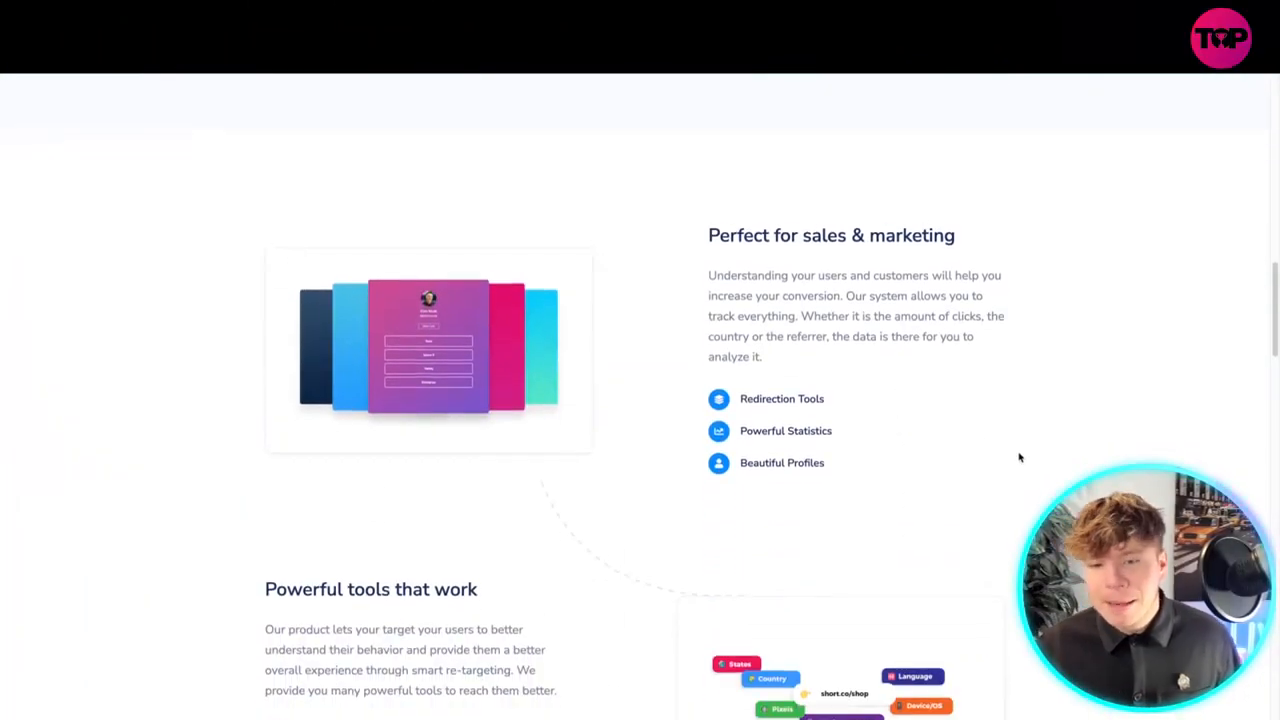
scroll(down, 3)
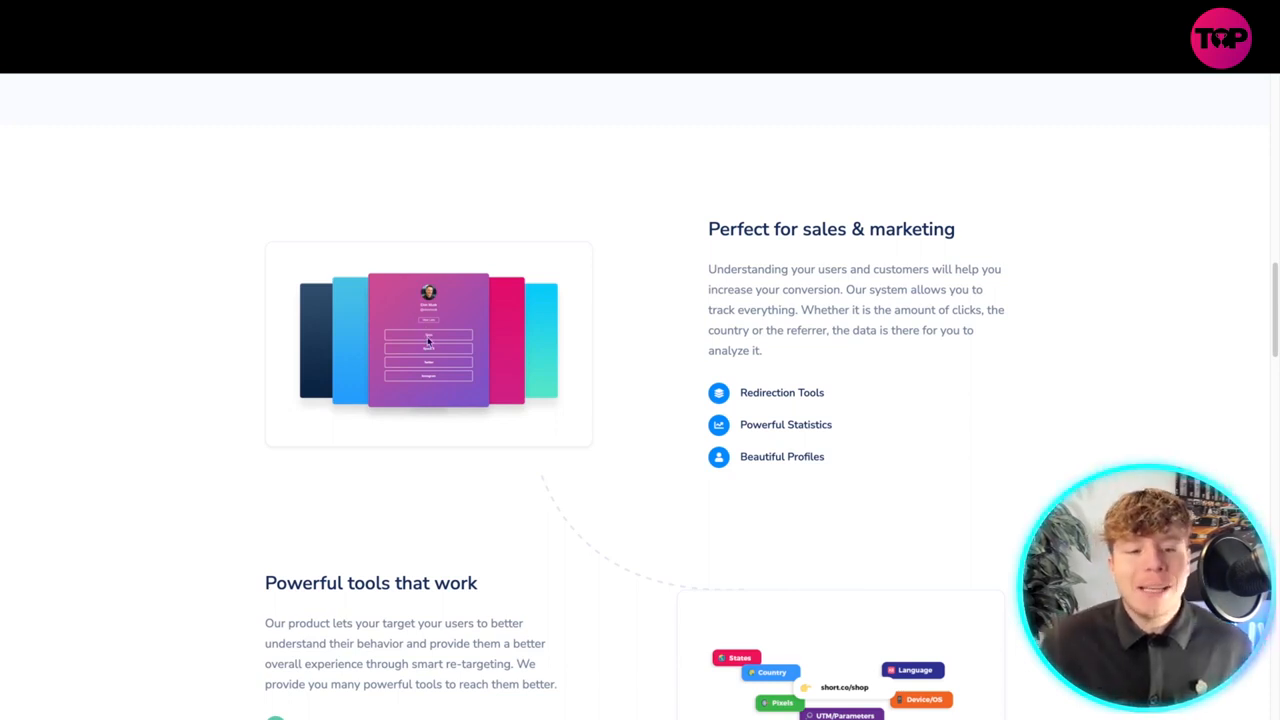
scroll(down, 3)
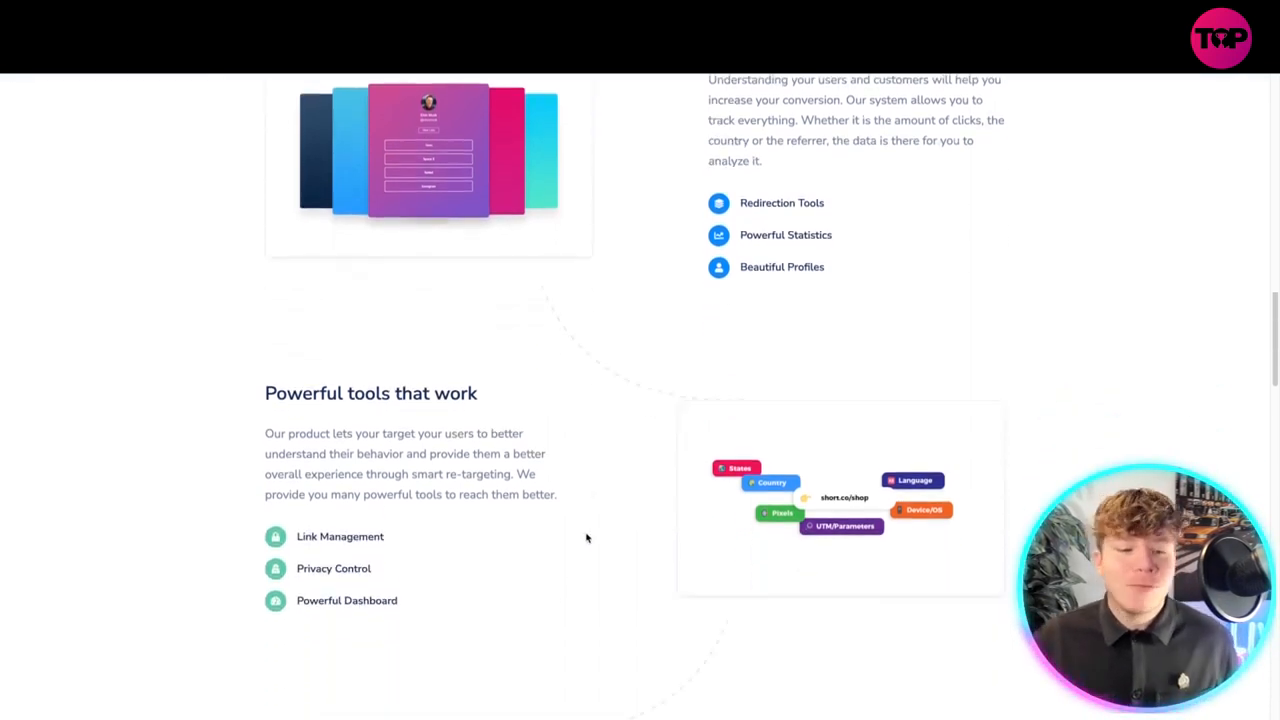
scroll(down, 3)
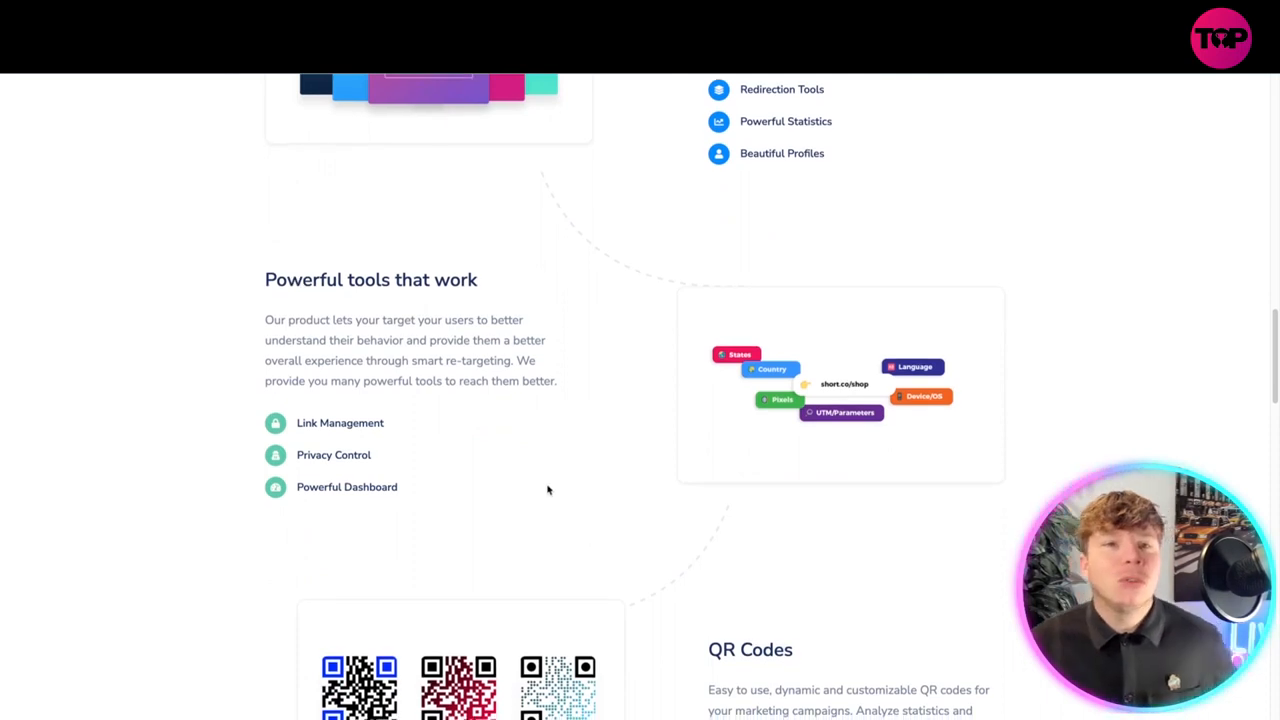
scroll(down, 3)
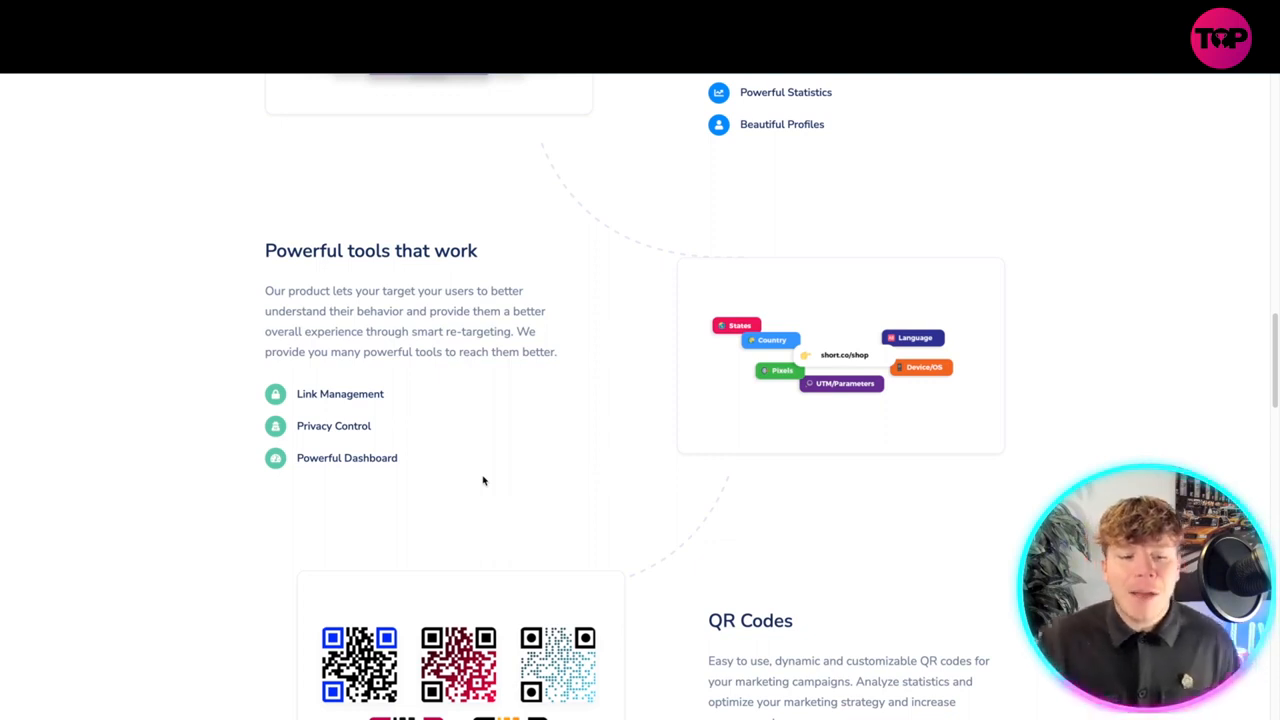
scroll(down, 3)
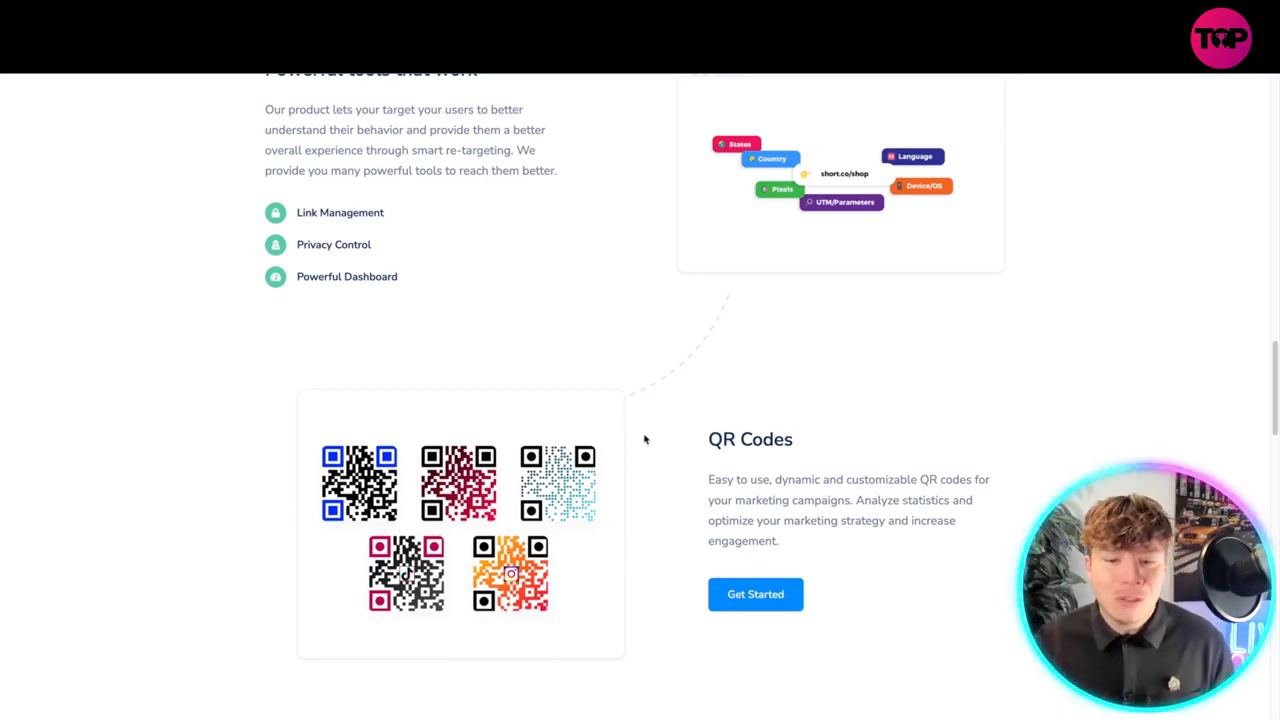
- Scroll past QR Codes to the Optimize your marketing strategy visitor notifications
scroll(down, 3)
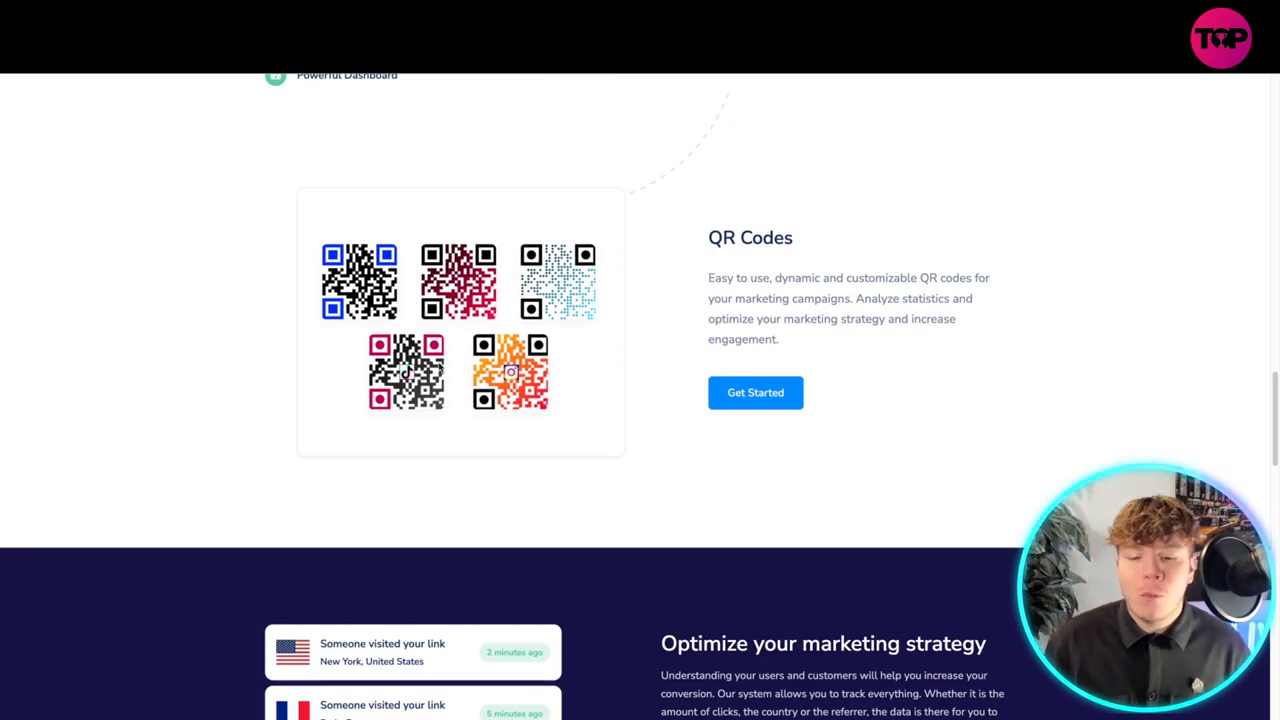
scroll(down, 3)
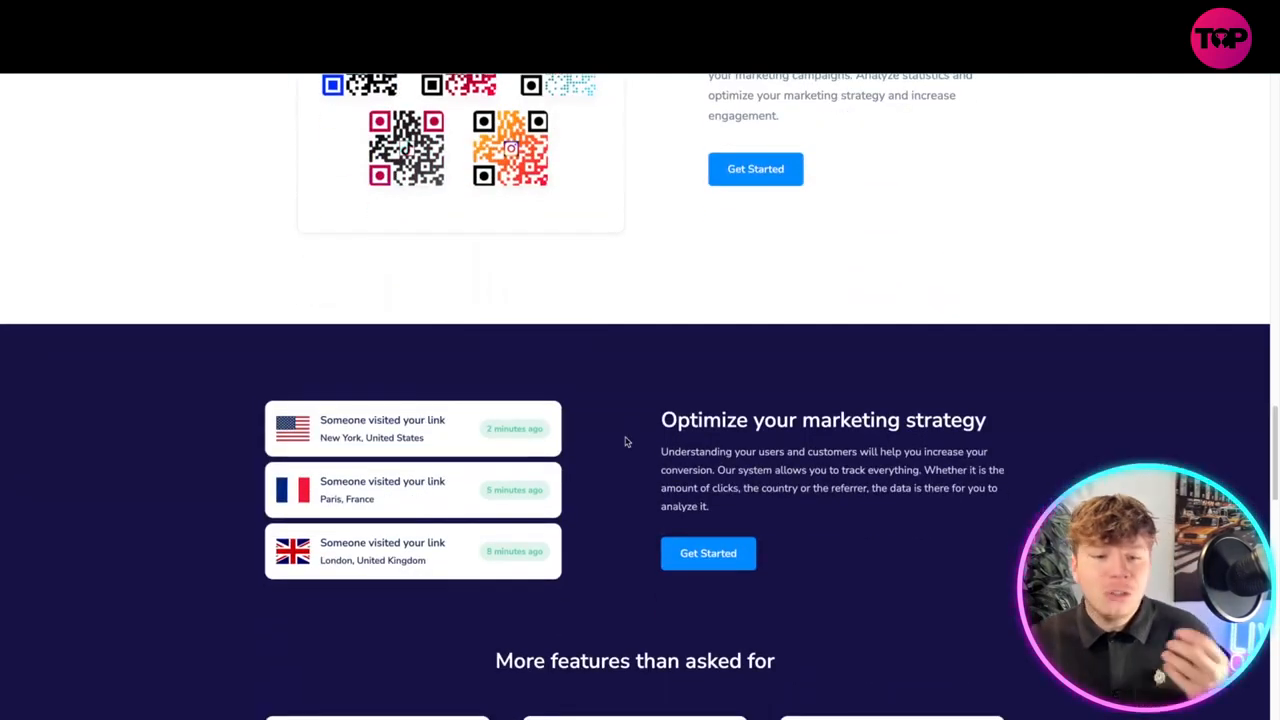
mouse_move(1012, 394)
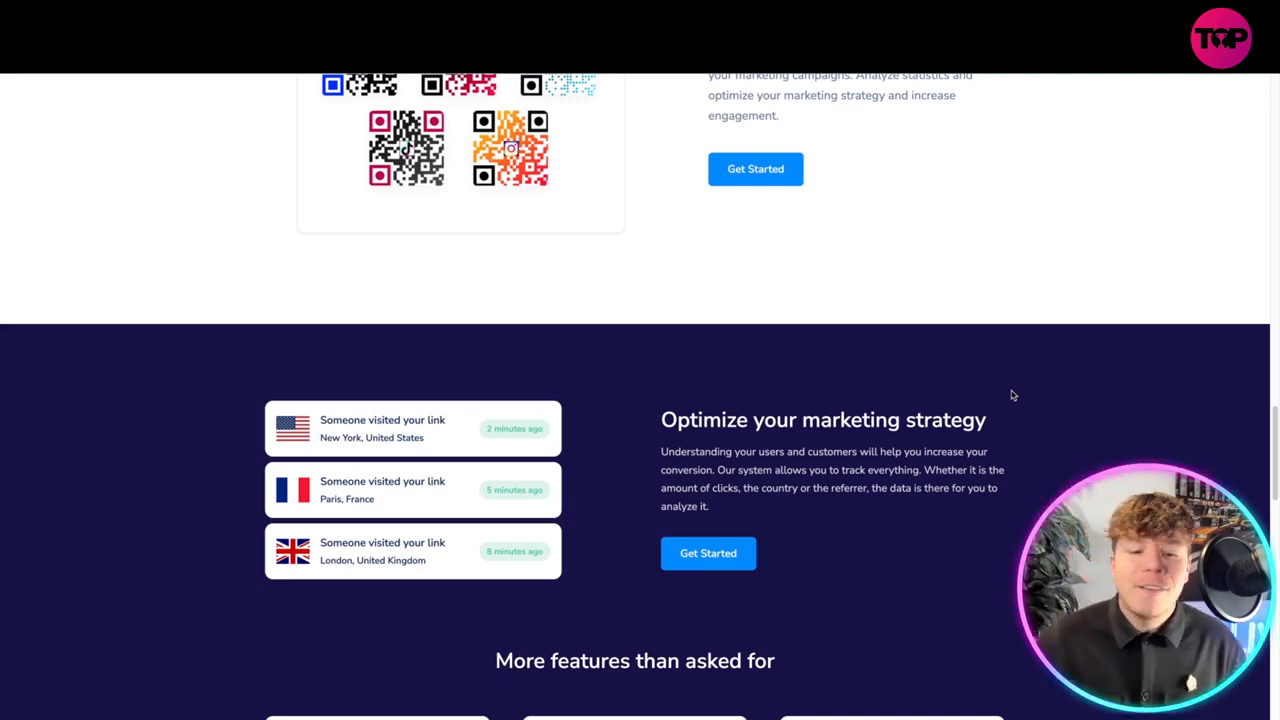
scroll(down, 3)
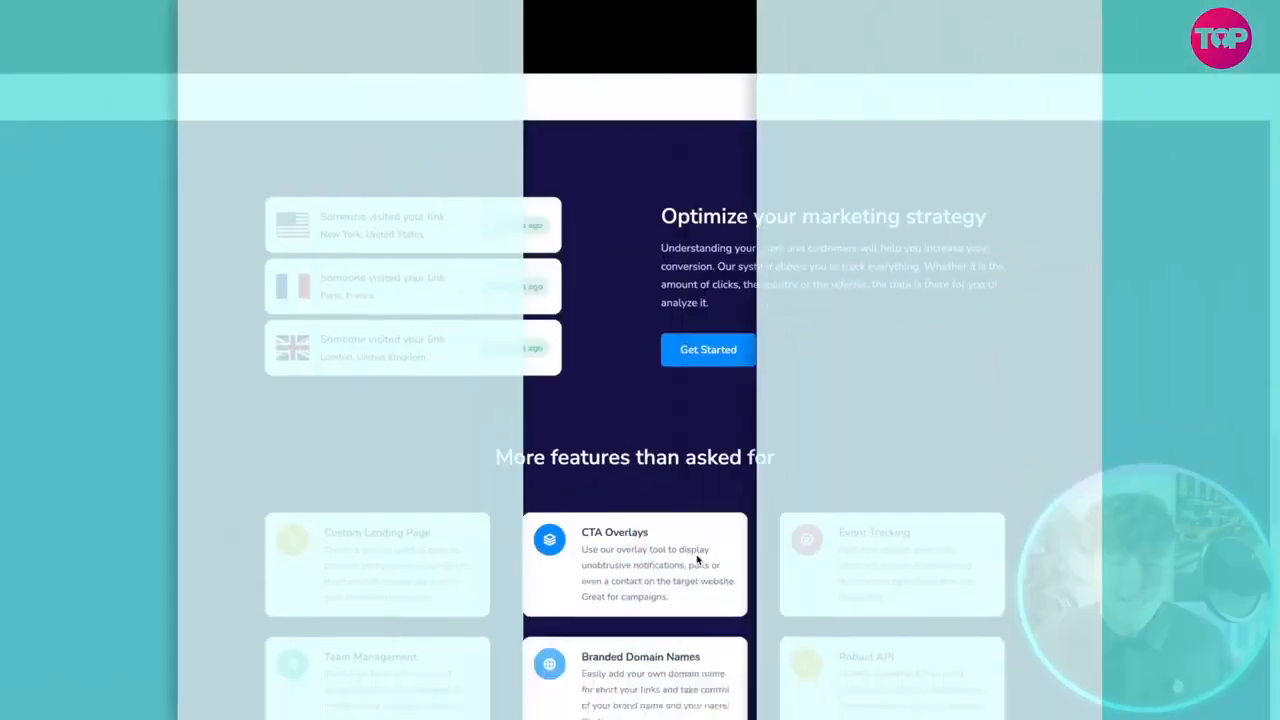
- Scroll through the six-card More features grid until the Integrations heading appears
scroll(down, 3)
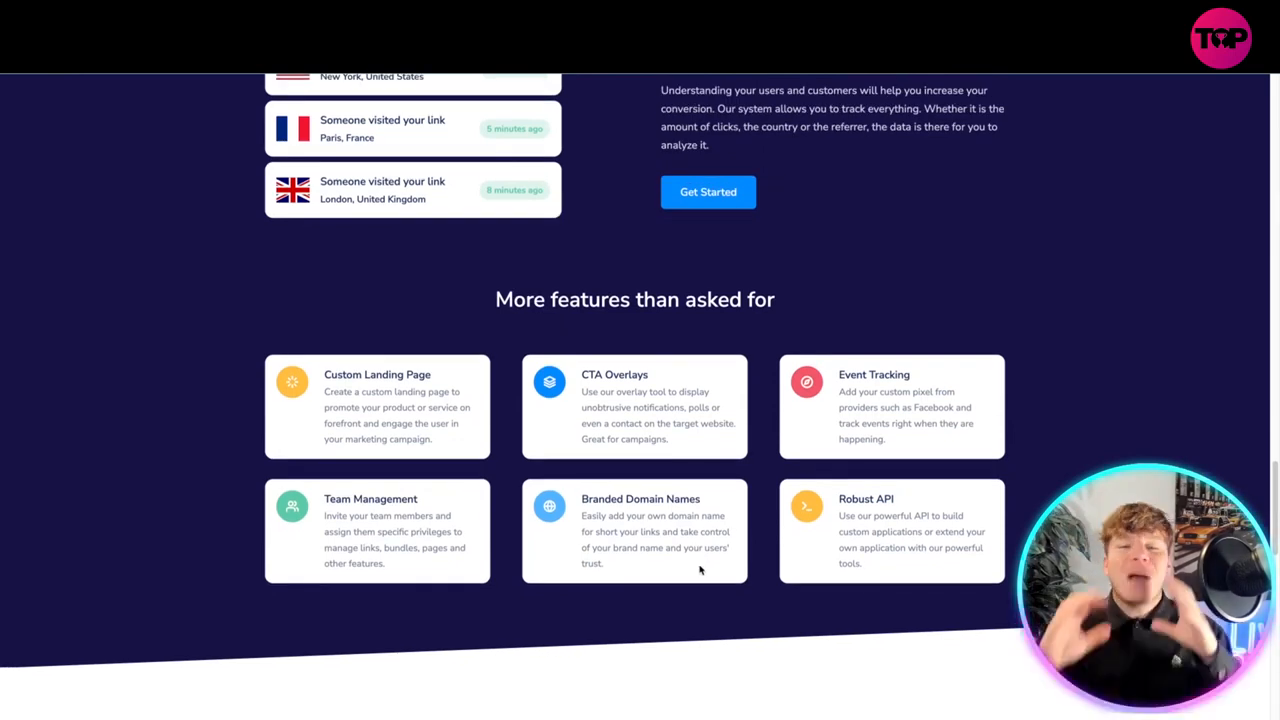
mouse_move(578, 552)
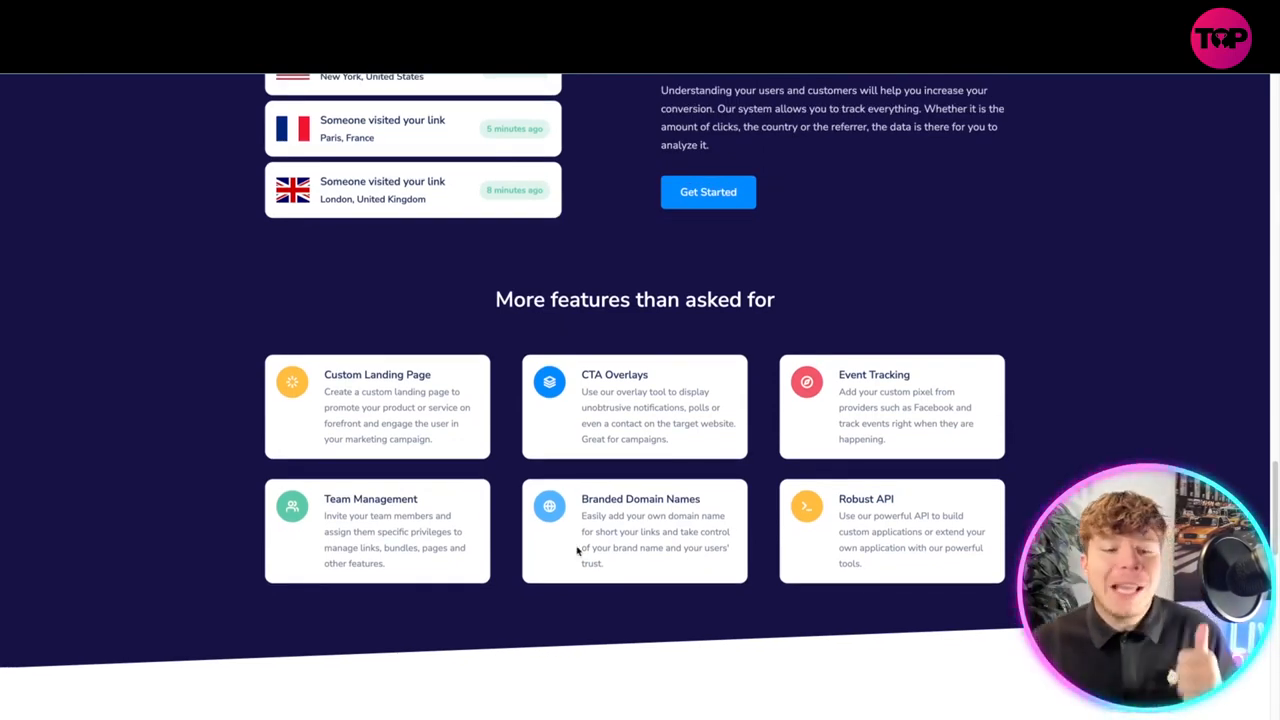
mouse_move(436, 448)
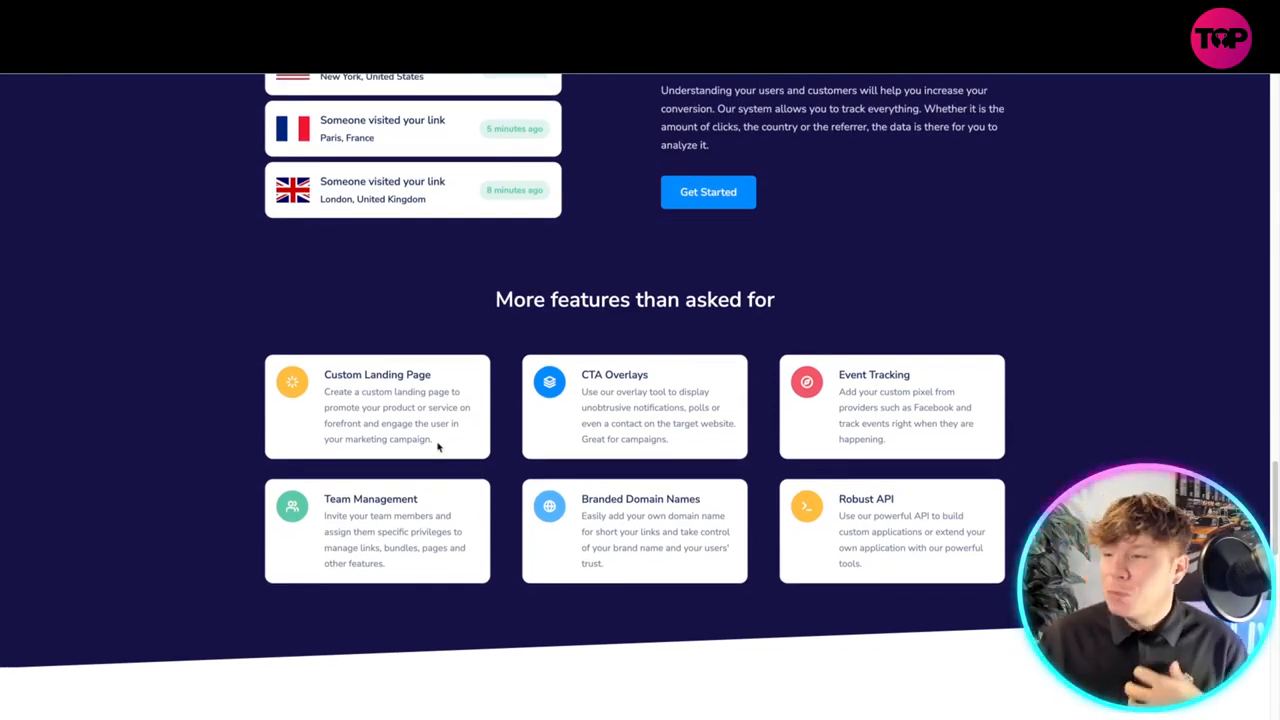
scroll(down, 3)
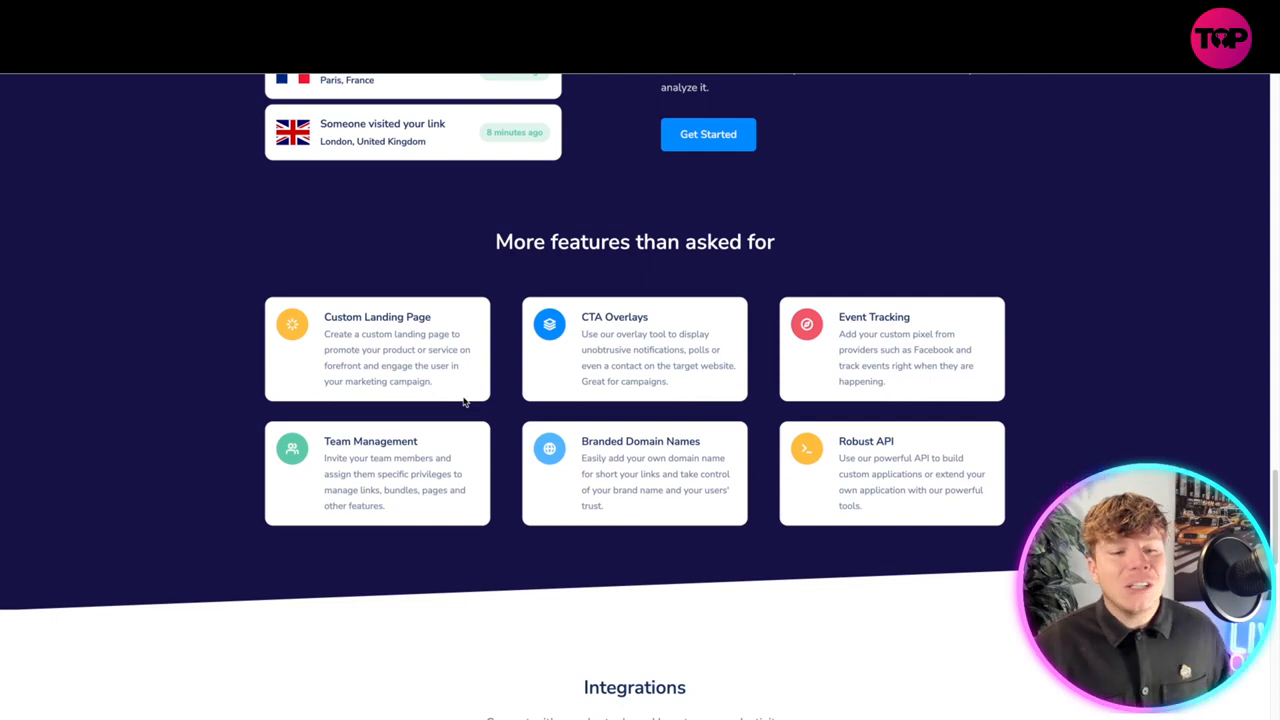
mouse_move(688, 402)
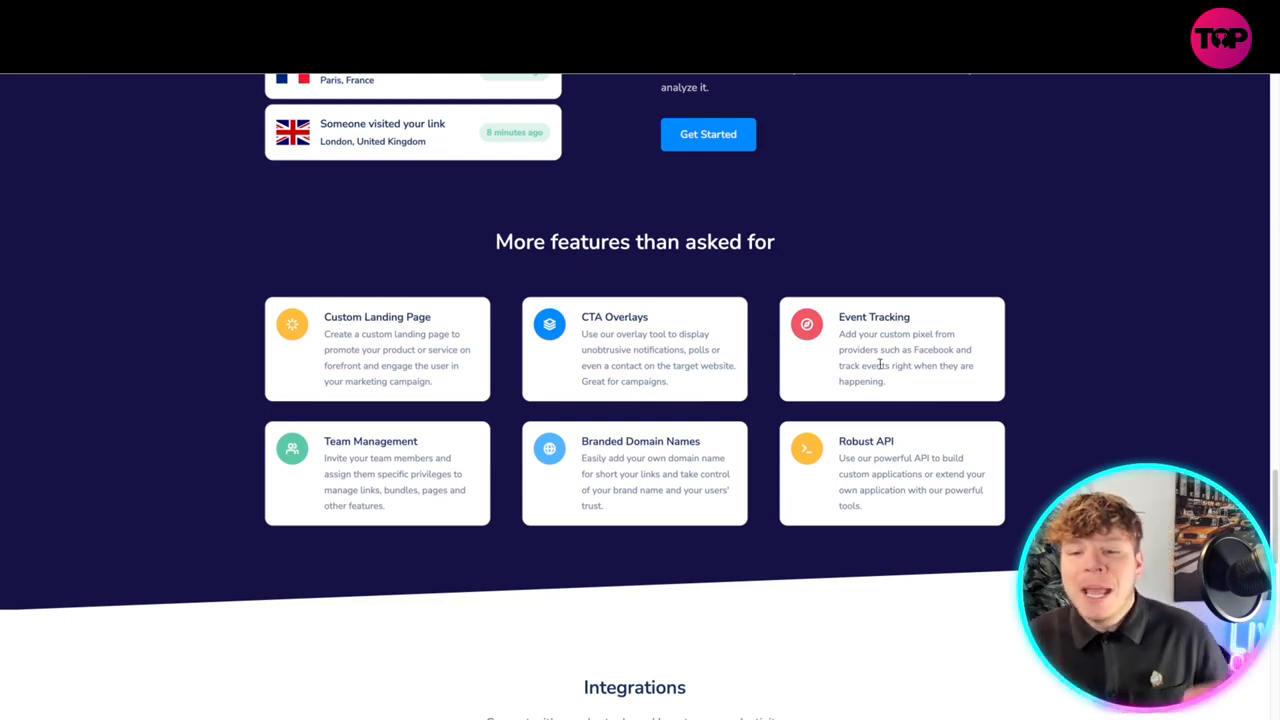
mouse_move(914, 388)
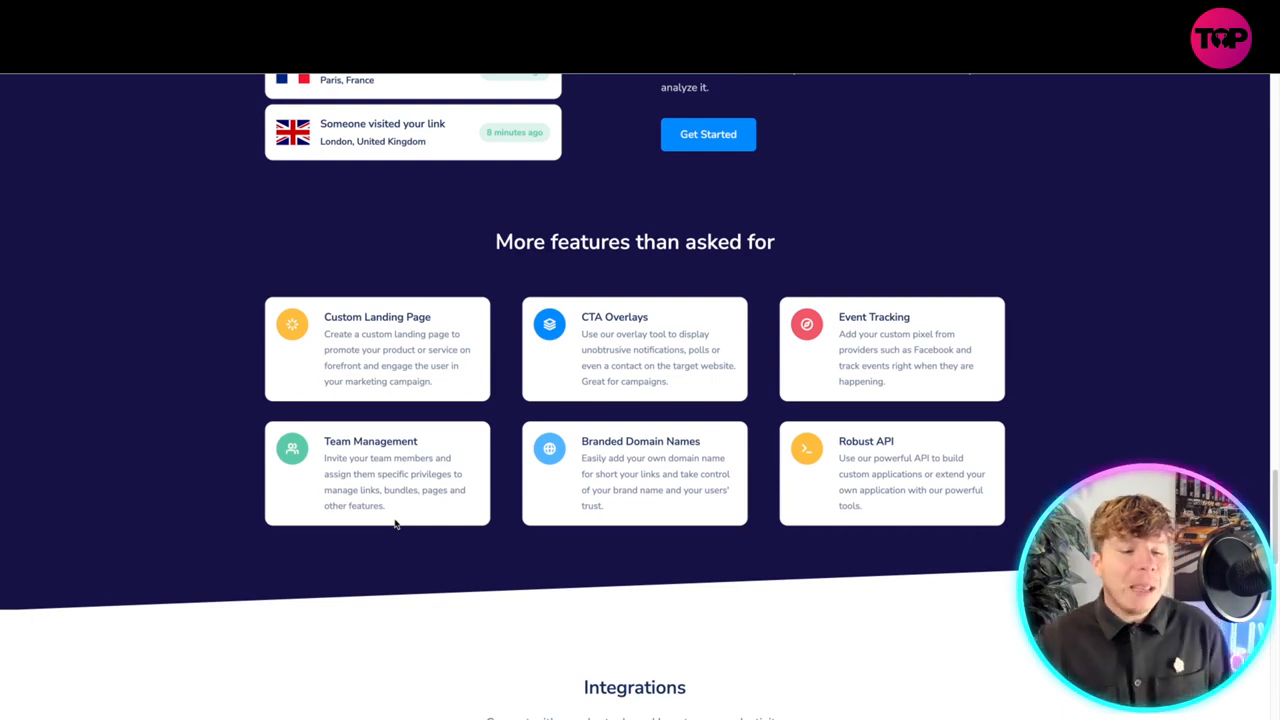
mouse_move(660, 512)
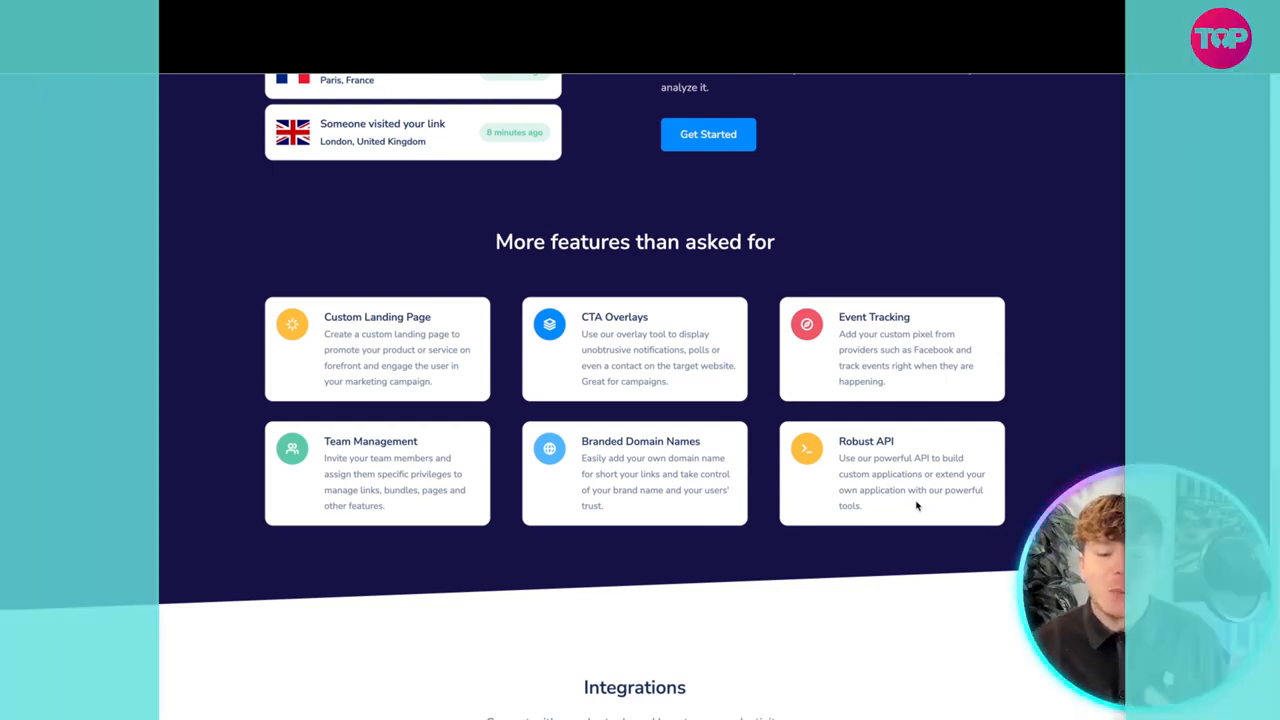
- Scroll past Integrations, usage stats and footer, then back toward the top welcome banner
scroll(down, 3)
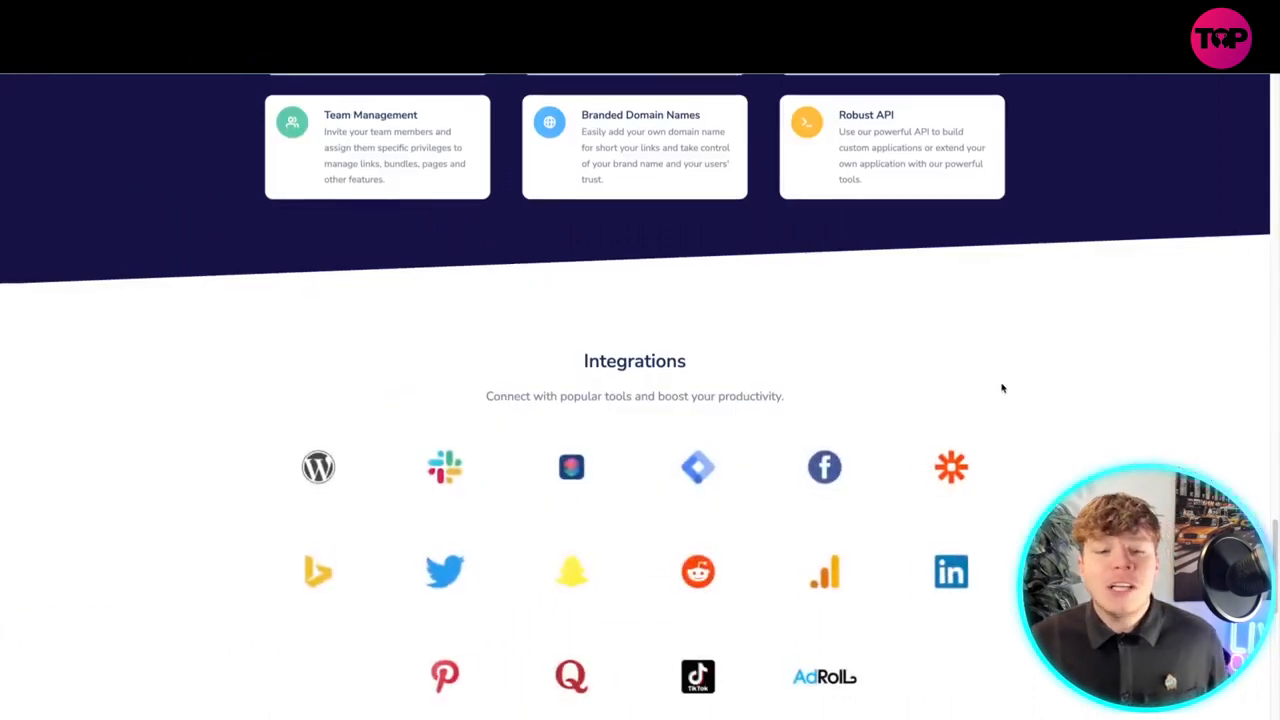
scroll(down, 3)
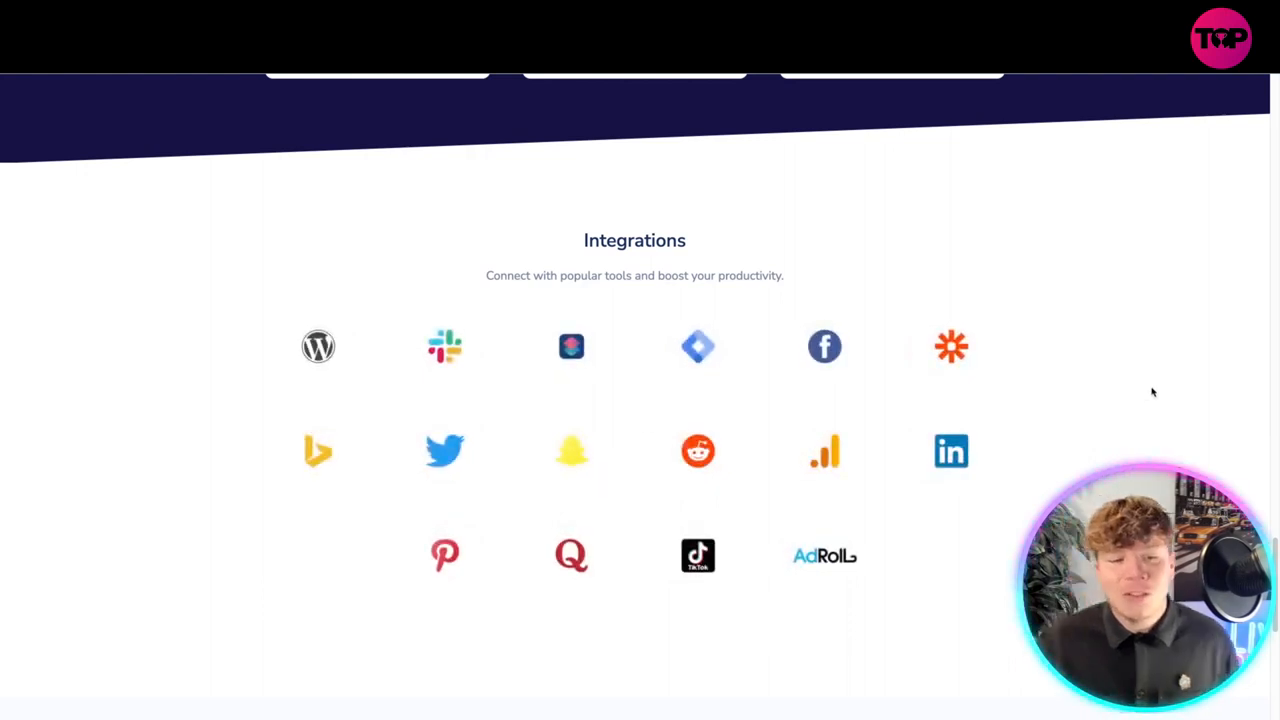
mouse_move(180, 236)
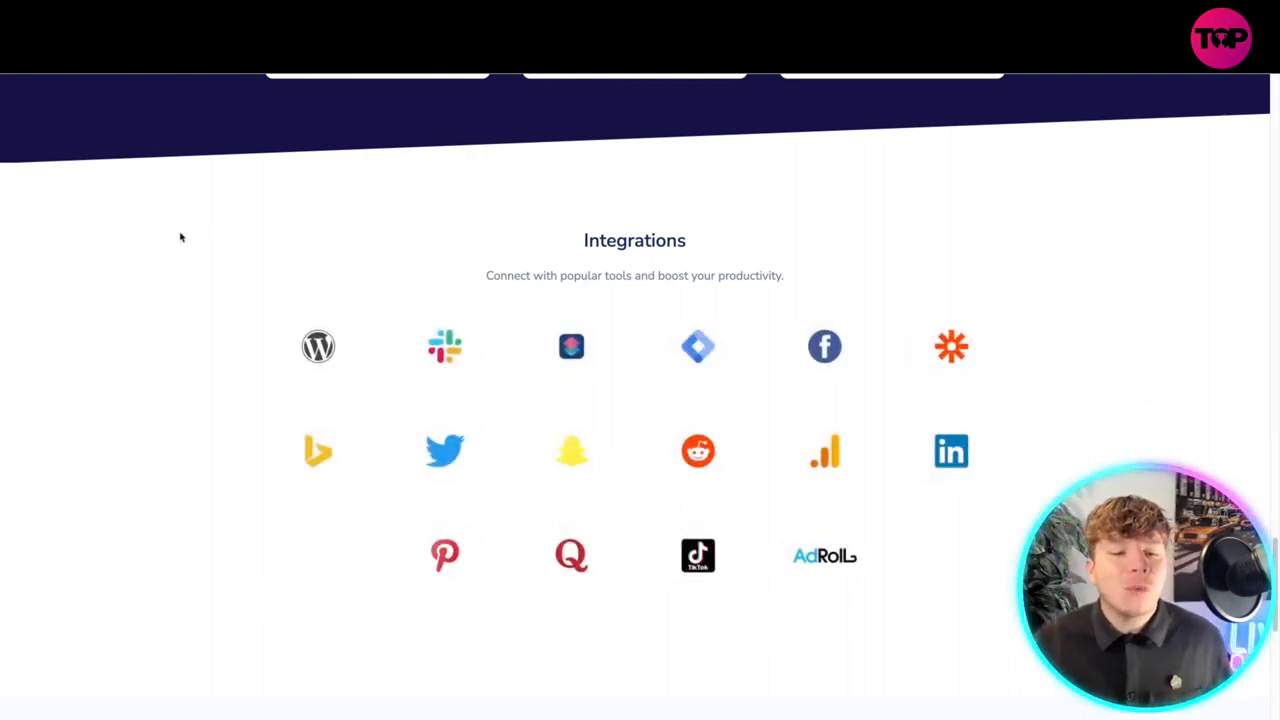
mouse_move(164, 264)
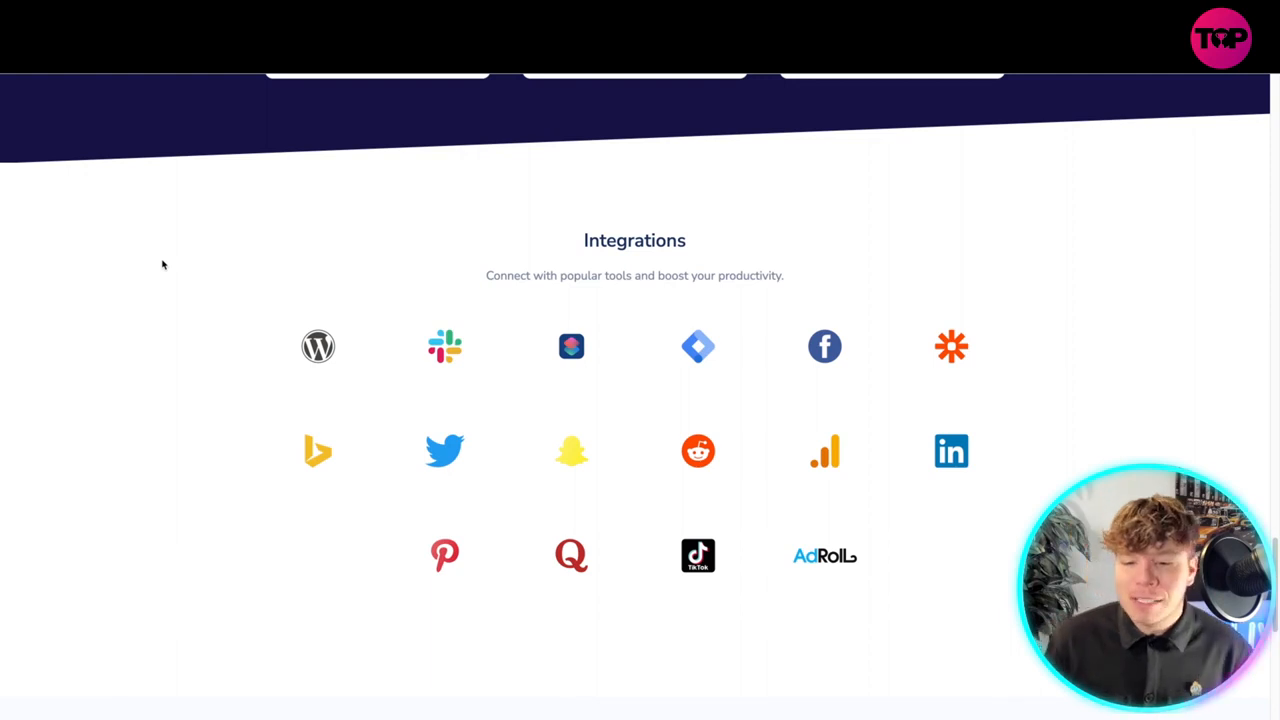
mouse_move(120, 288)
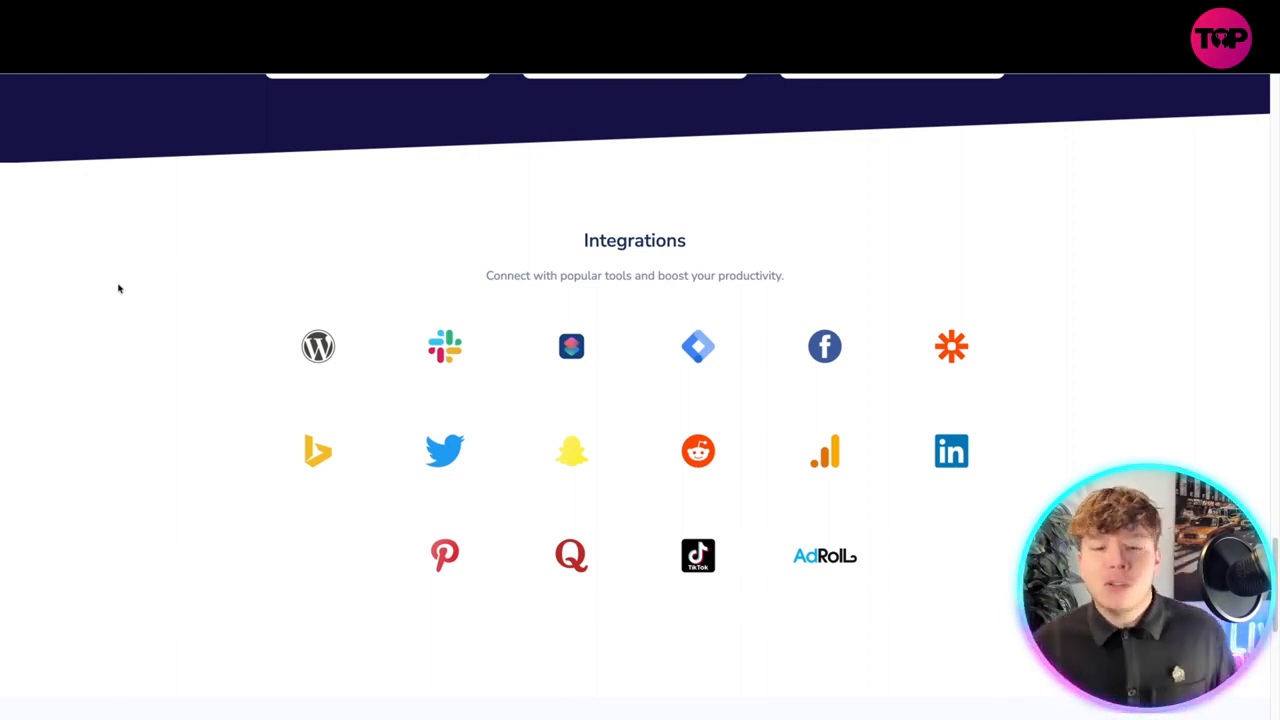
scroll(down, 3)
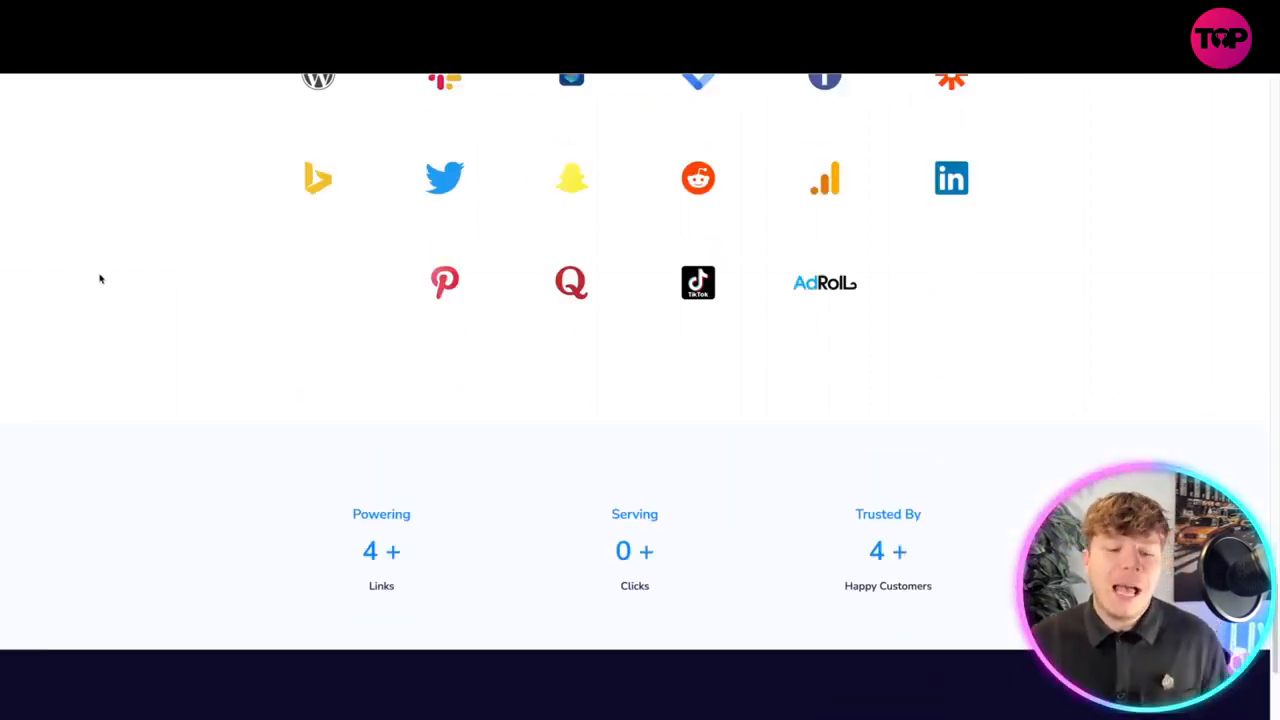
scroll(down, 3)
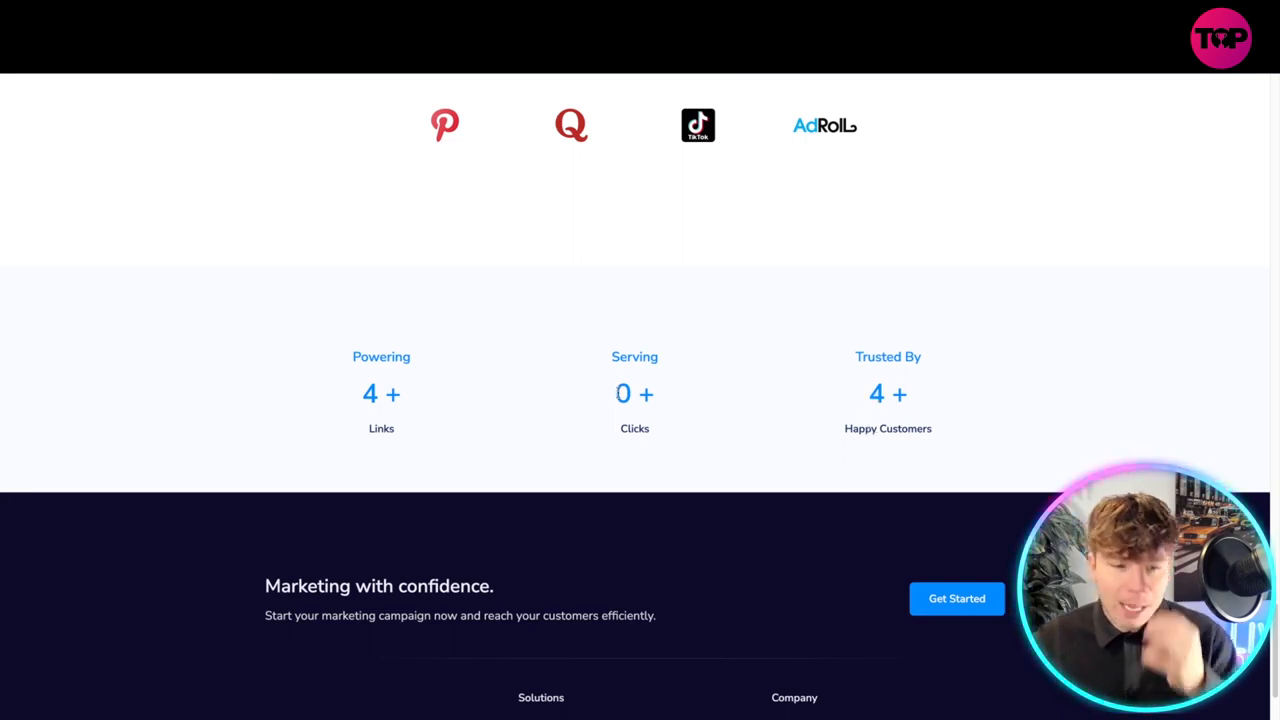
scroll(down, 3)
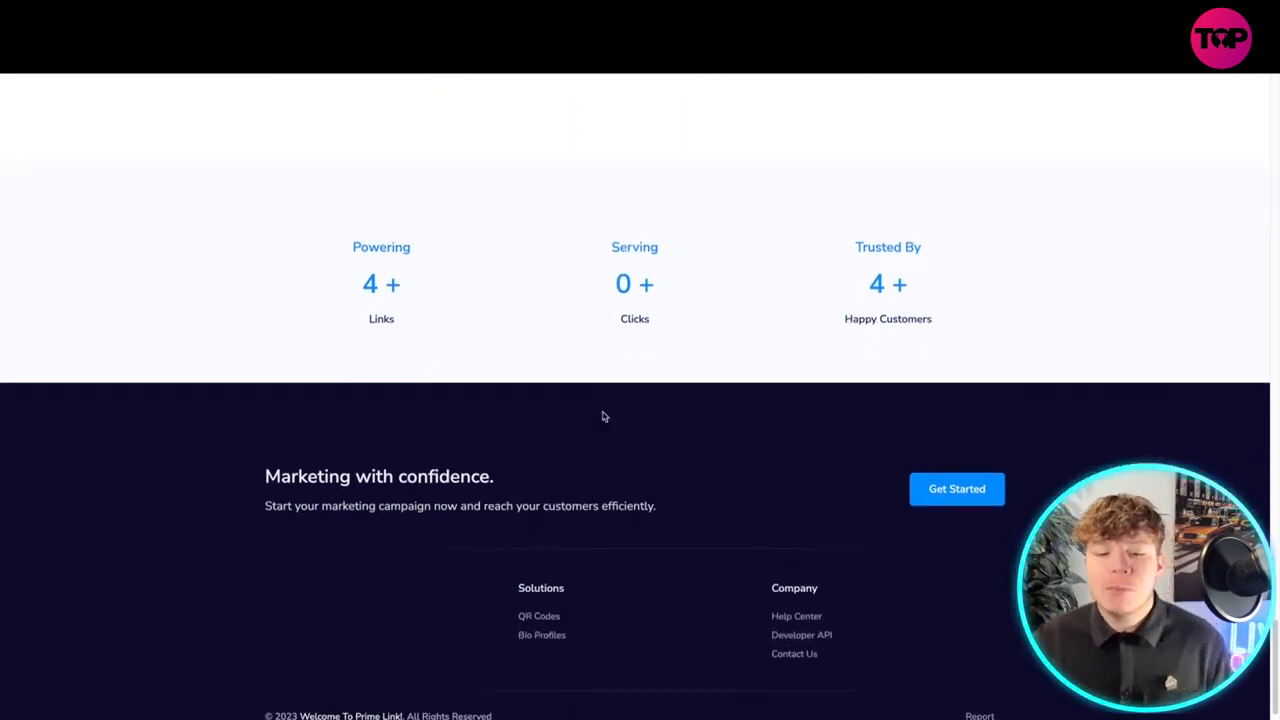
scroll(up, 3)
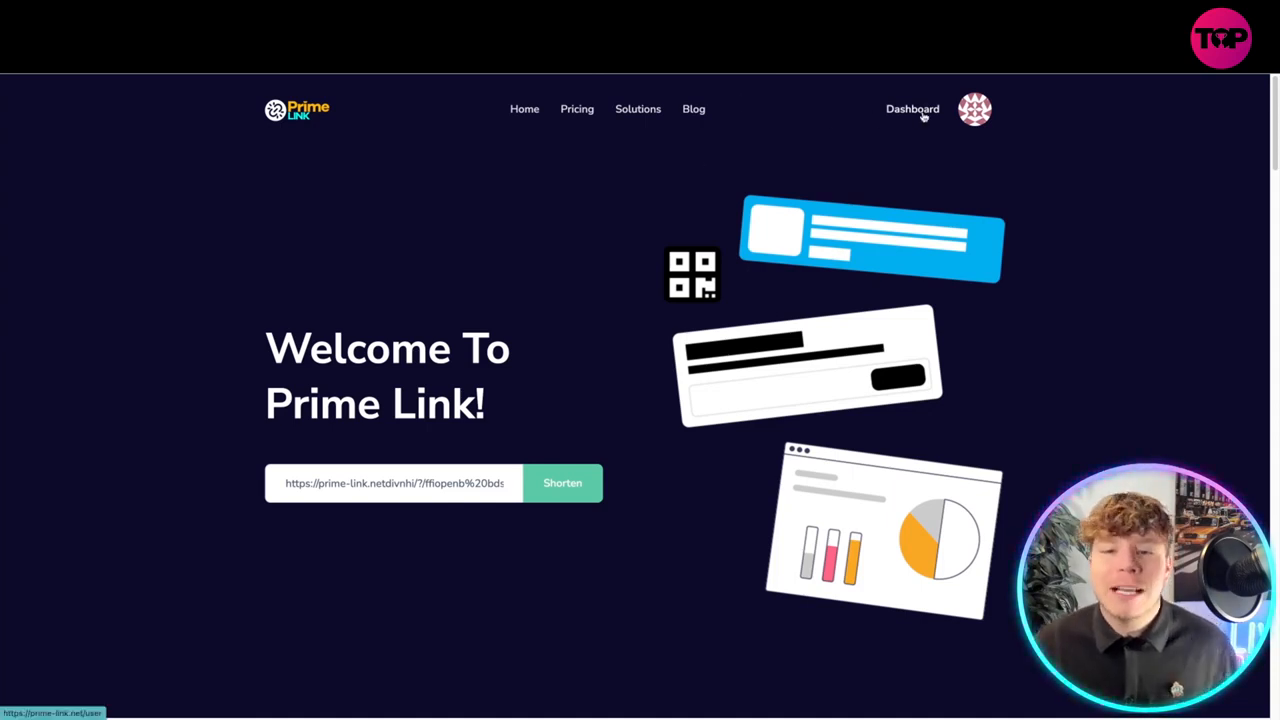
- Go to the Dashboard from the top navigation, showing zero links and clicks
click(912, 108)
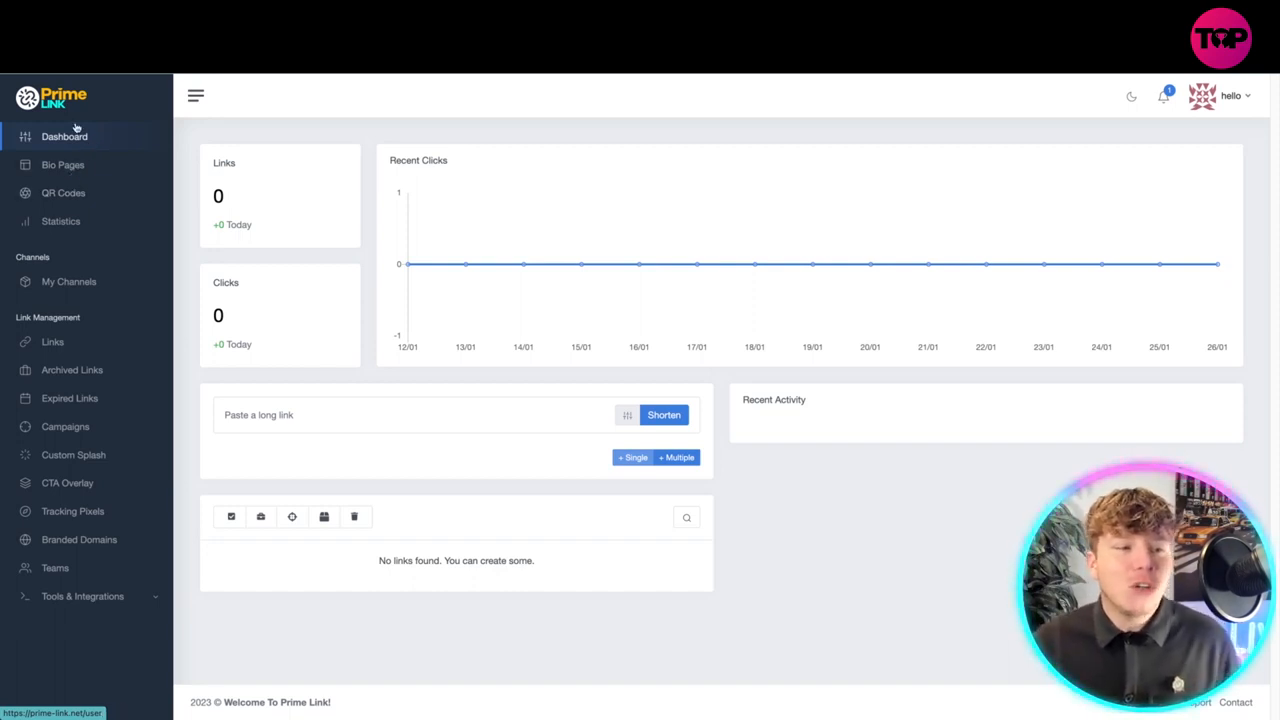
mouse_move(264, 264)
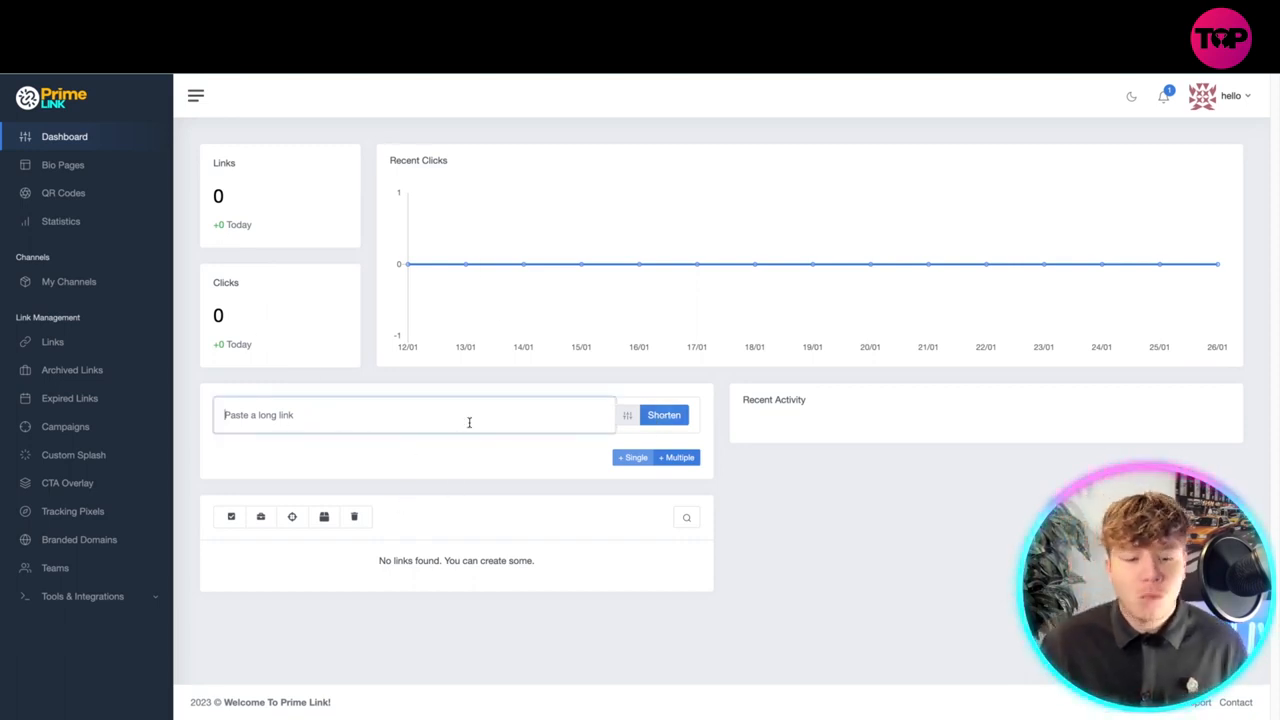
- Shorten the pasted long link from the dashboard, then go to the Bio Pages section
click(414, 414)
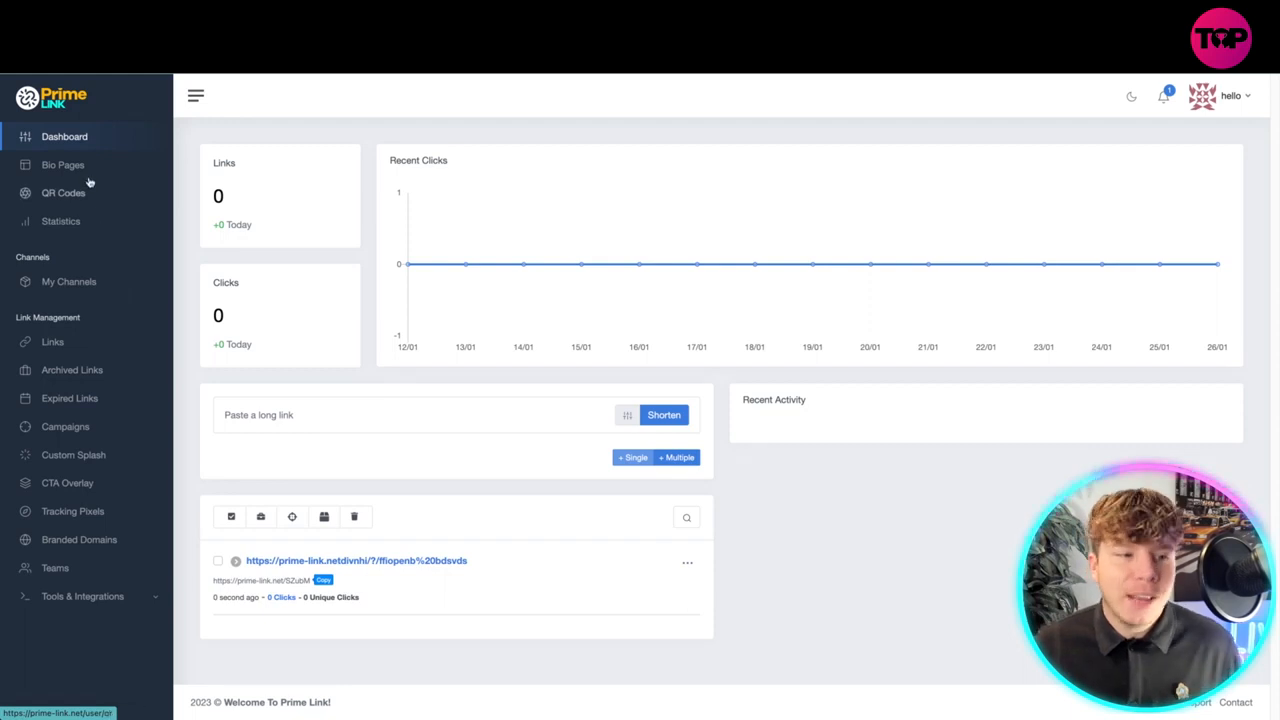
click(64, 164)
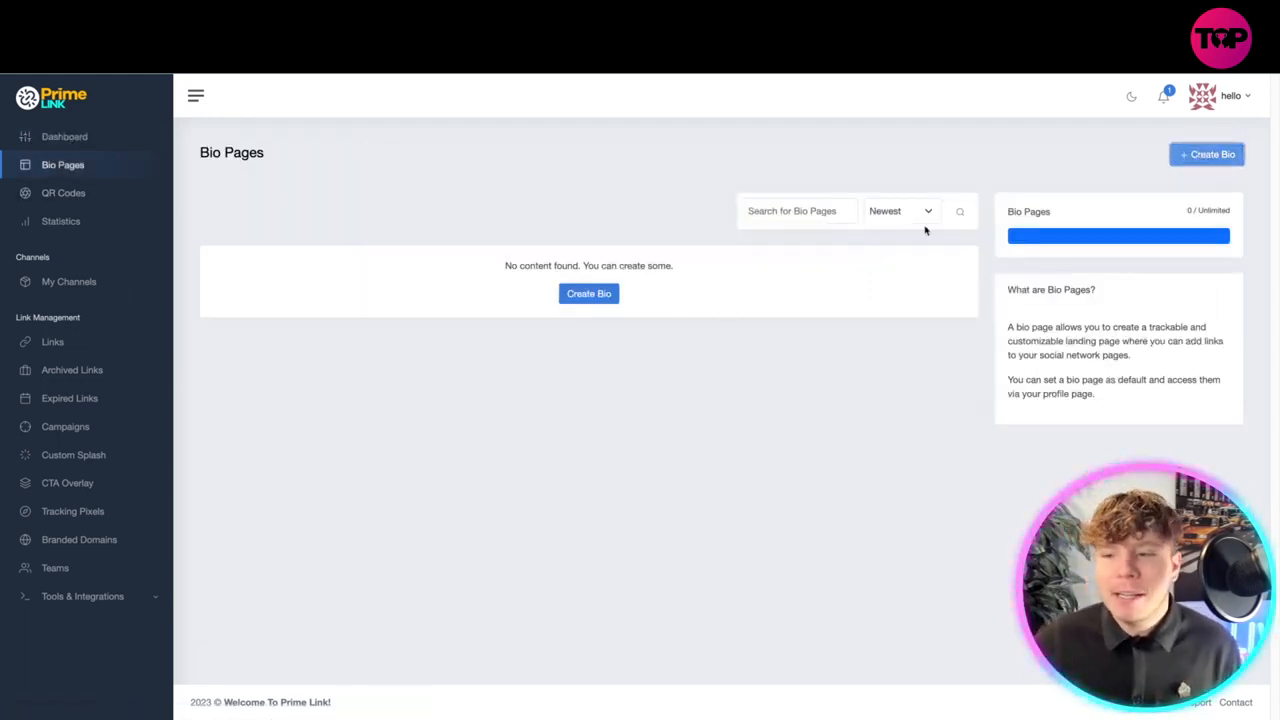
- Draft a bio page named 'for snapchat' with alias 'geporge page', then go to QR Codes
click(588, 292)
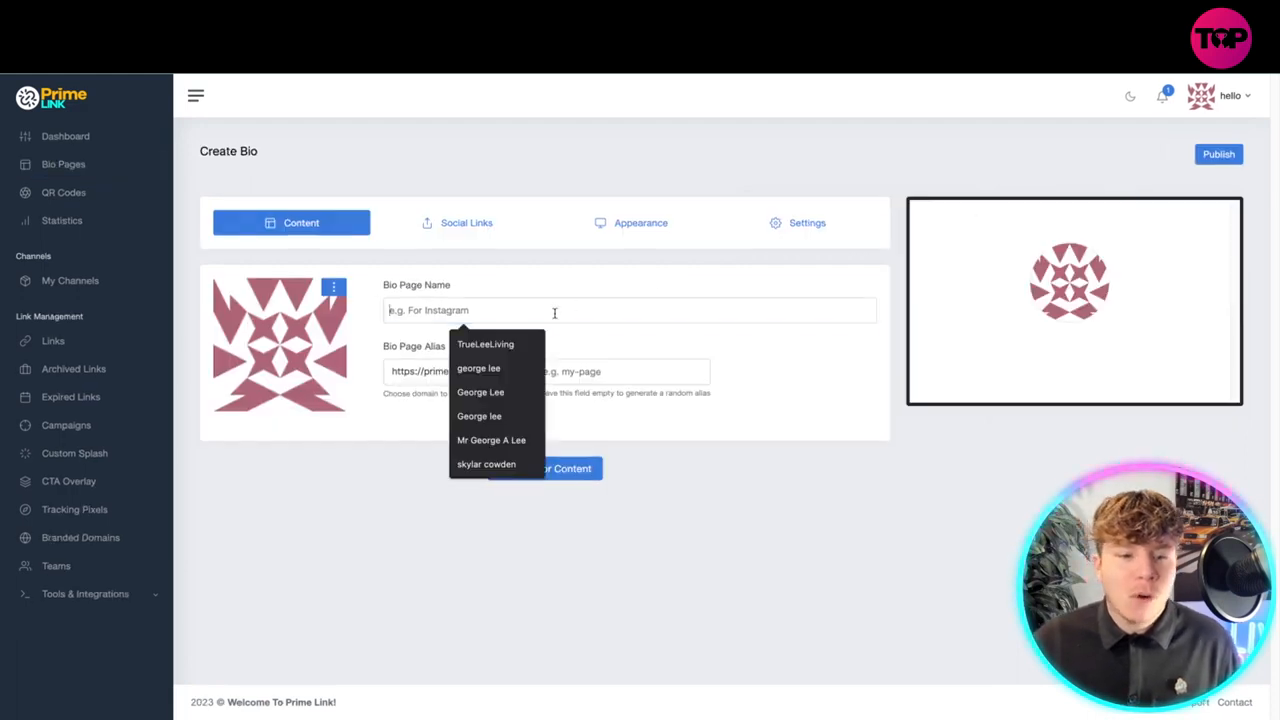
text(for snap)
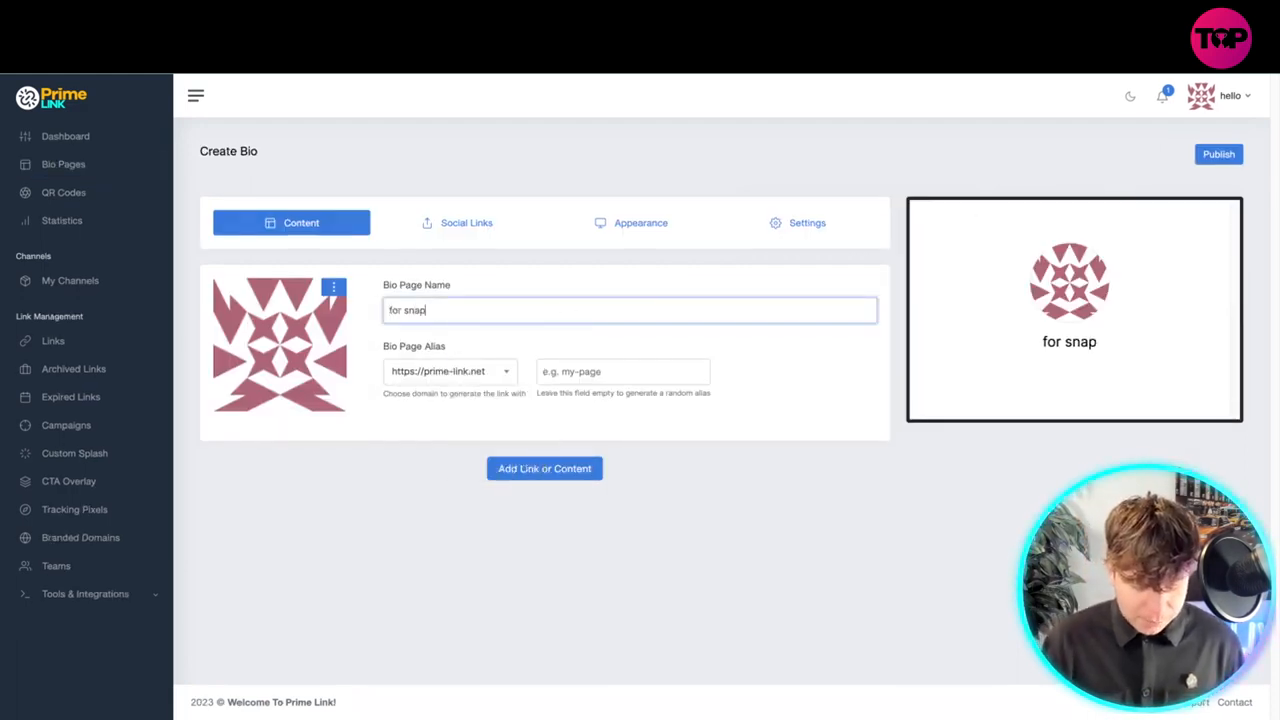
text(chat)
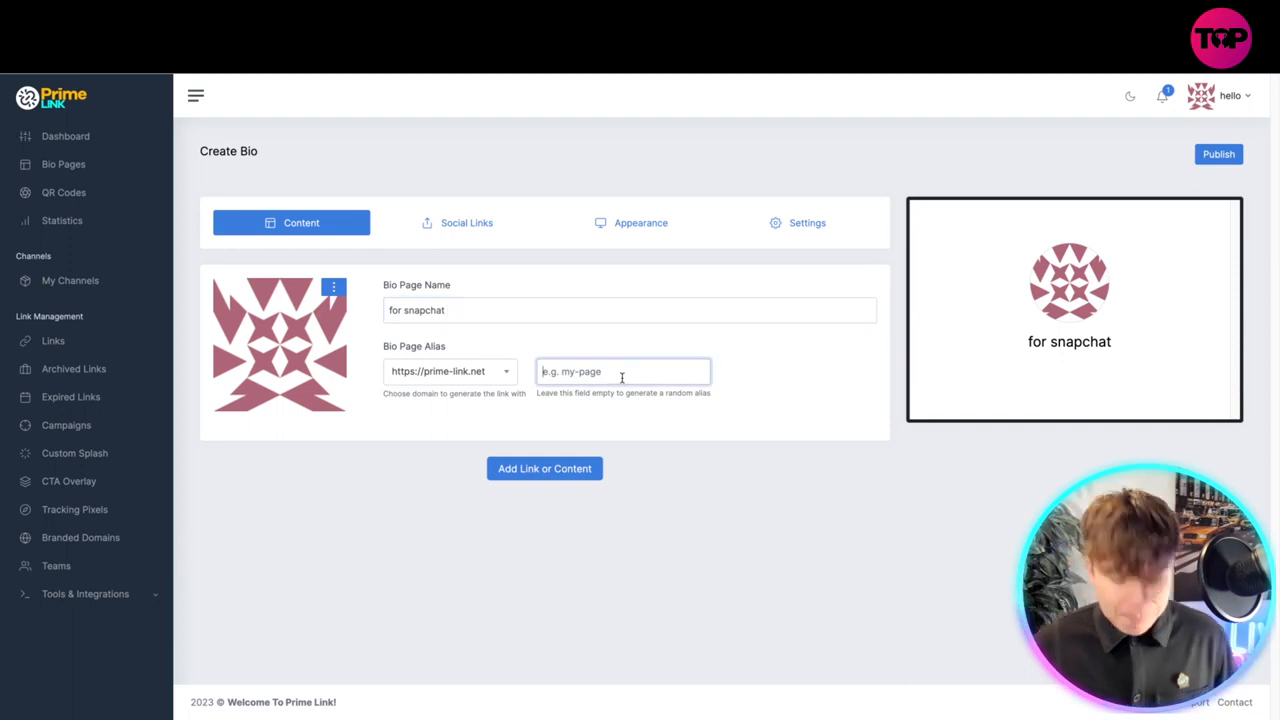
text(geporge page)
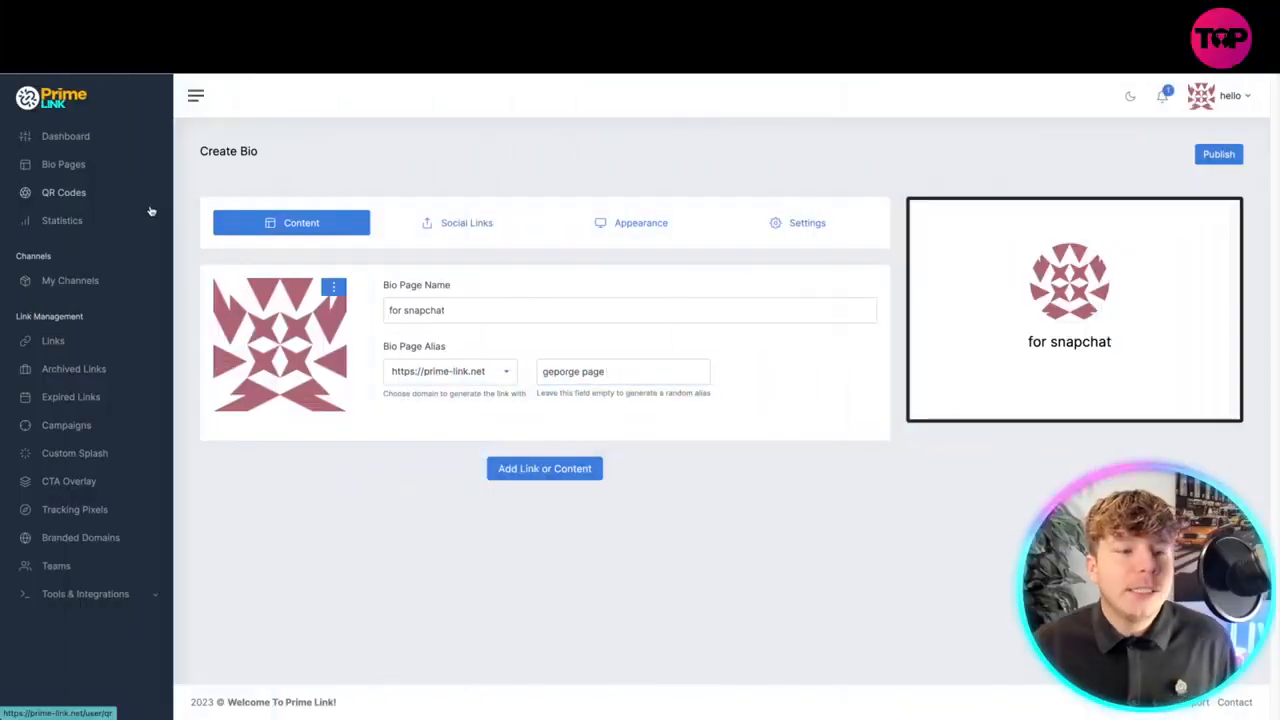
click(64, 192)
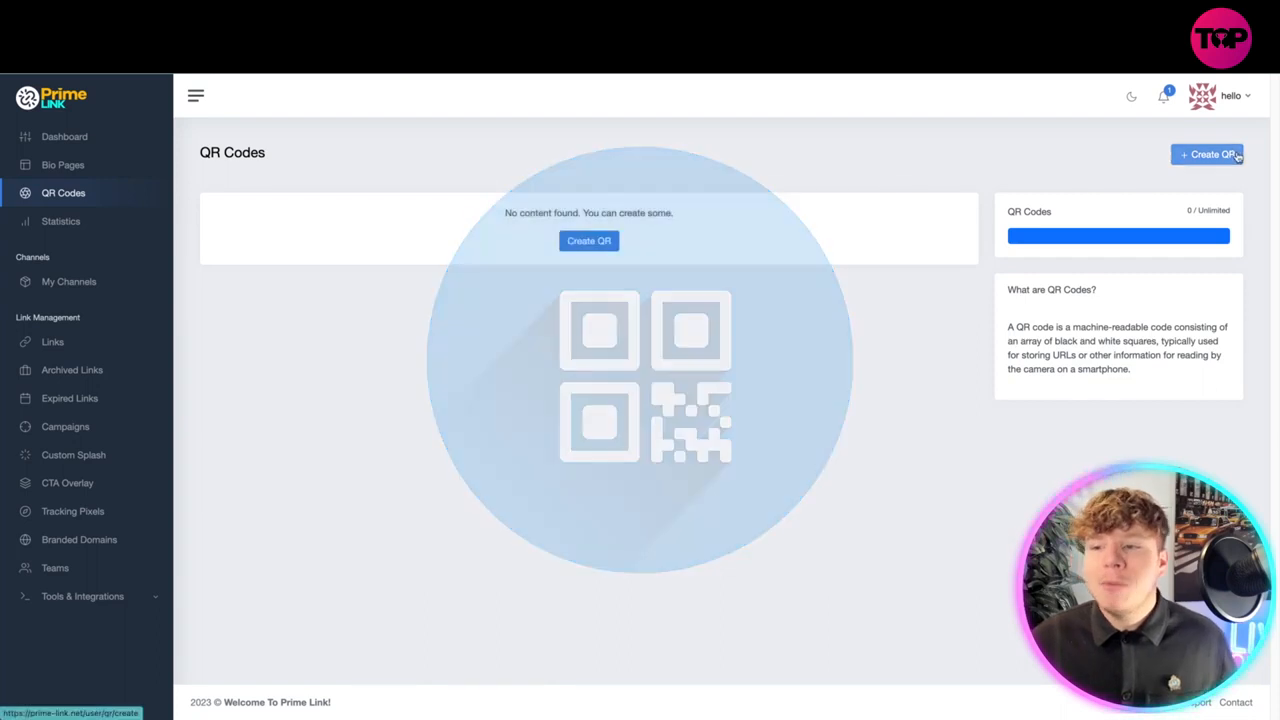
- Create a text QR code named 'for twitter' with text 'welcome to my twitter'
click(1208, 154)
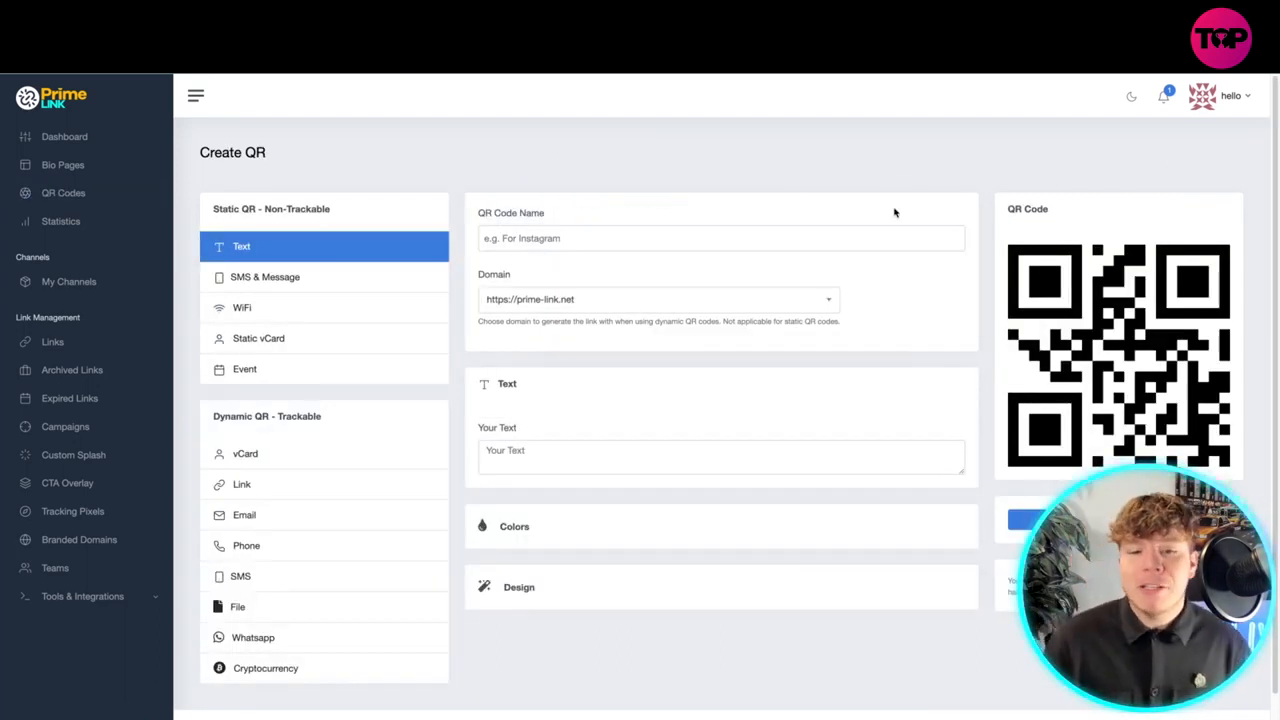
click(728, 238)
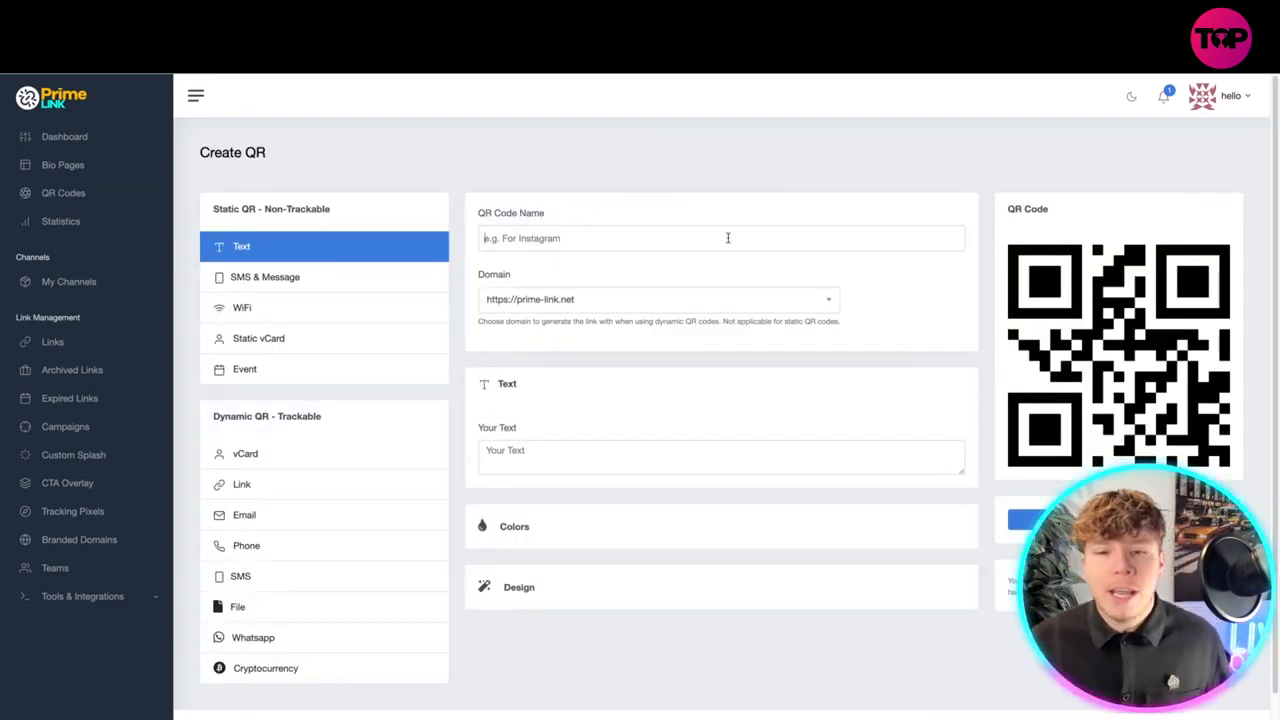
text(fpor)
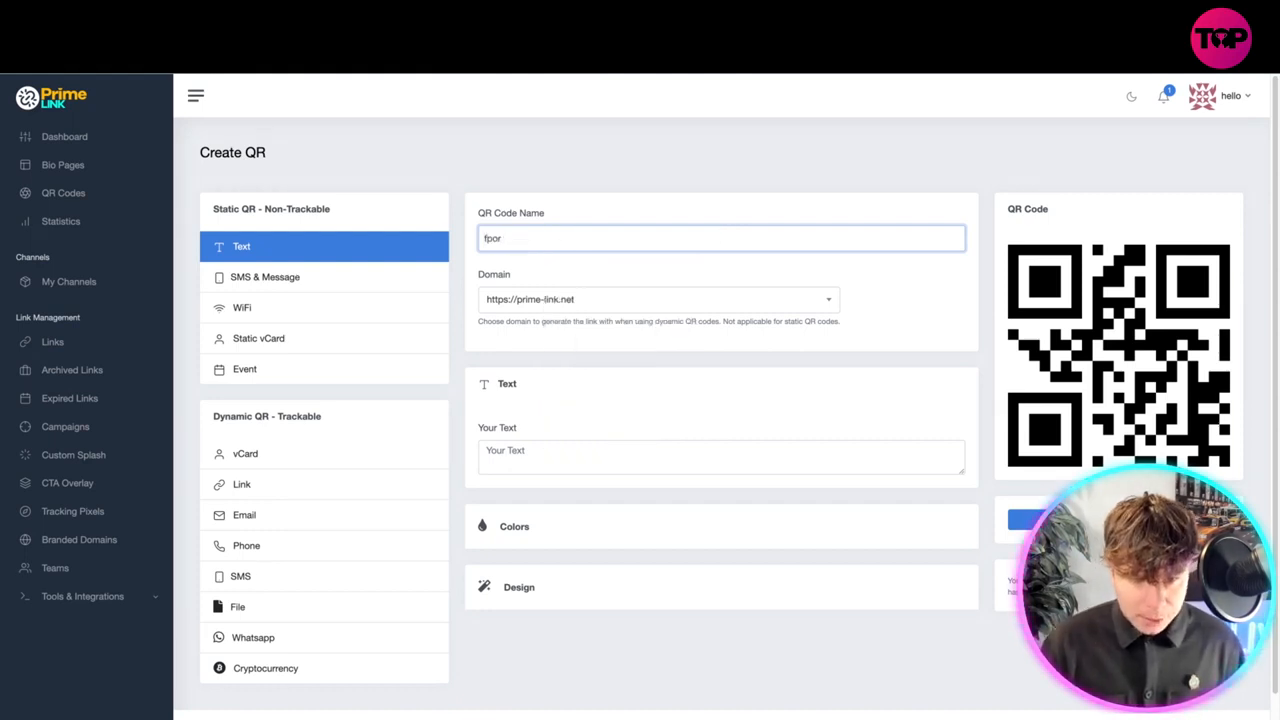
text(for twitter)
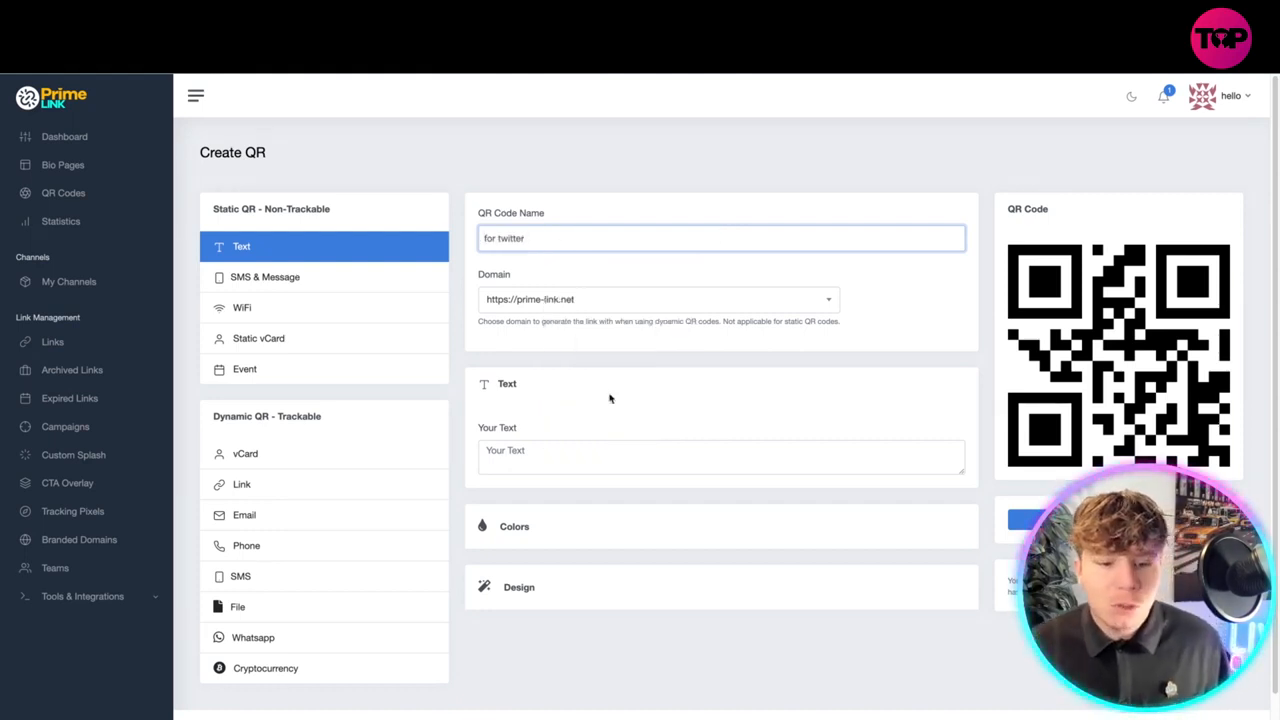
text(welcome to my twitter)
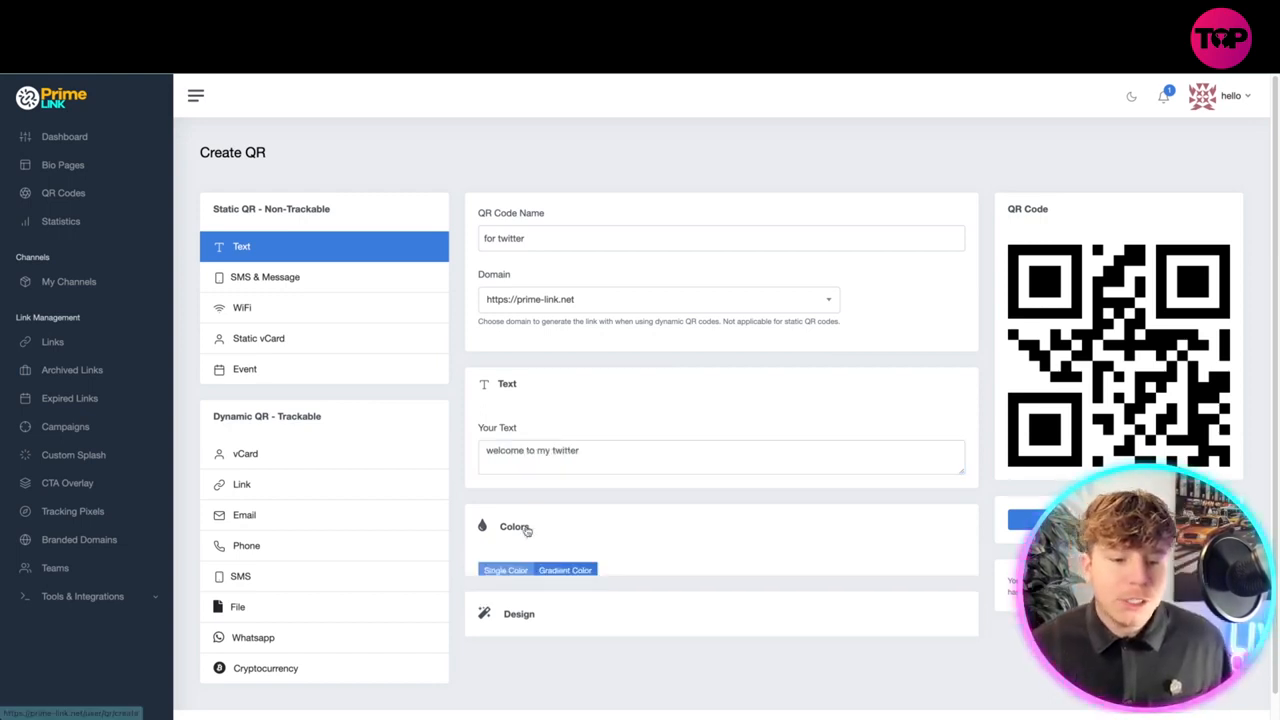
- Give the QR code a red background and blue foreground, generate it, then go to Statistics
click(490, 570)
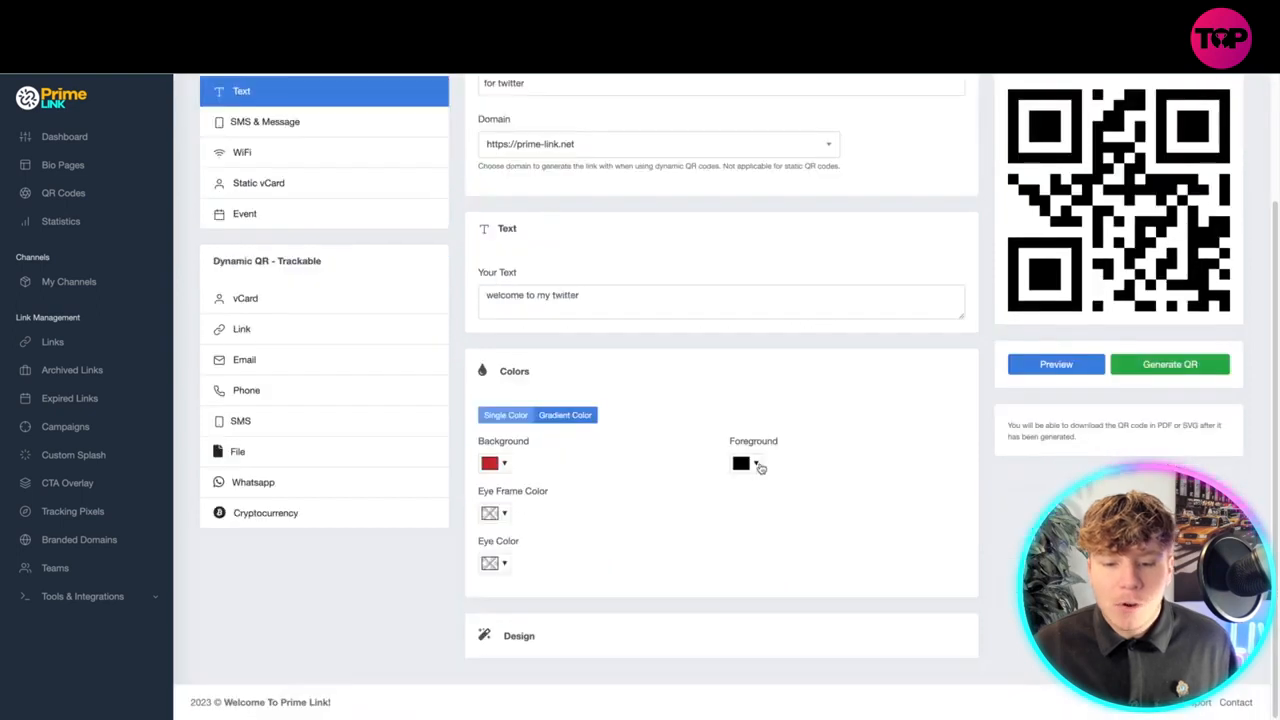
click(740, 462)
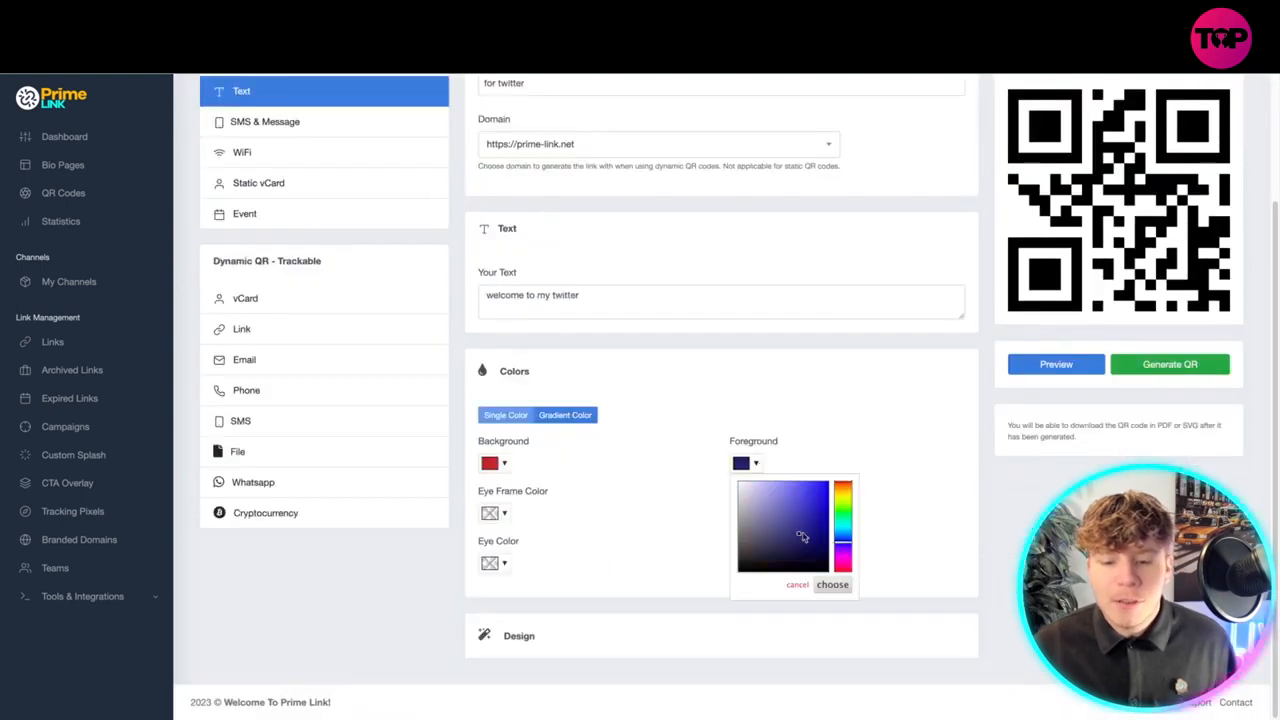
click(832, 584)
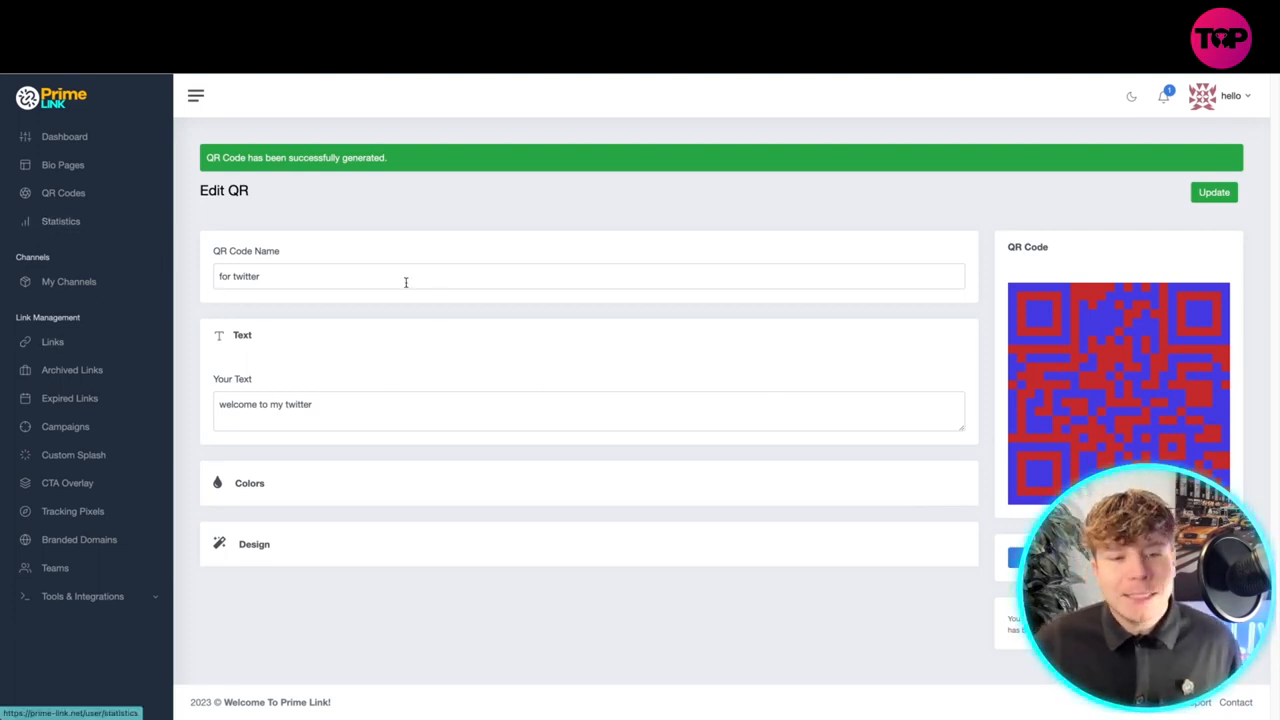
click(60, 220)
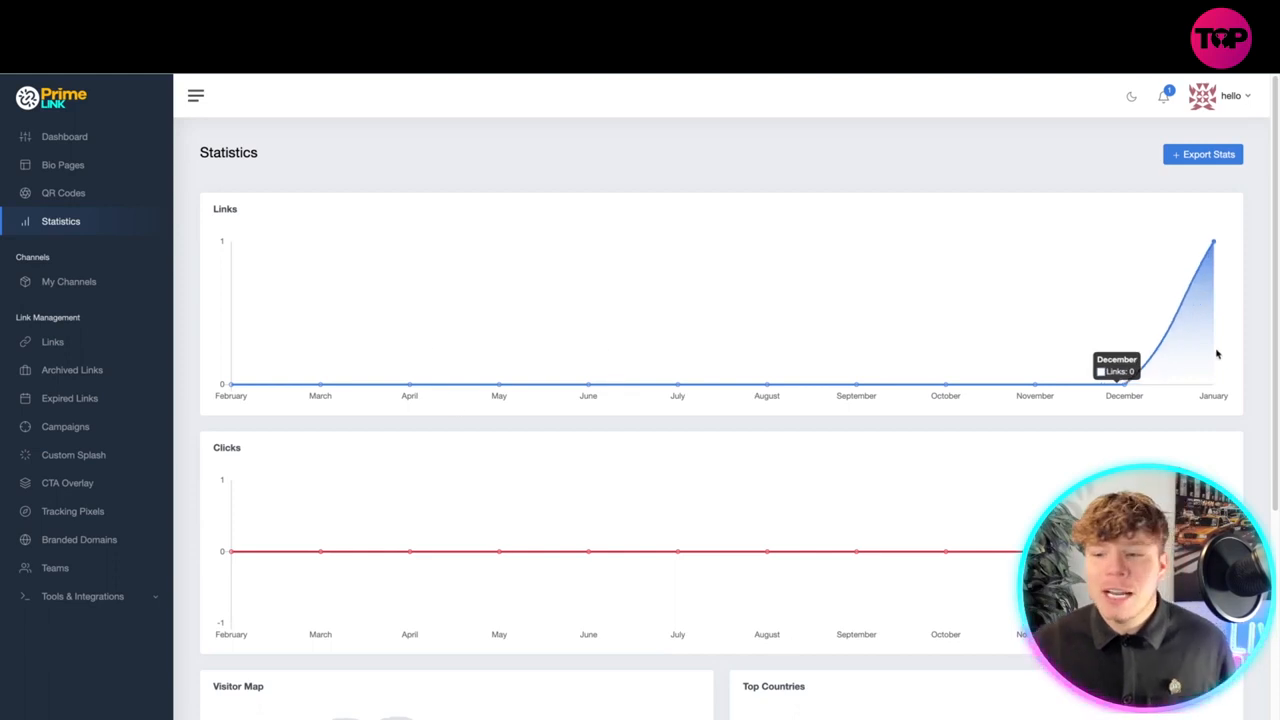
- View the empty My Channels page, then the Links list showing the shortened link with zero clicks
scroll(down, 3)
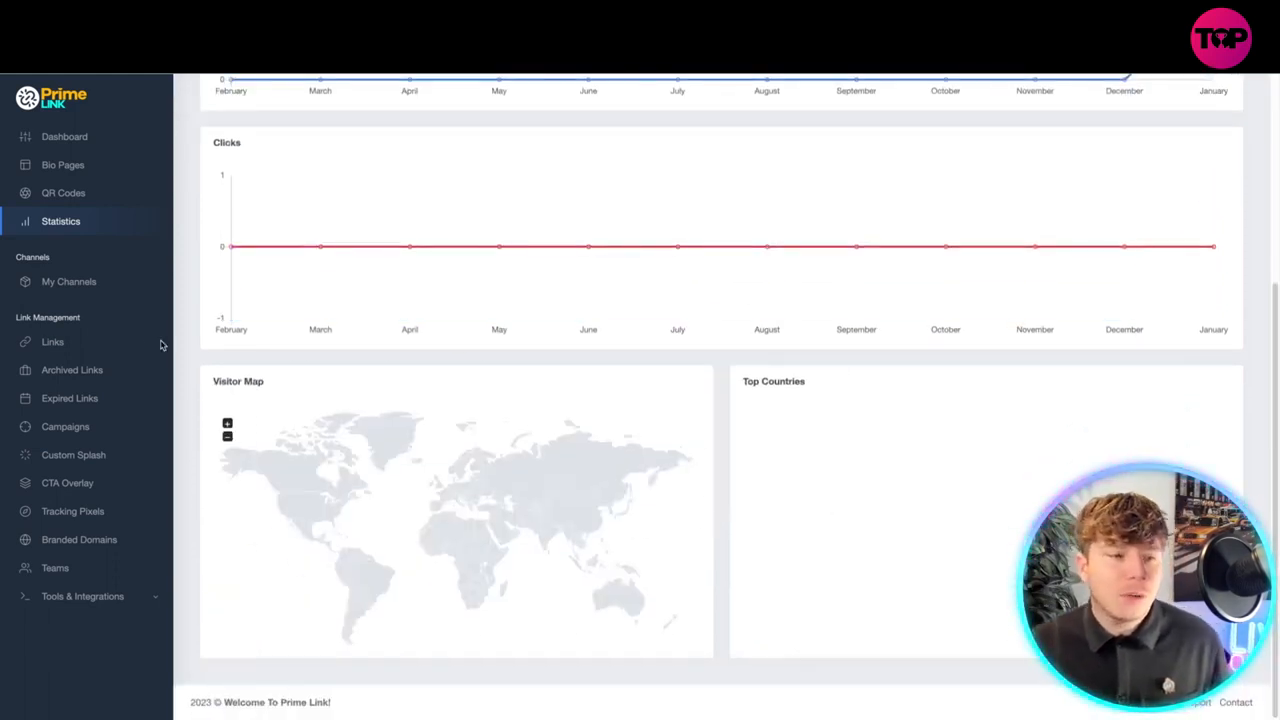
click(68, 280)
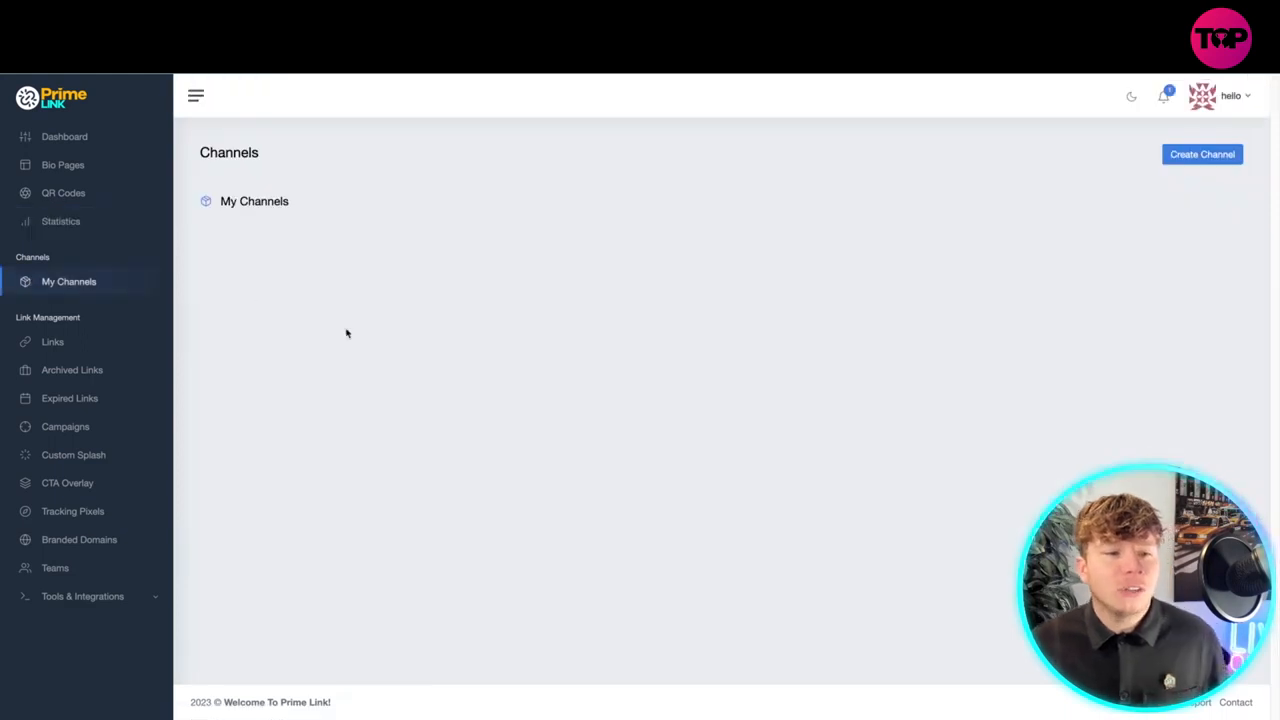
mouse_move(322, 340)
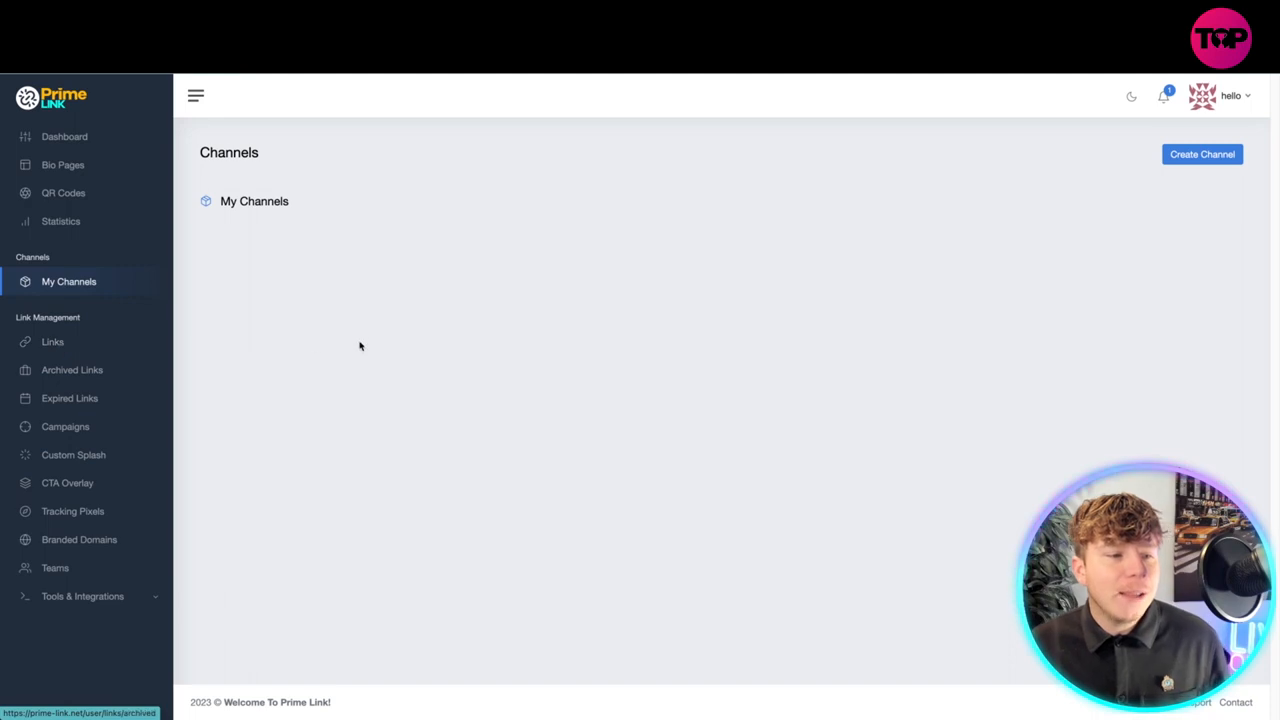
click(52, 340)
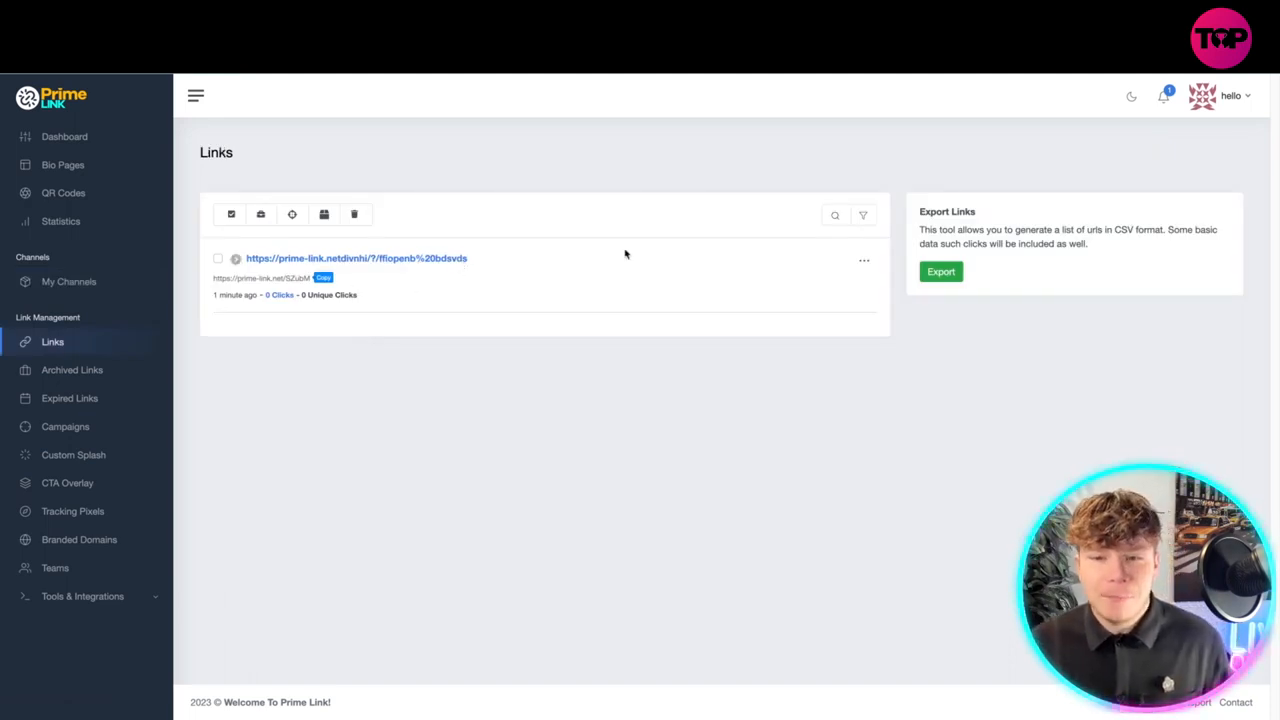
mouse_move(292, 214)
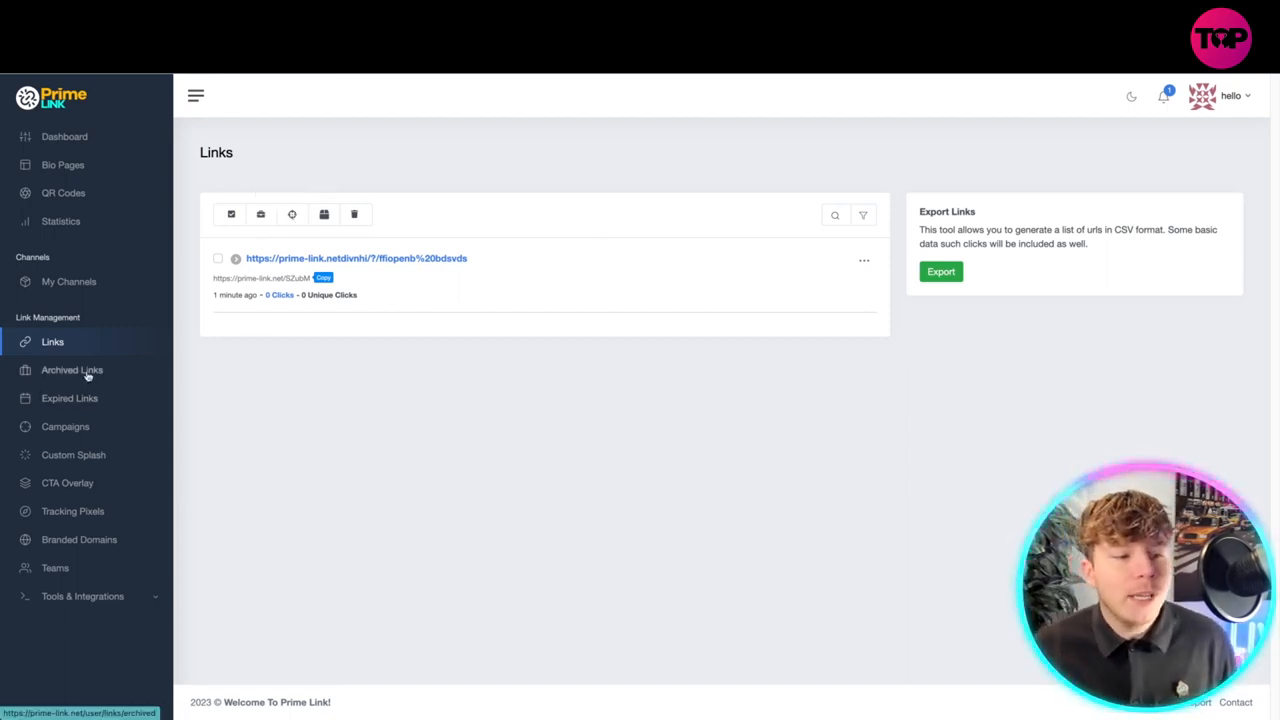
- Browse the empty Archived Links and Expired Links lists, then the empty Campaigns page
click(72, 368)
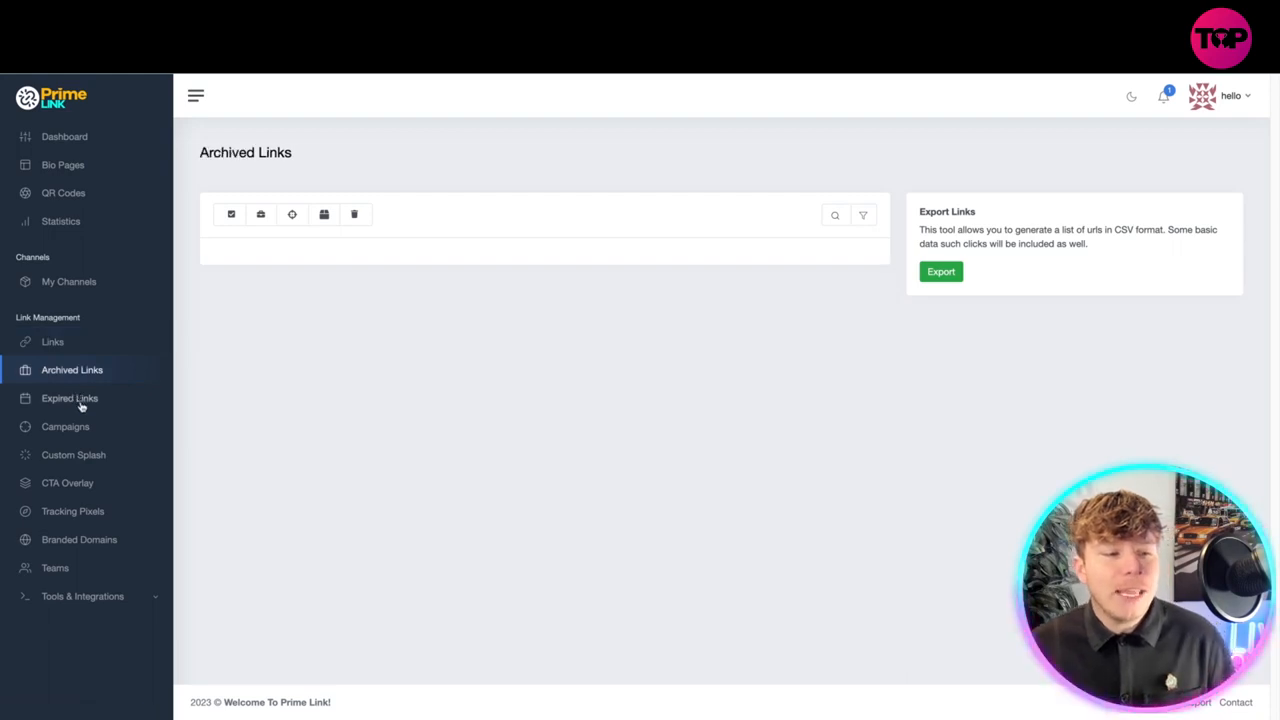
click(68, 398)
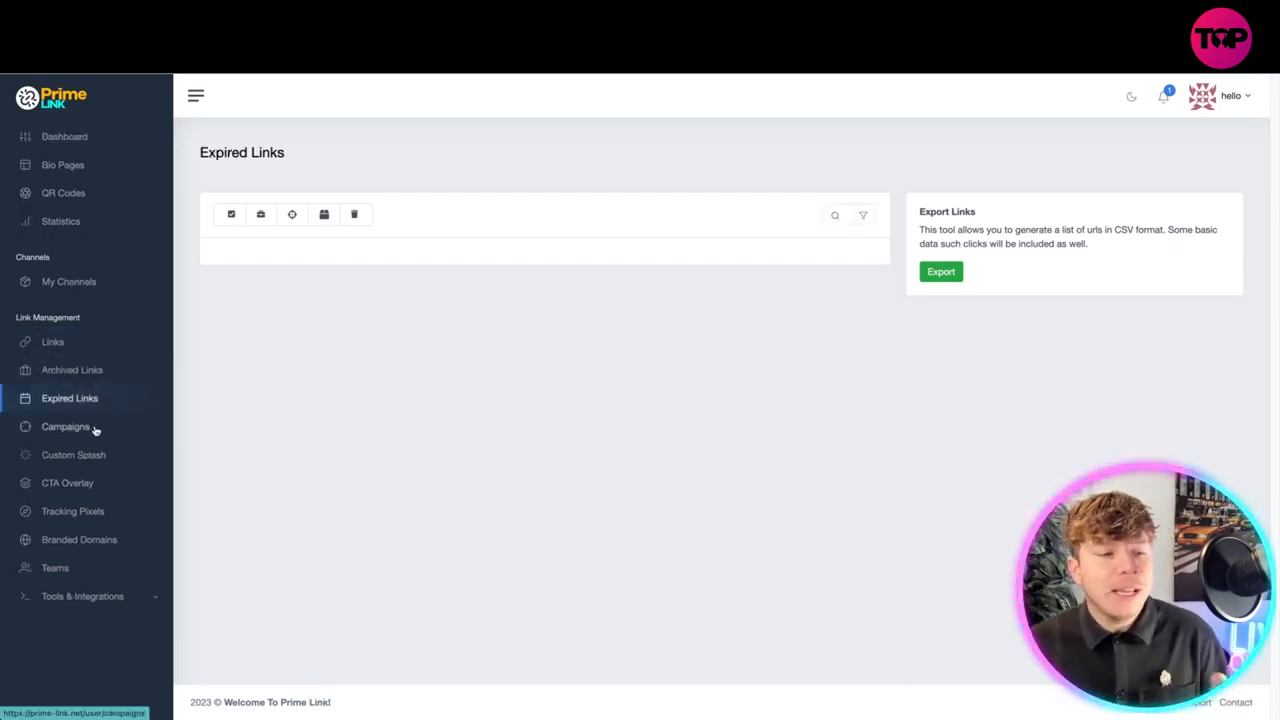
click(64, 426)
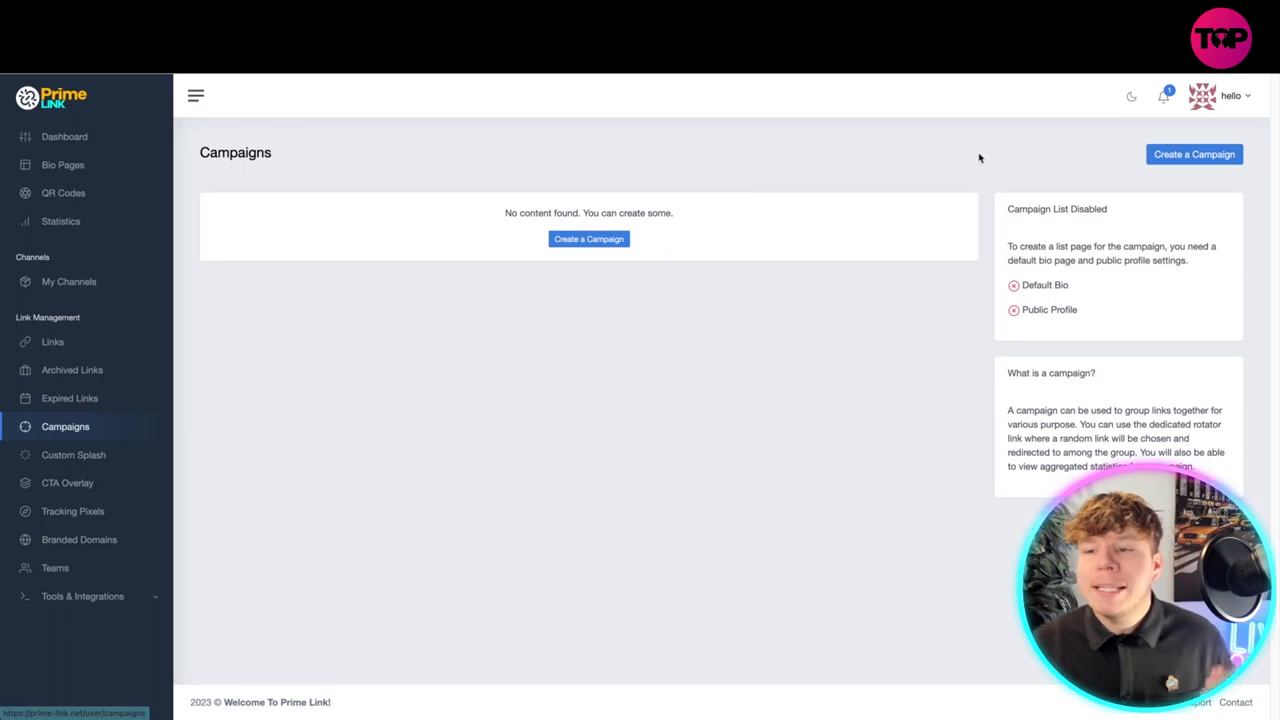
- Create the campaign 'george is running for president' with rotator slug 'google'
click(588, 238)
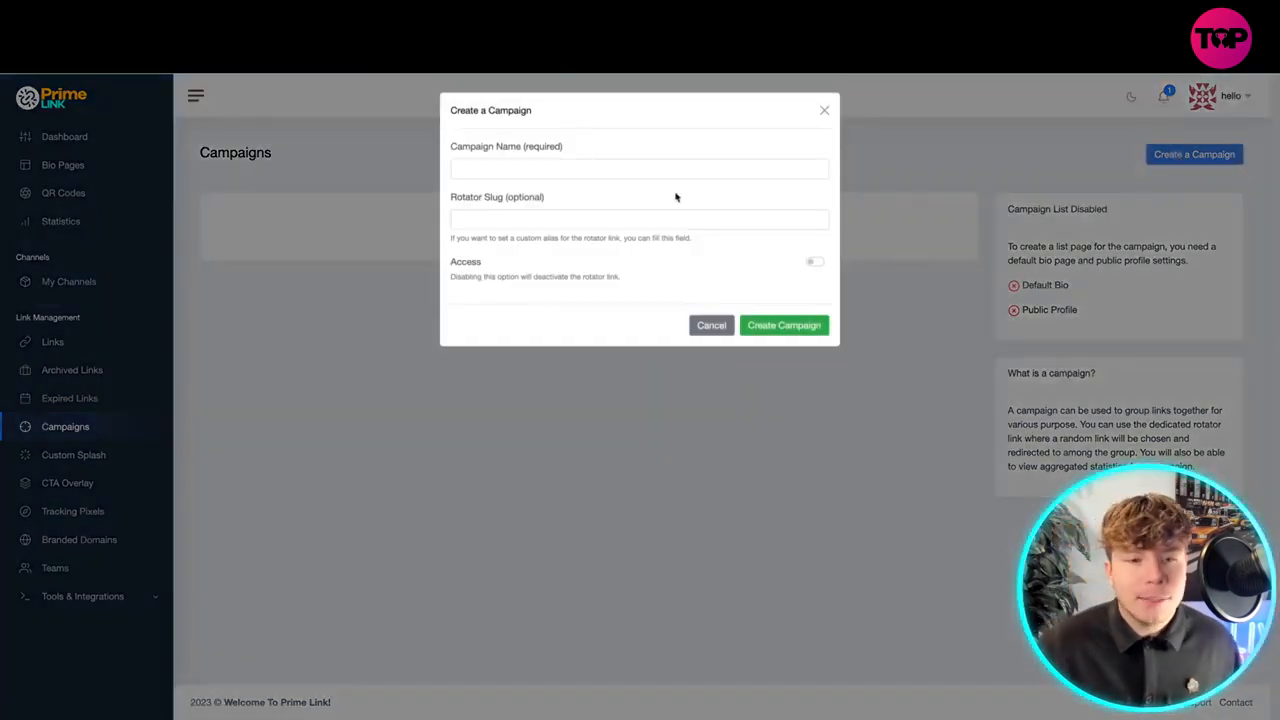
text(geor)
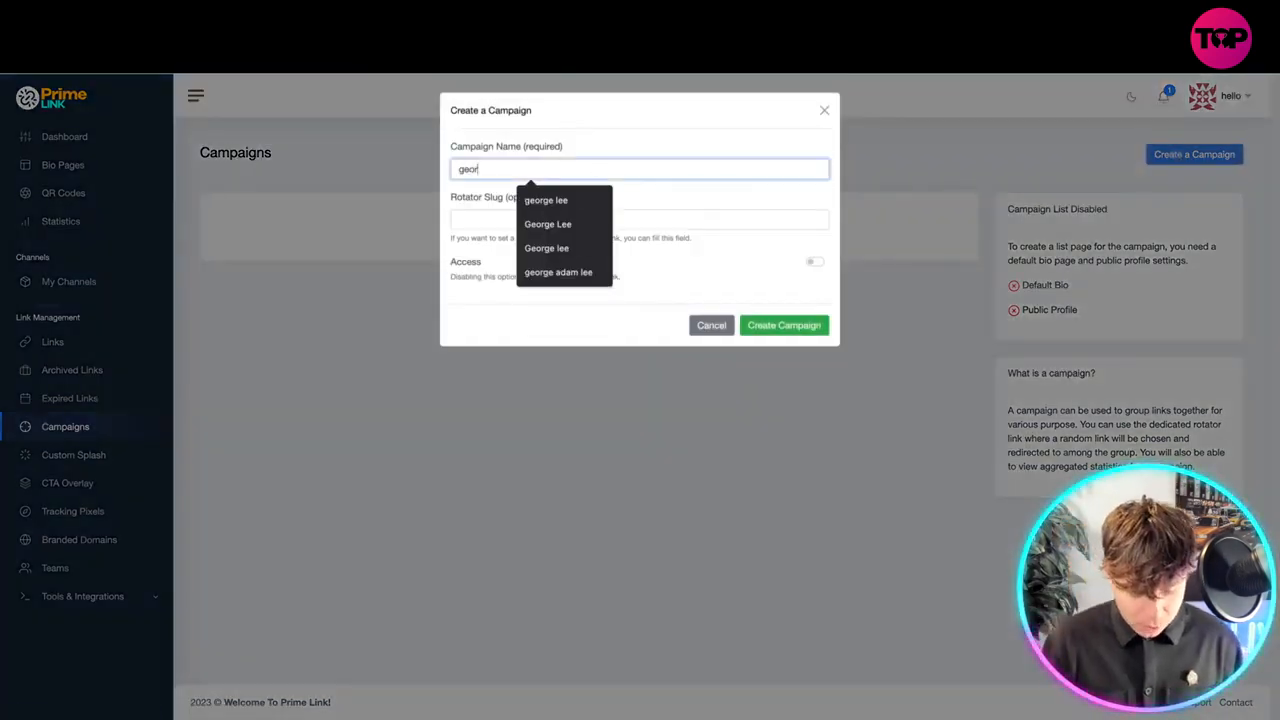
text(george is running for president)
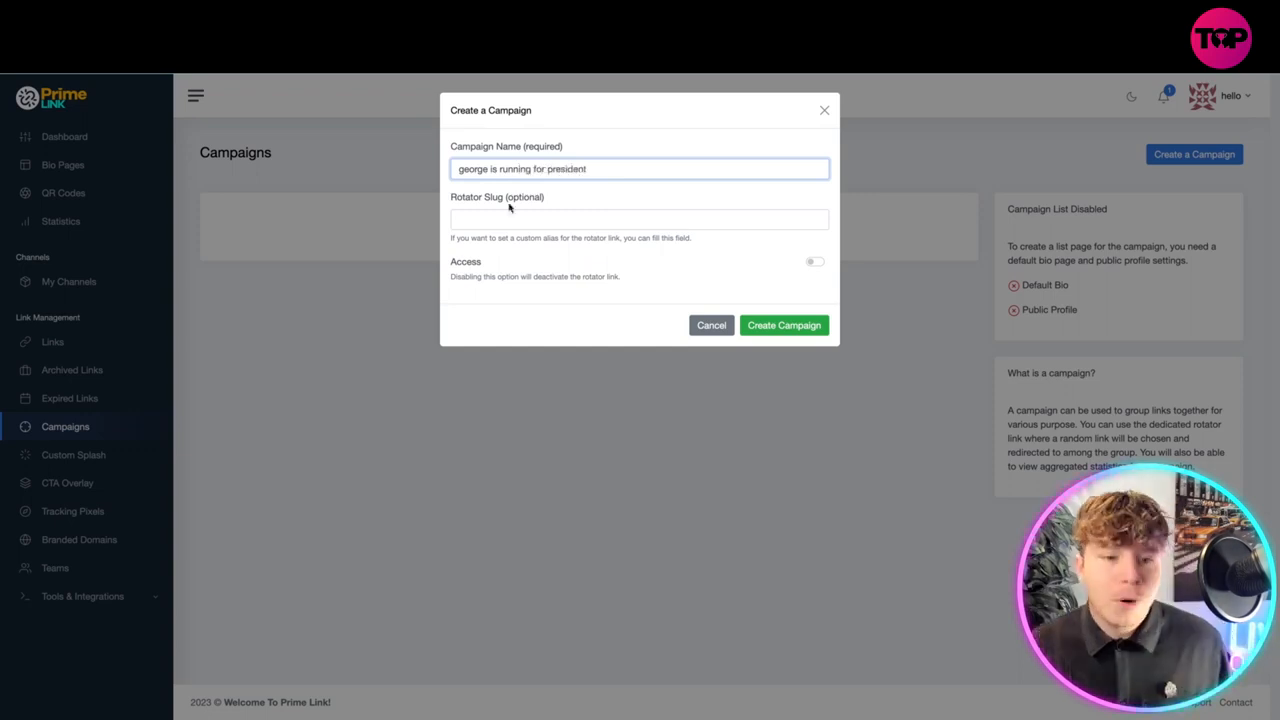
click(640, 218)
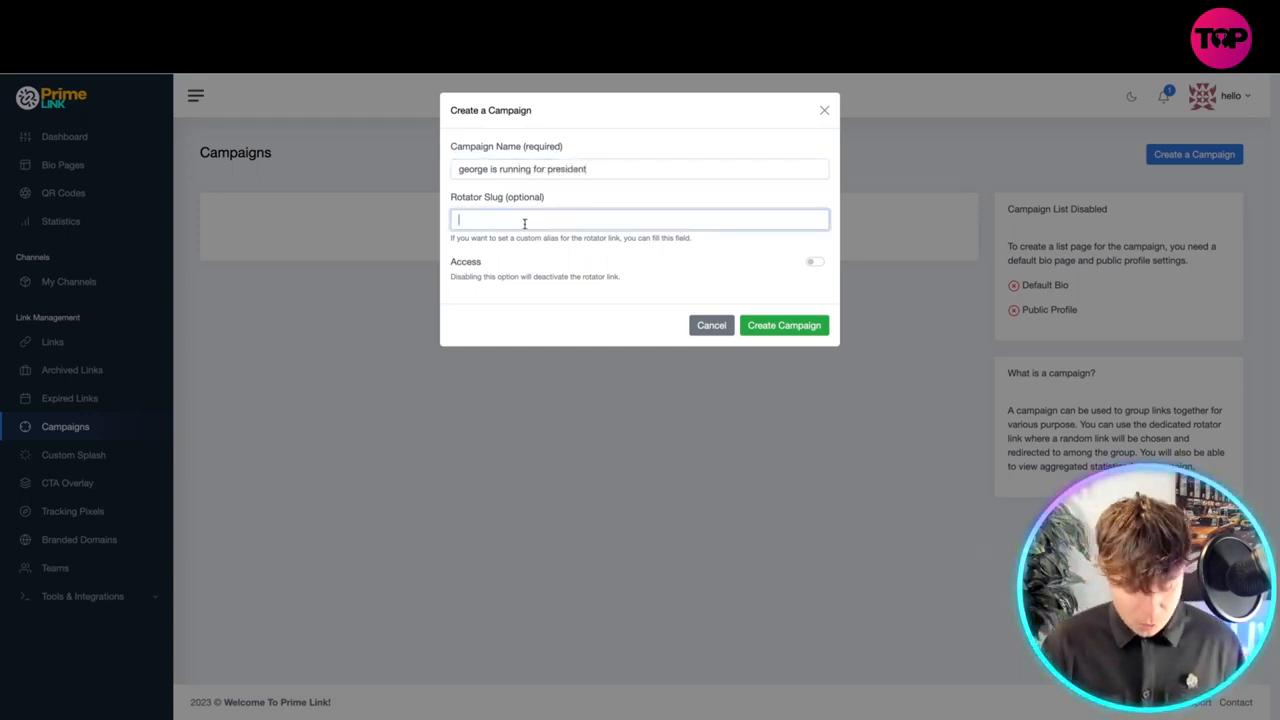
text(google)
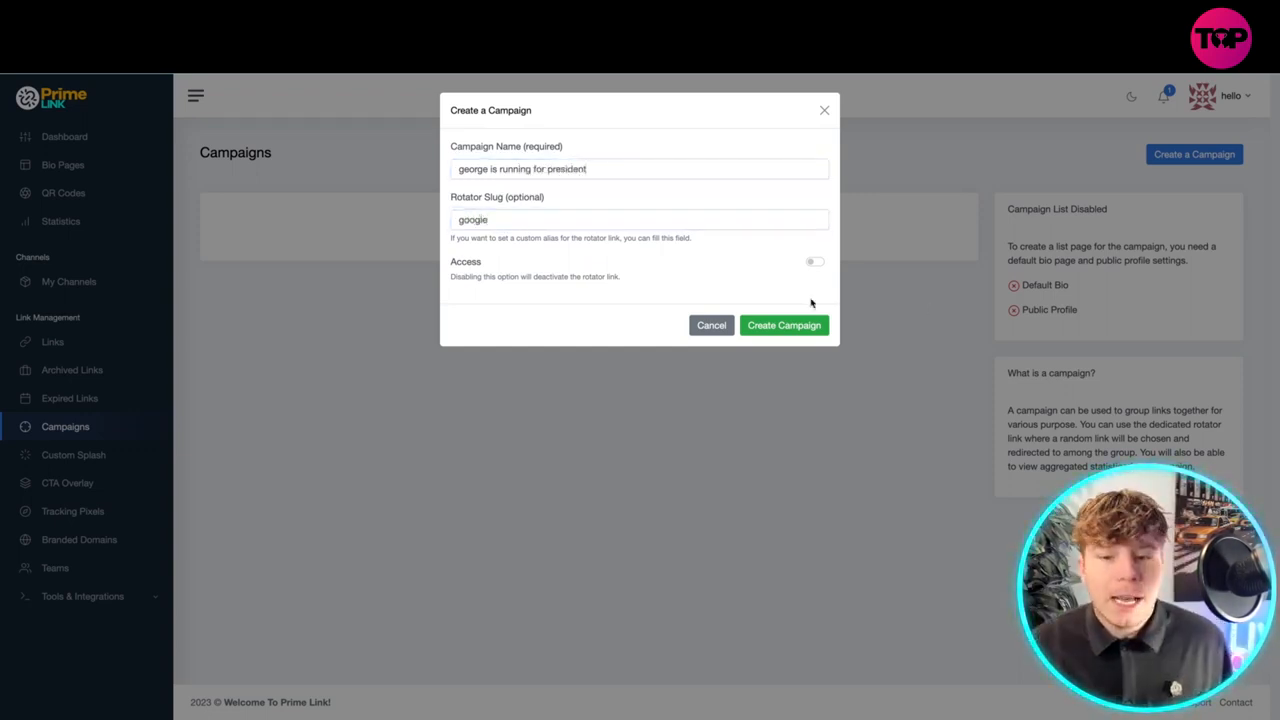
click(784, 324)
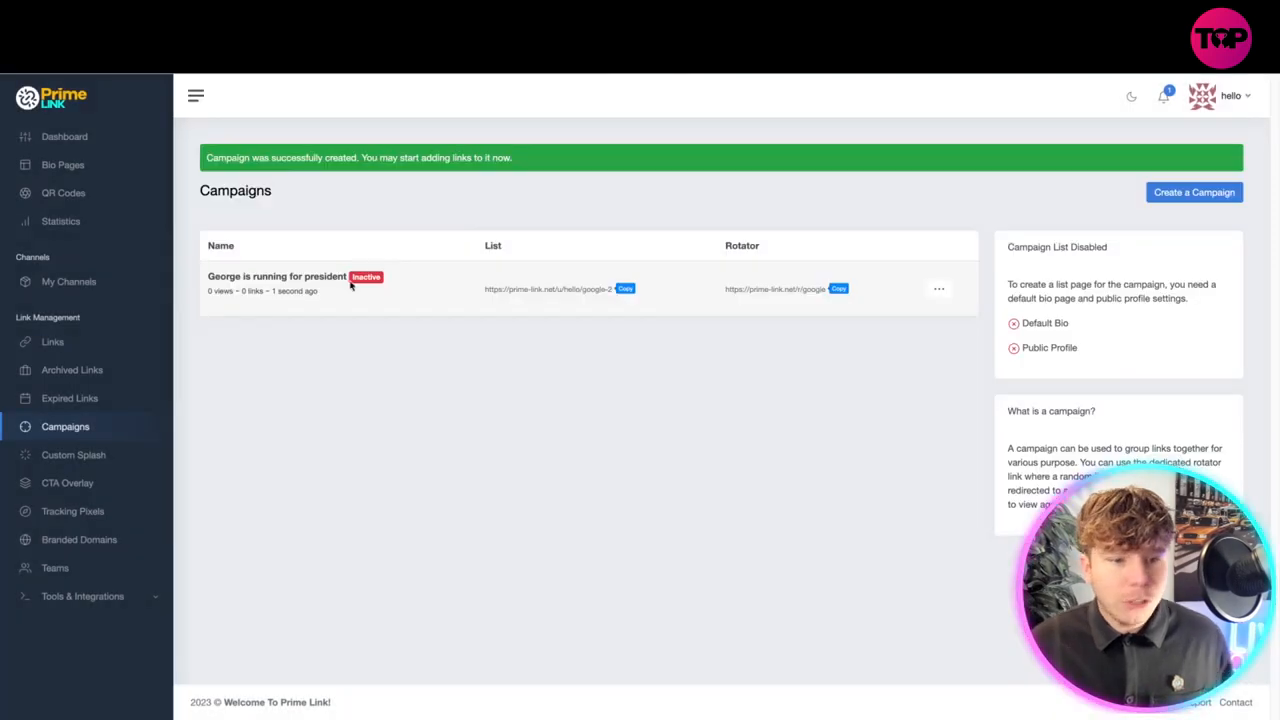
click(938, 288)
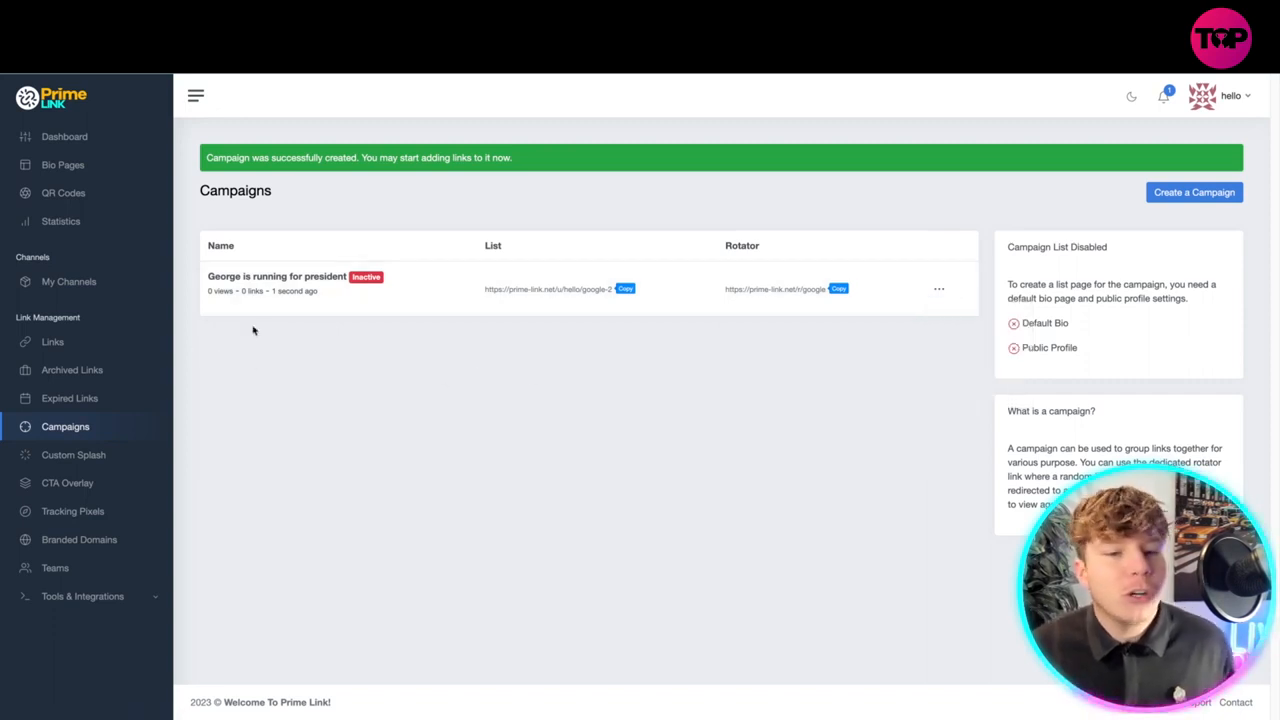
mouse_move(558, 336)
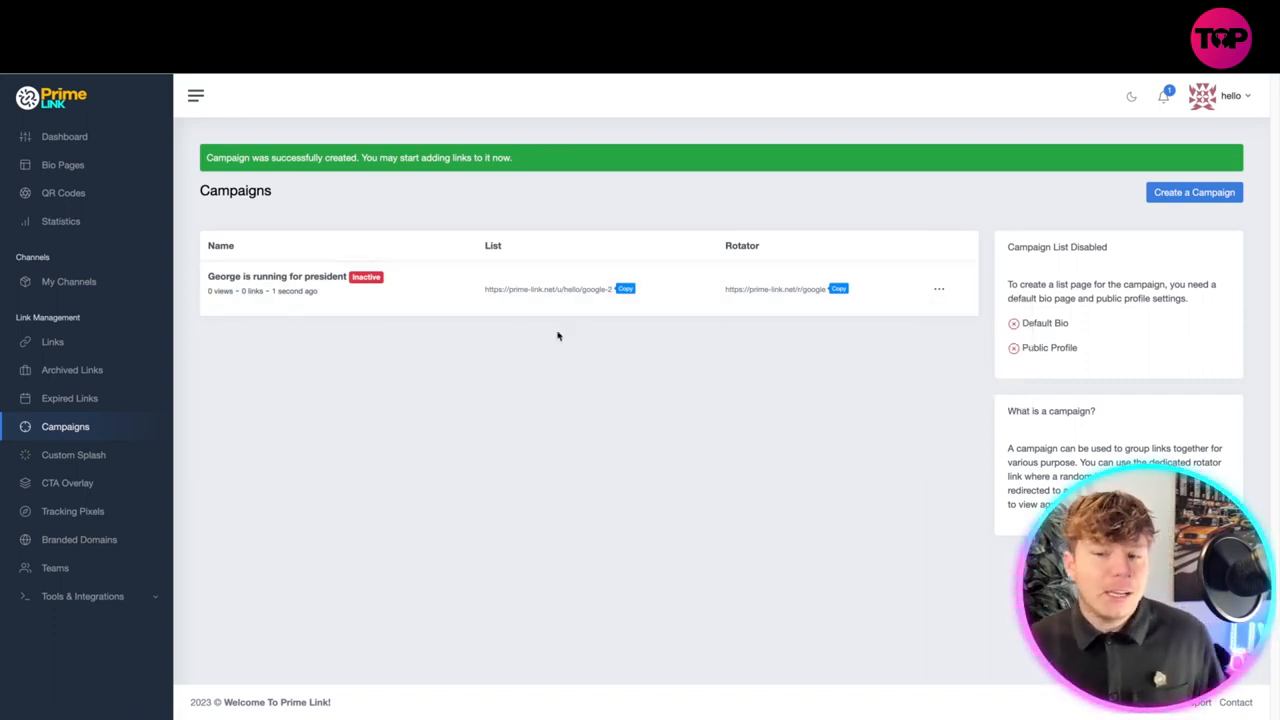
mouse_move(104, 426)
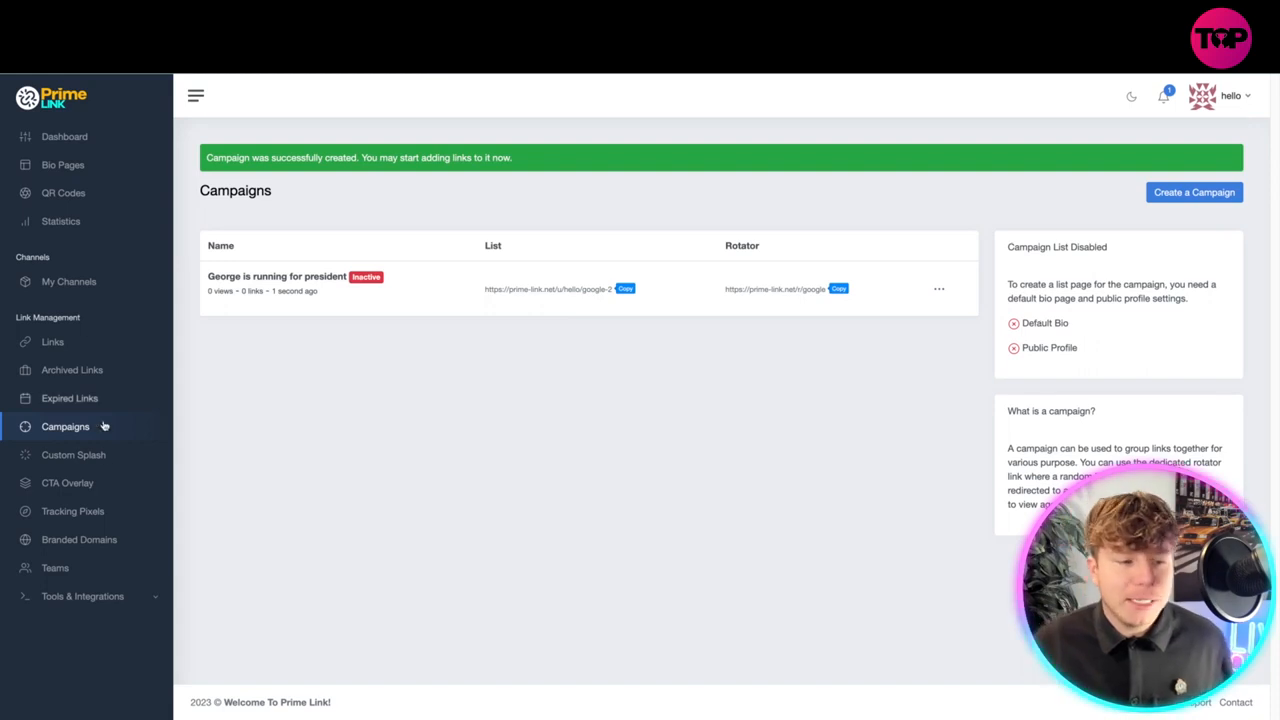
- Go to the Create a Custom Splash form from the sidebar
click(72, 454)
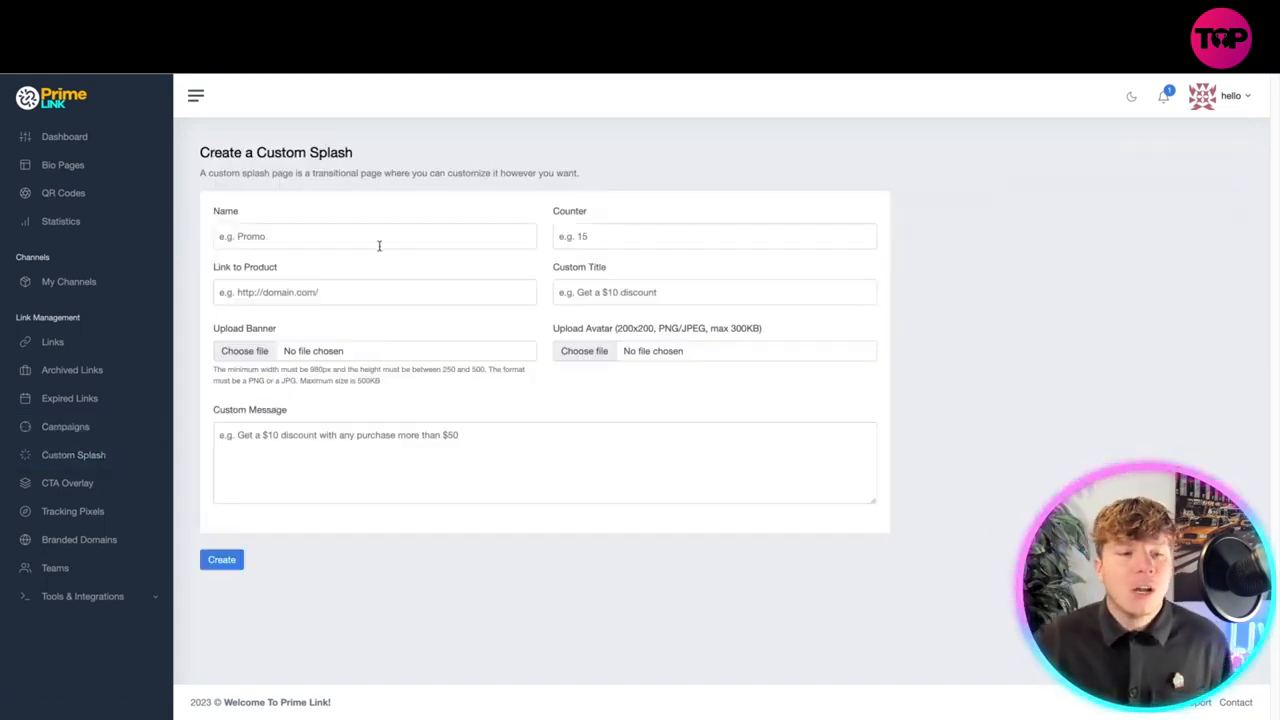
- Fill the splash with name 'geor', link 'wwww.go', title '10 pod' and message 'ngg'
text(georges new b)
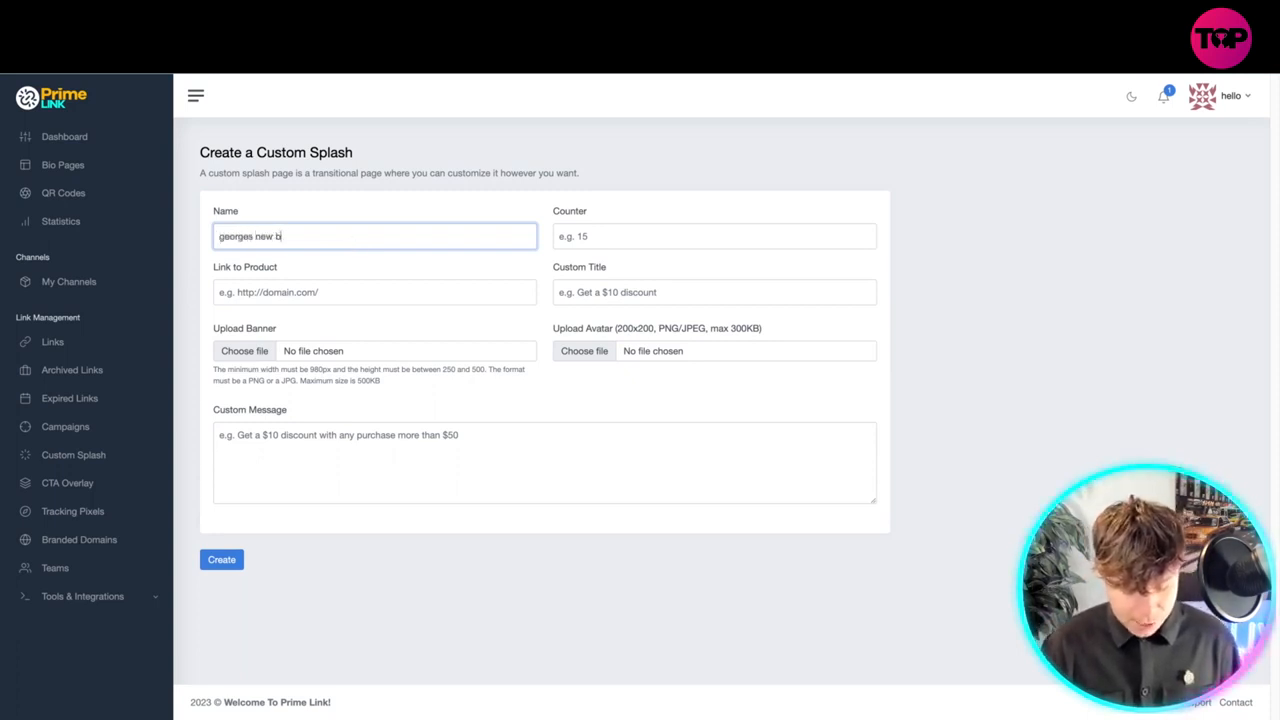
click(374, 292)
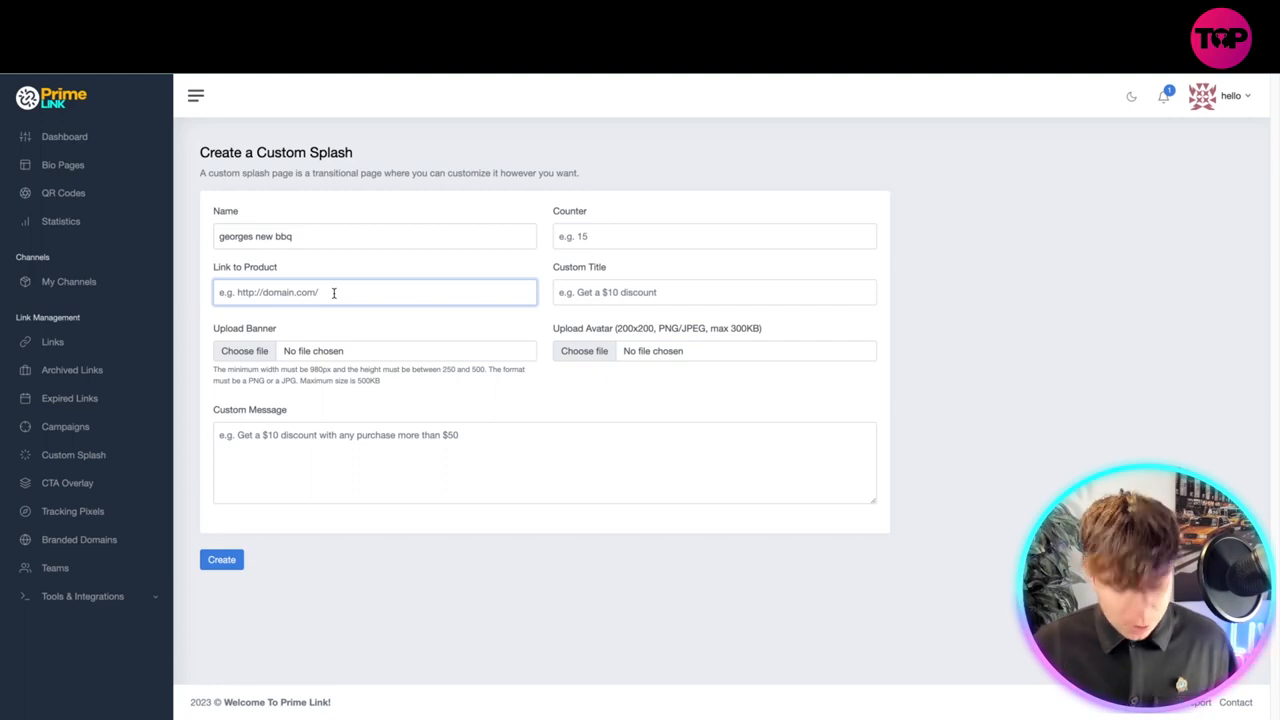
text(wwww.go)
click(714, 236)
text(1)
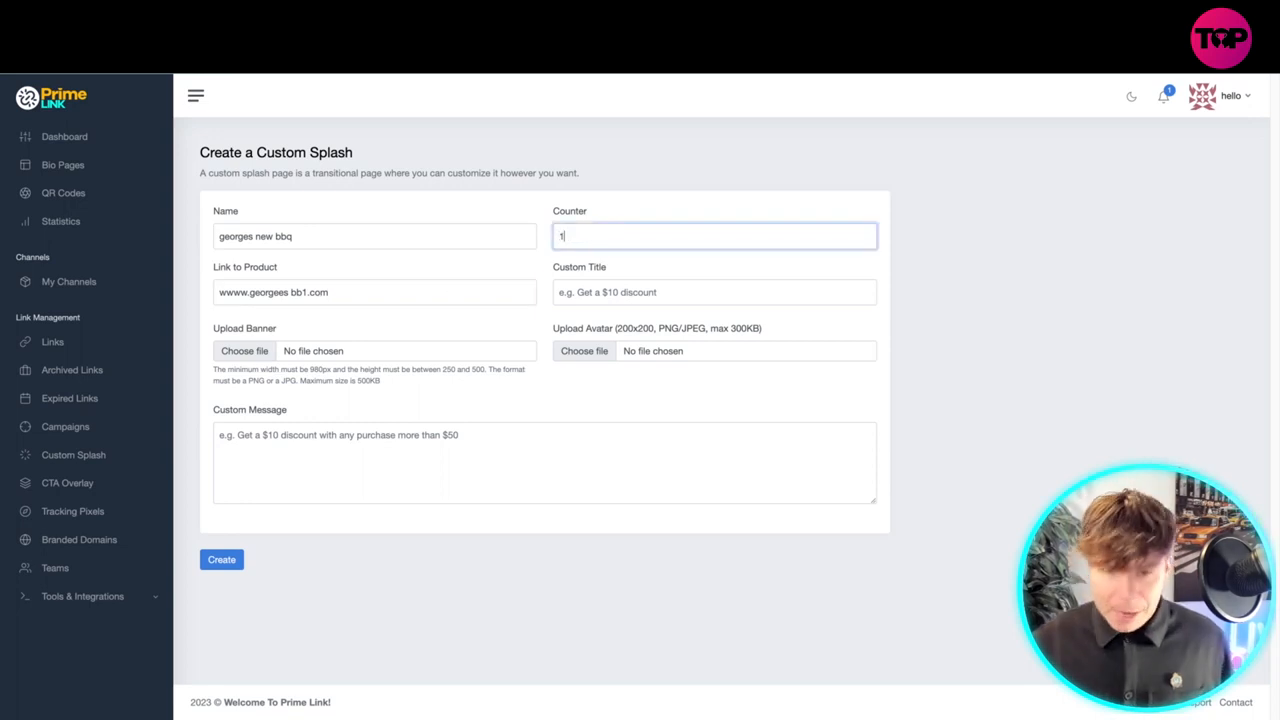
click(714, 292)
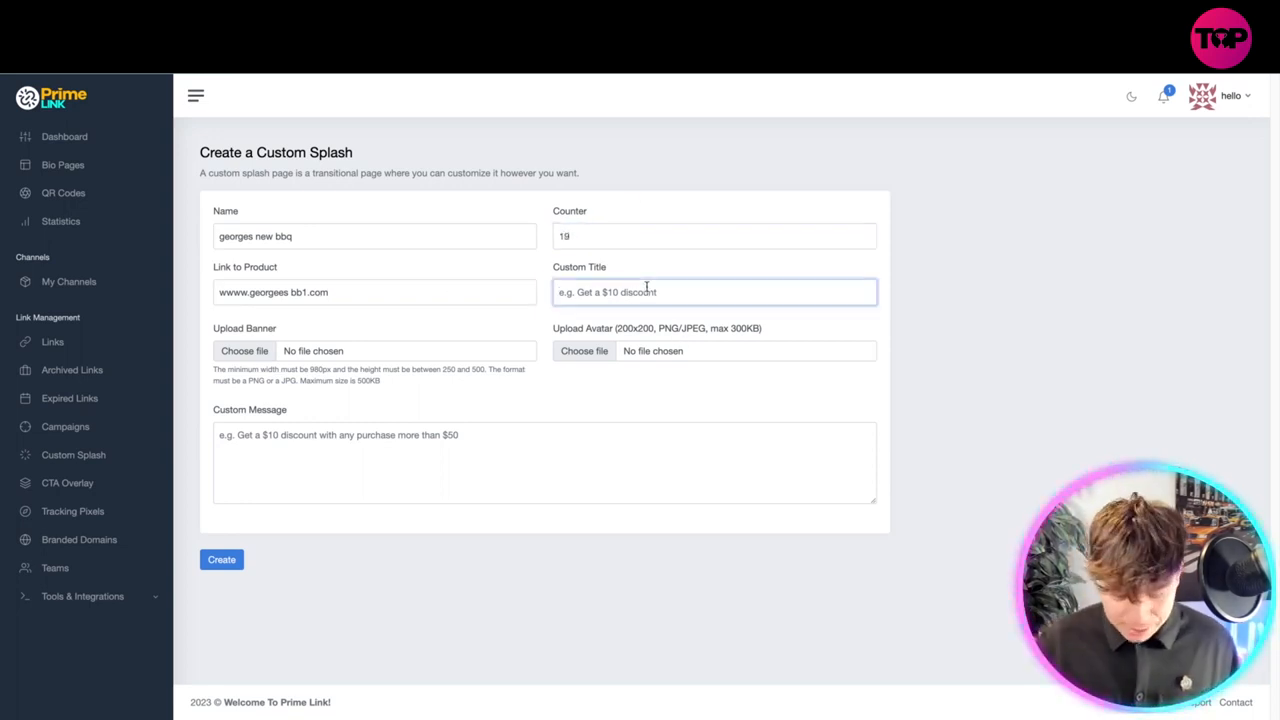
text(10 pod)
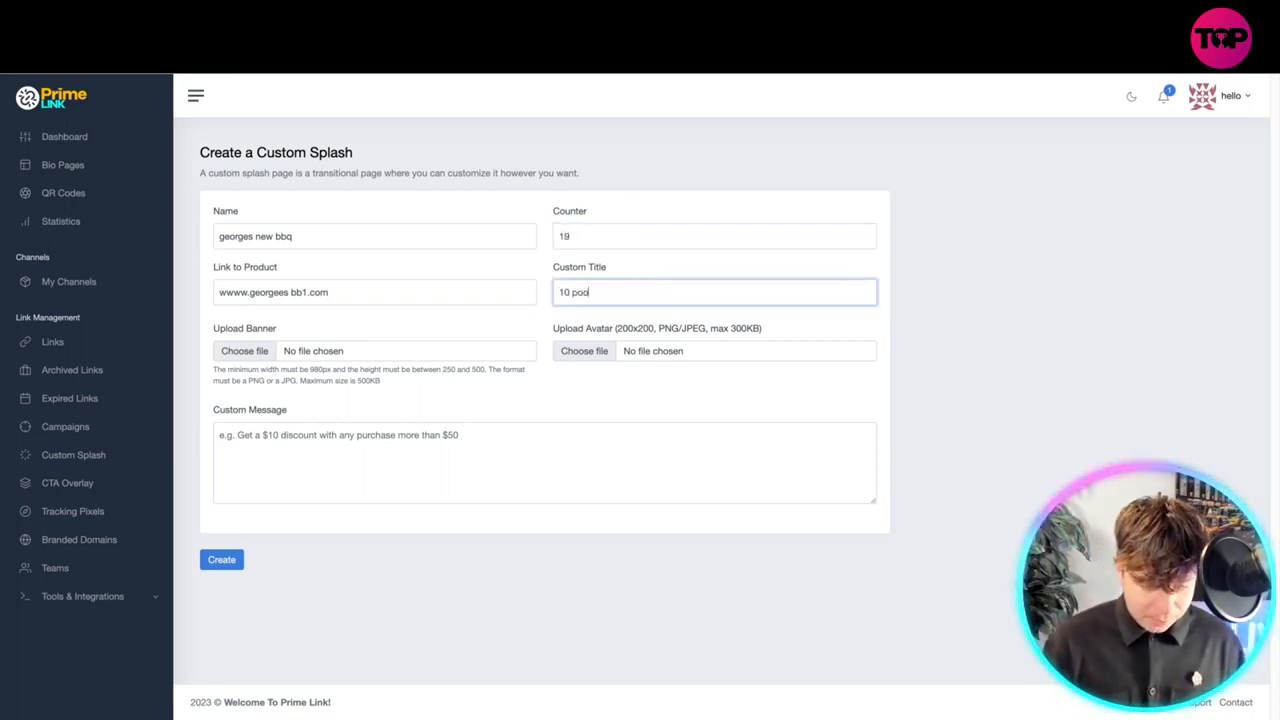
click(544, 462)
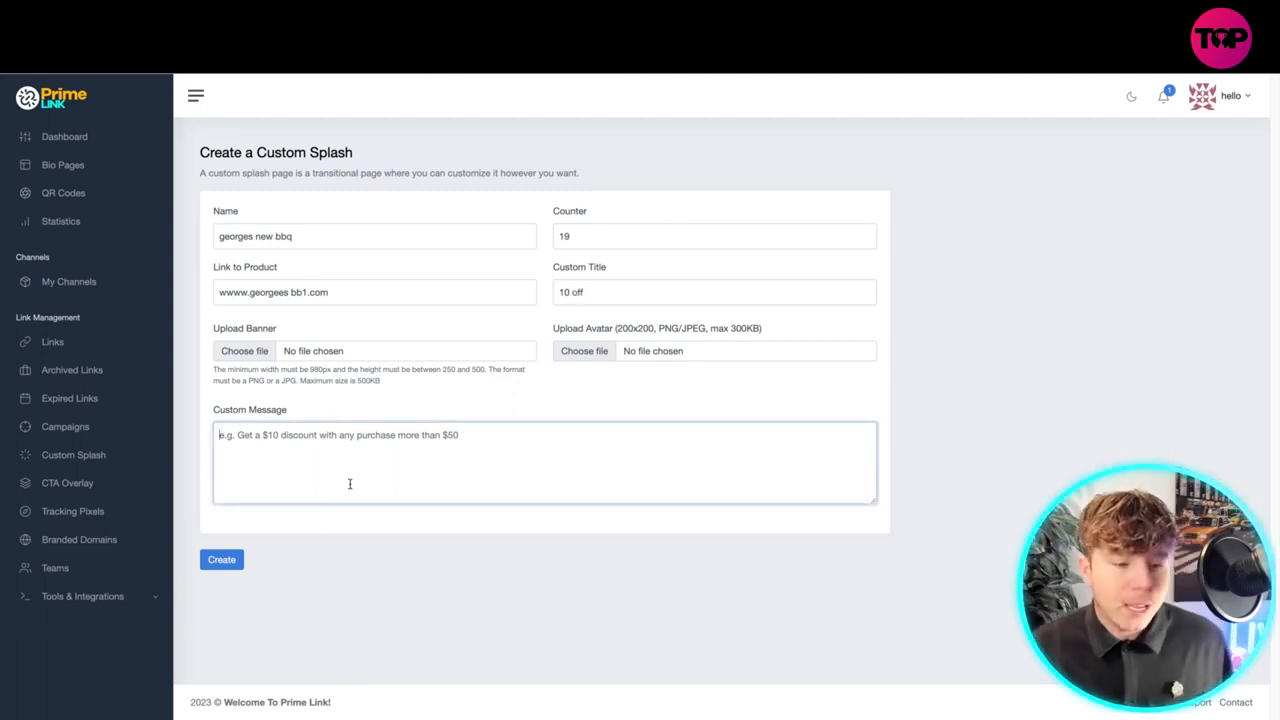
text(ngg)
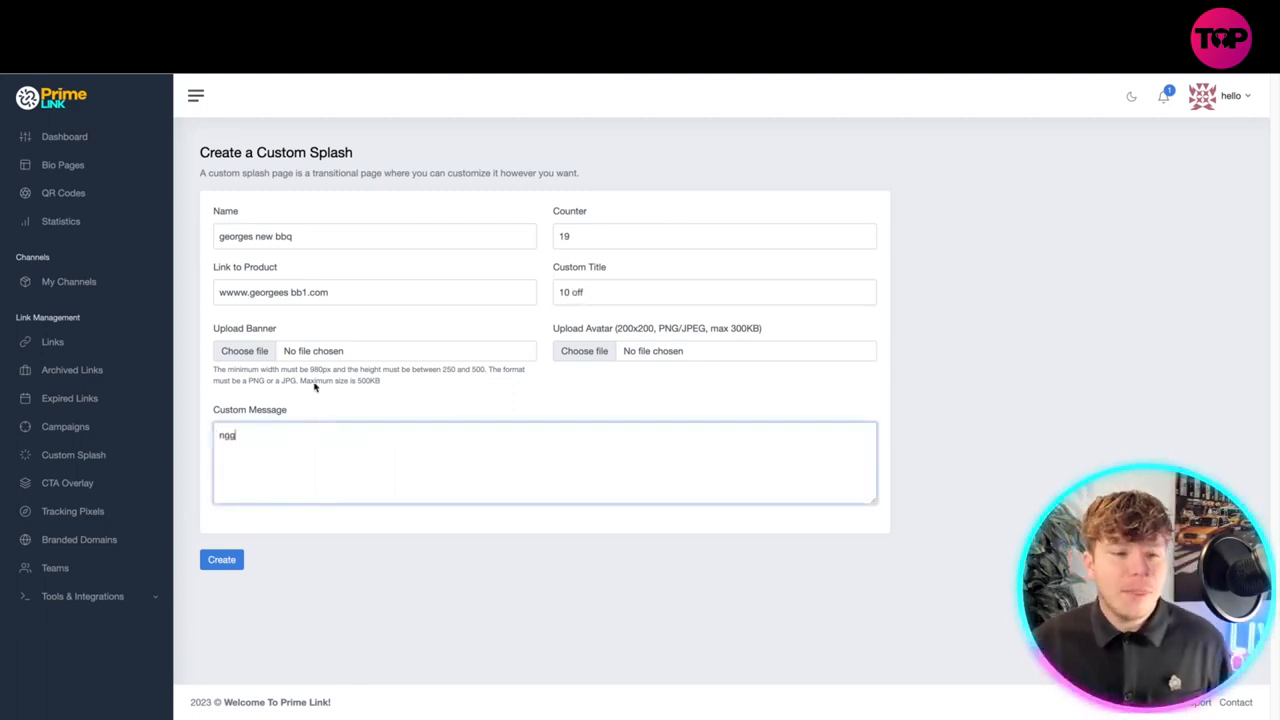
- Cancel the banner upload, submit the splash (rejected for invalid URL), then go to CTA Overlay
click(244, 350)
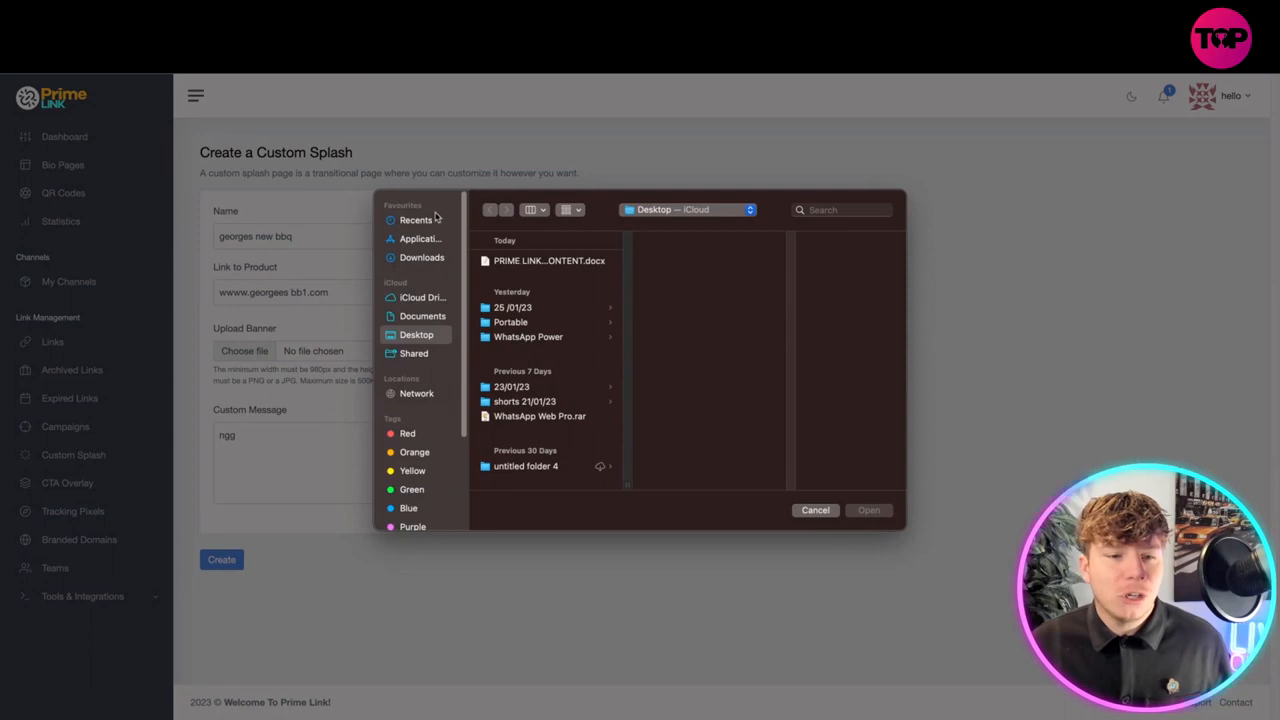
click(816, 510)
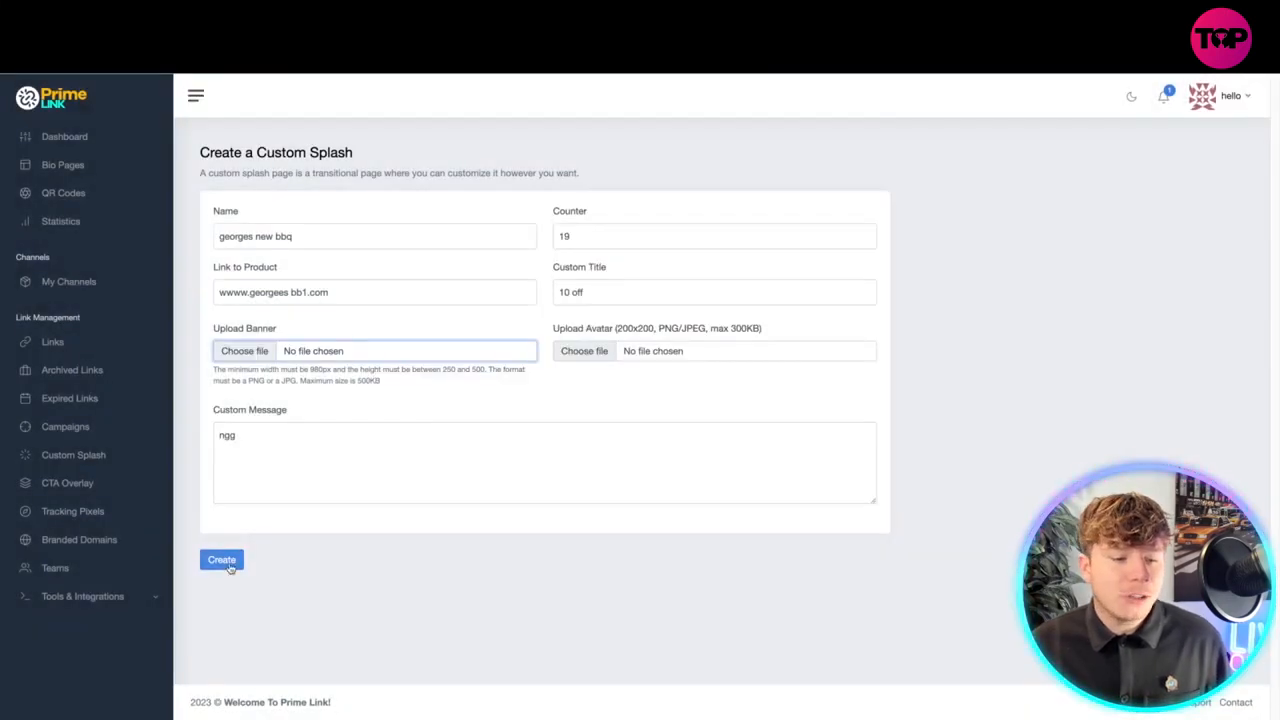
click(220, 560)
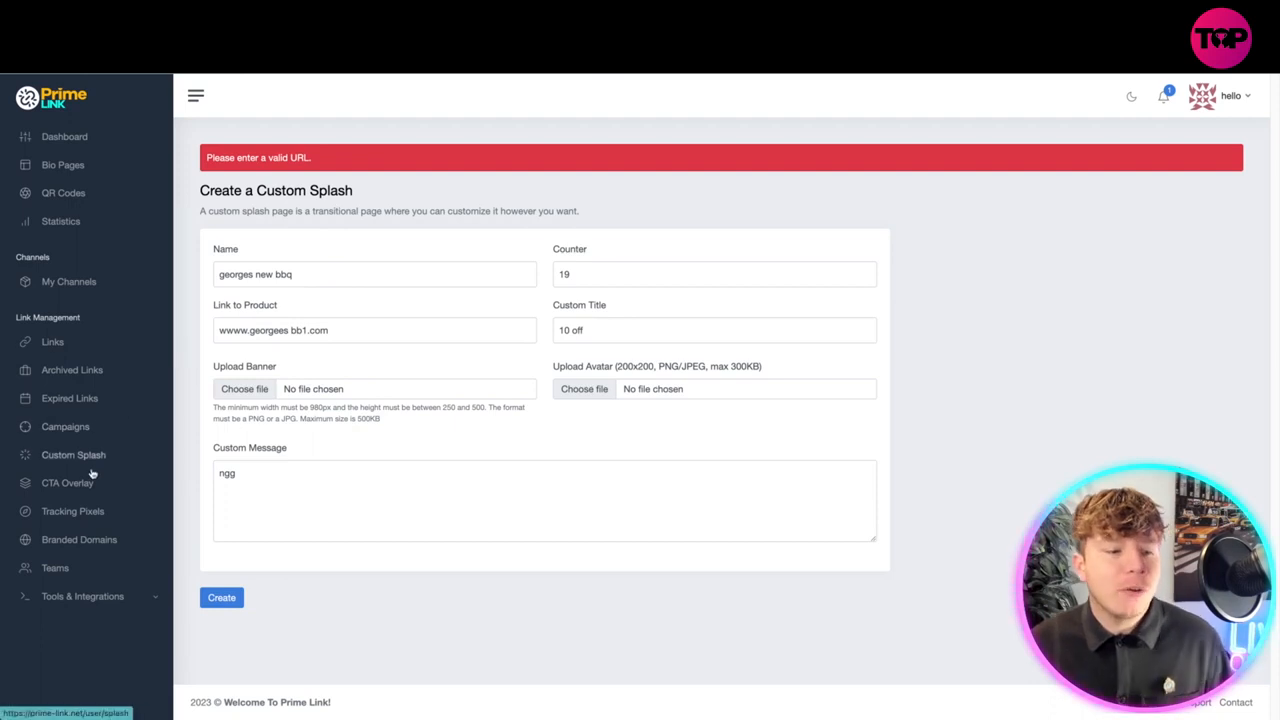
click(68, 482)
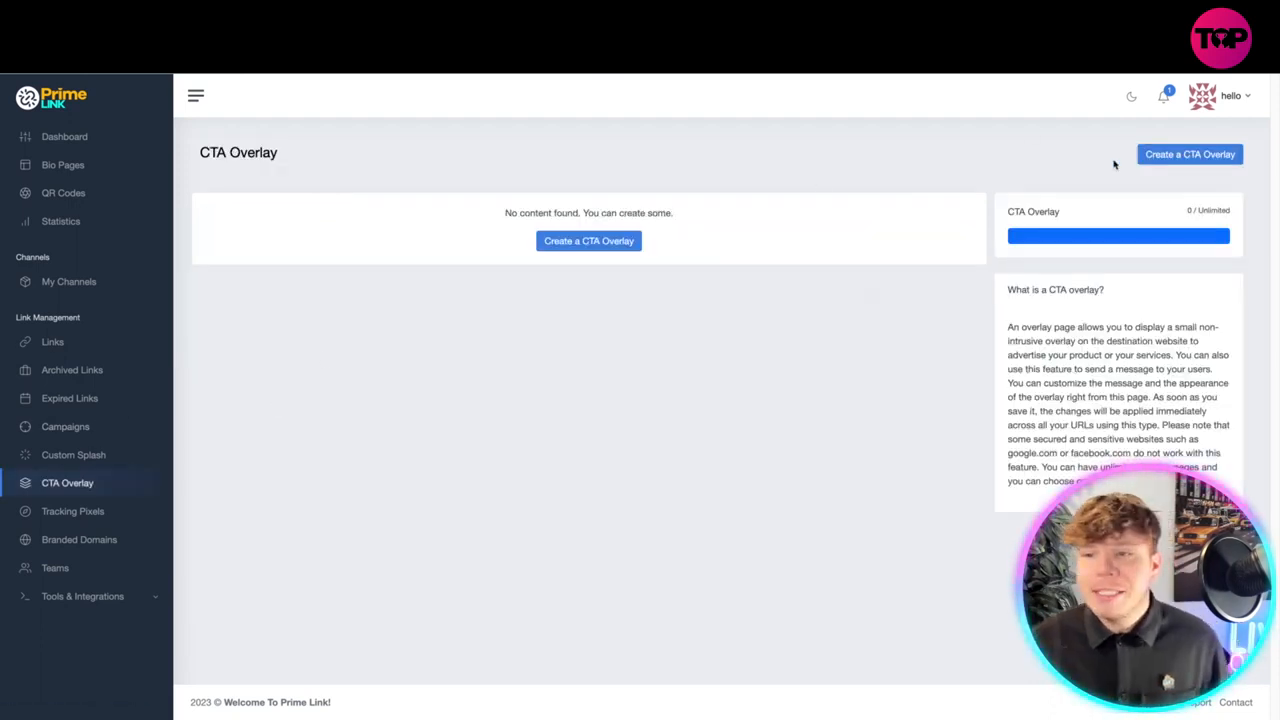
- Preview the CTA Poll overlay form, then return to the six CTA overlay type choices
click(1188, 154)
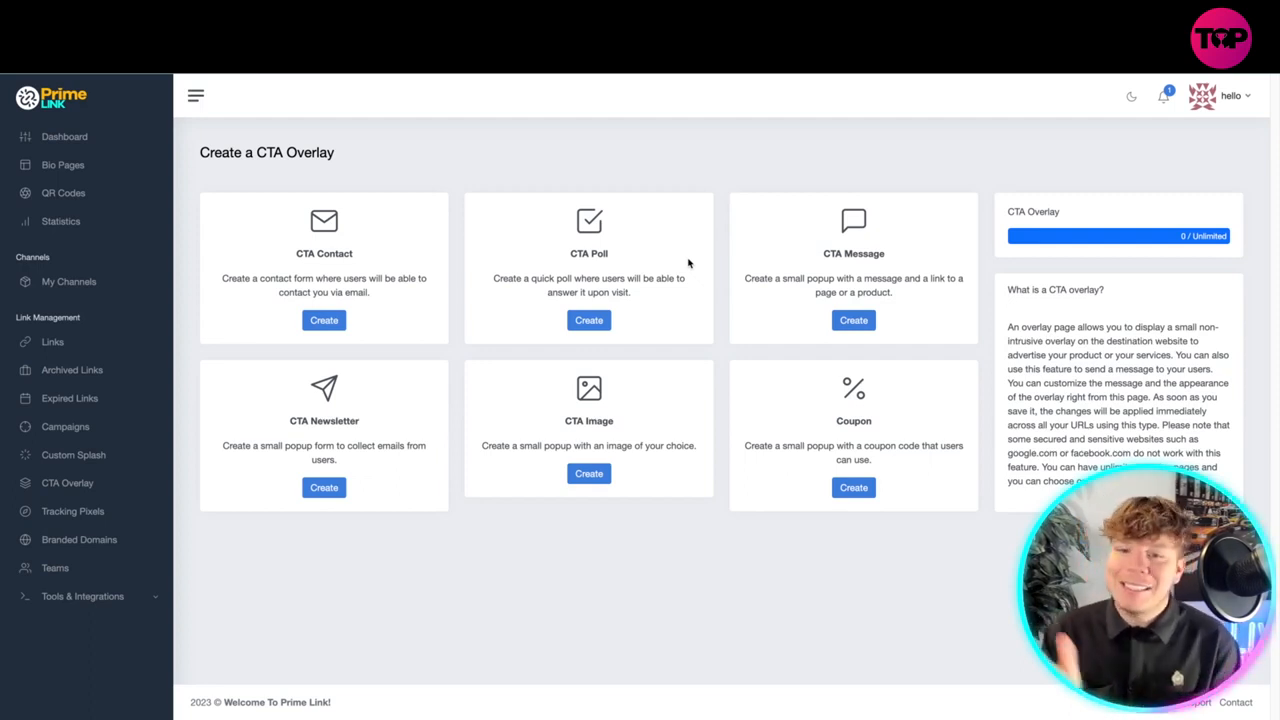
mouse_move(560, 238)
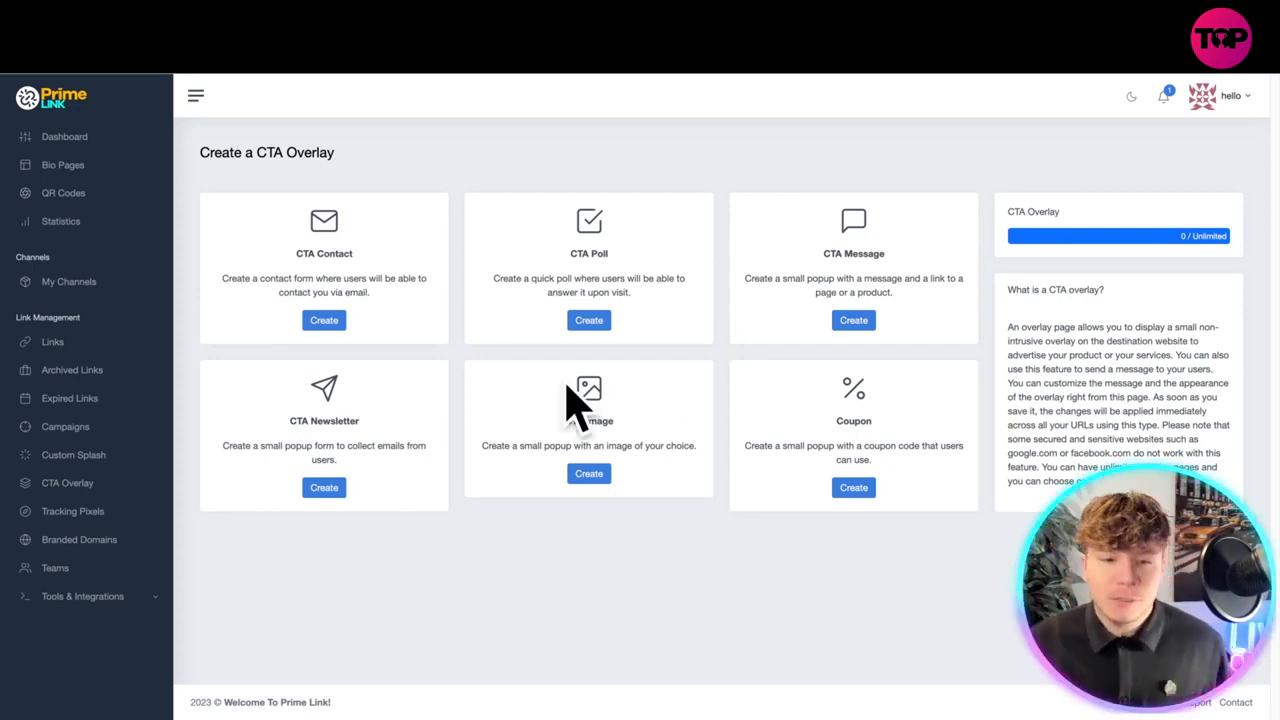
click(588, 320)
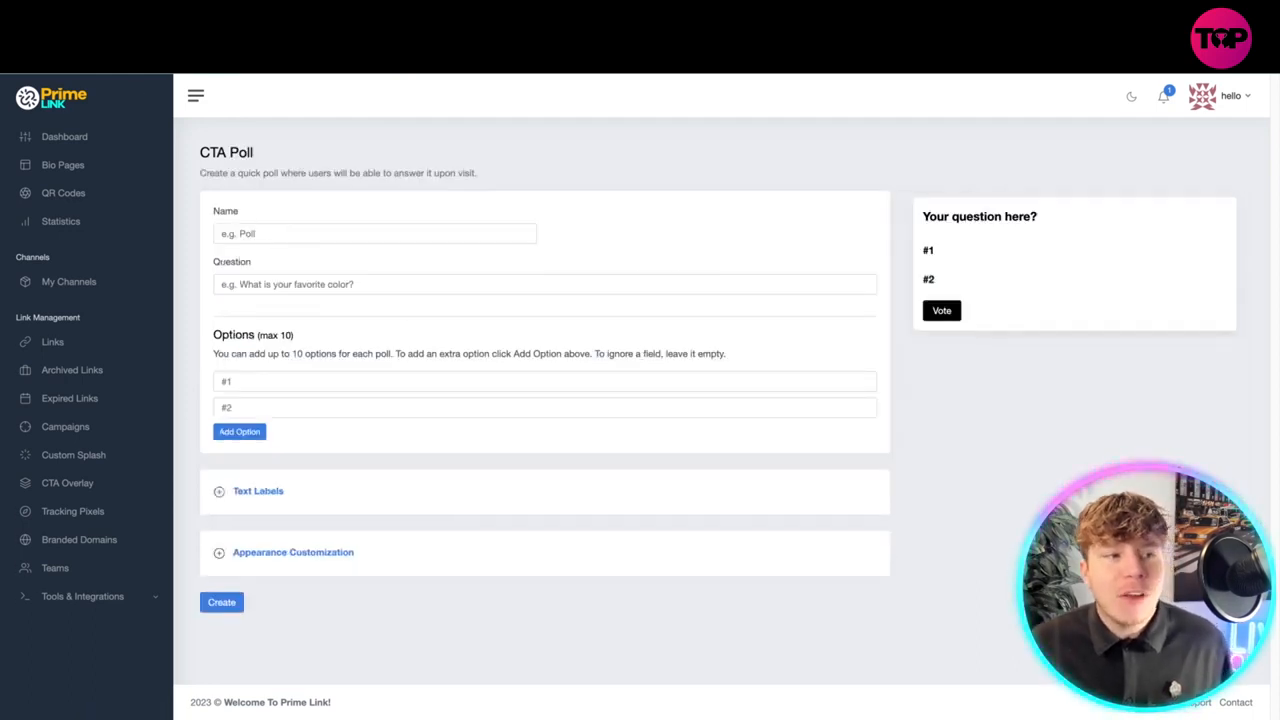
click(68, 482)
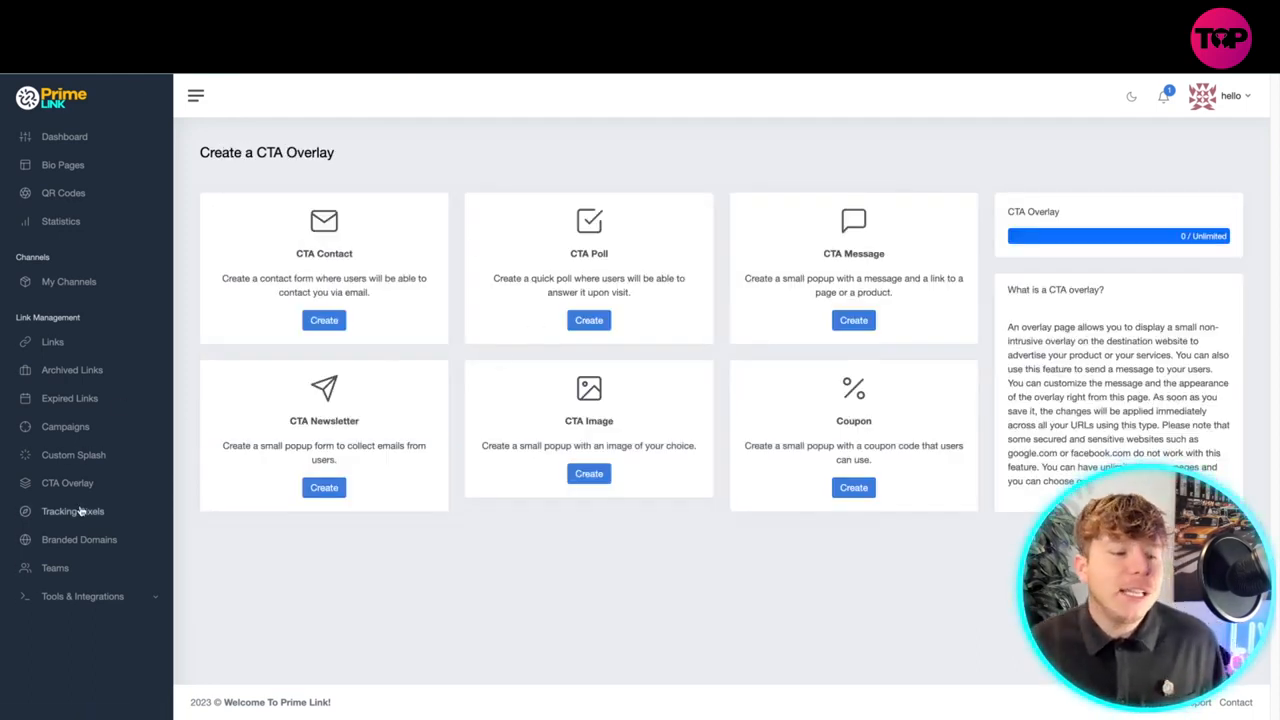
- Draft a new tracking pixel, browsing providers and keeping Google Tag Manager
click(72, 512)
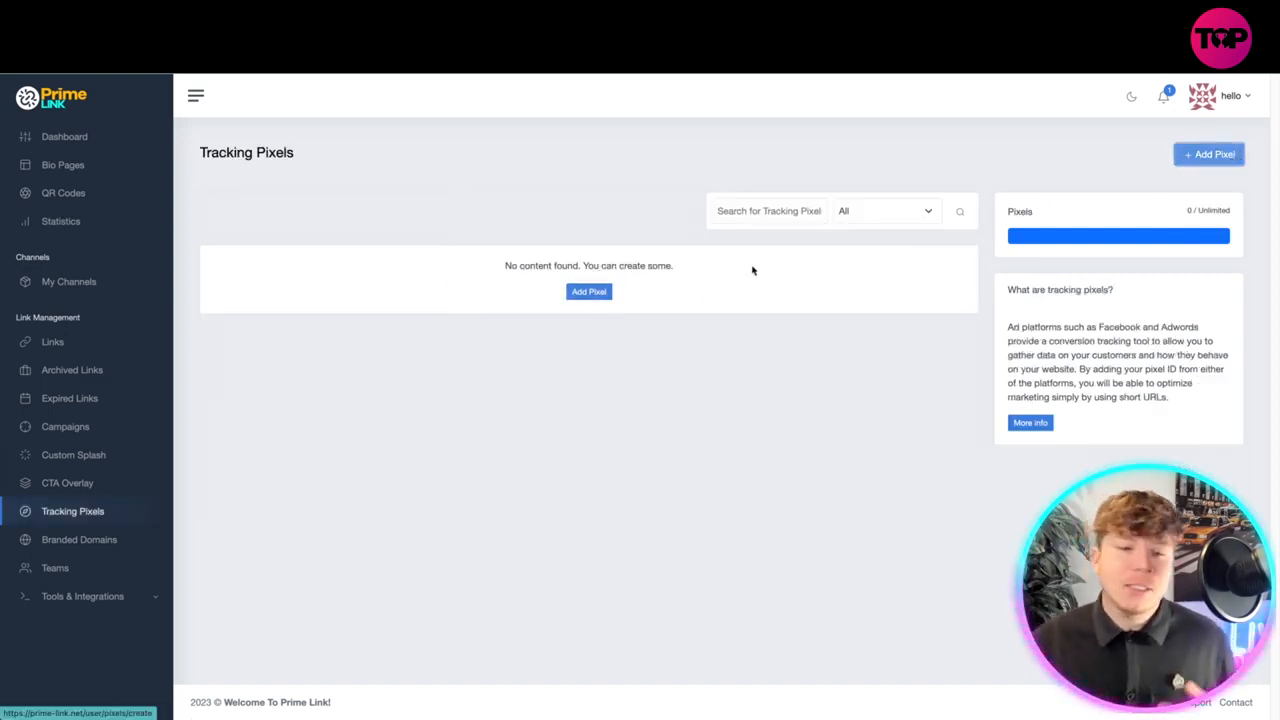
click(1208, 154)
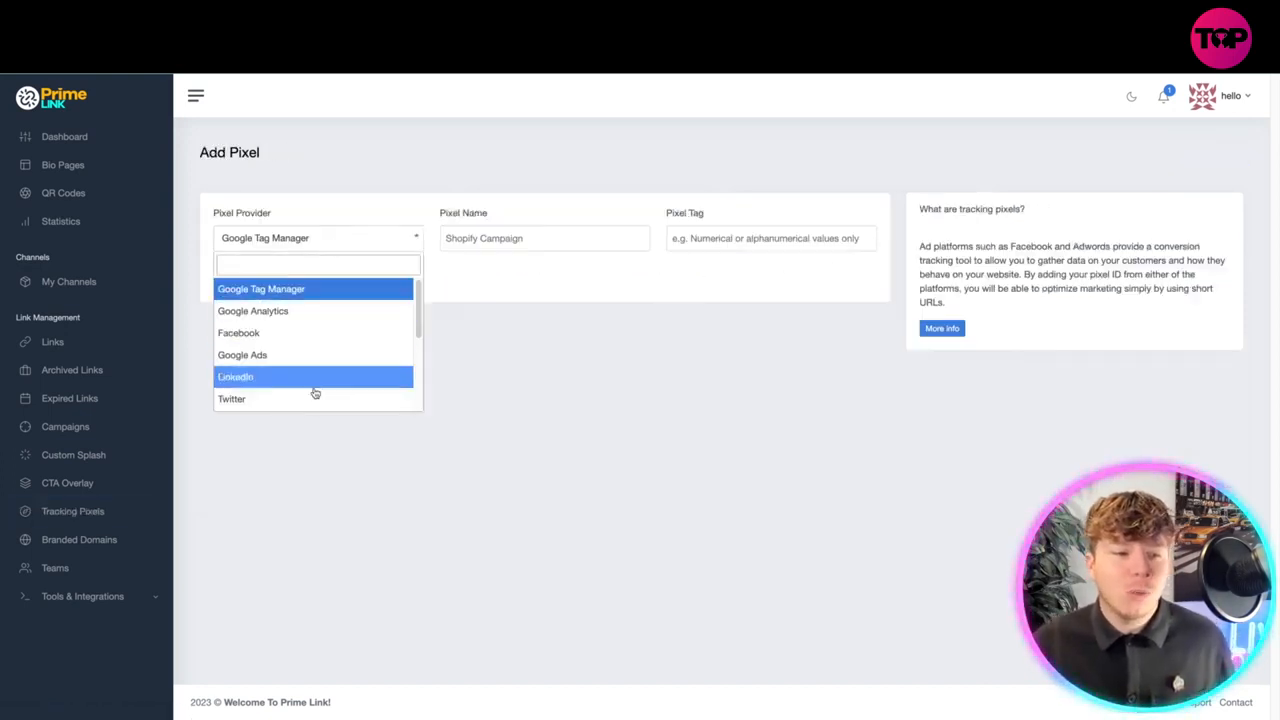
scroll(down, 3)
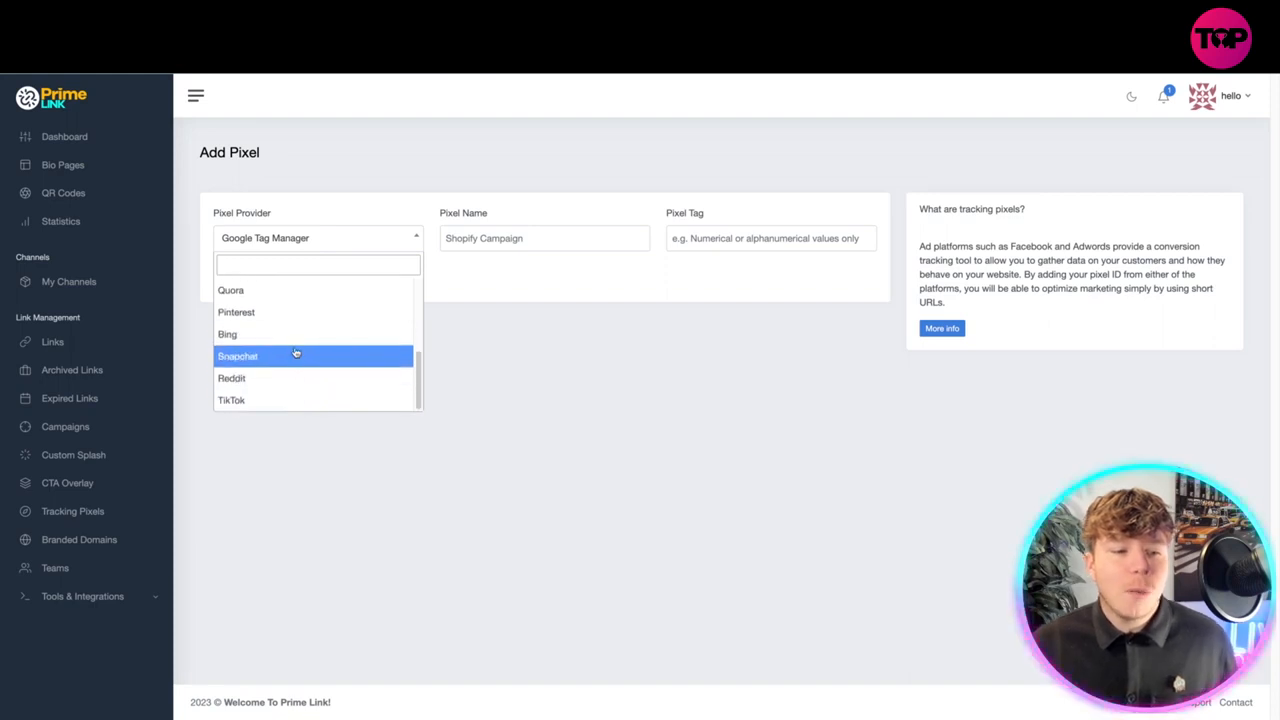
click(770, 238)
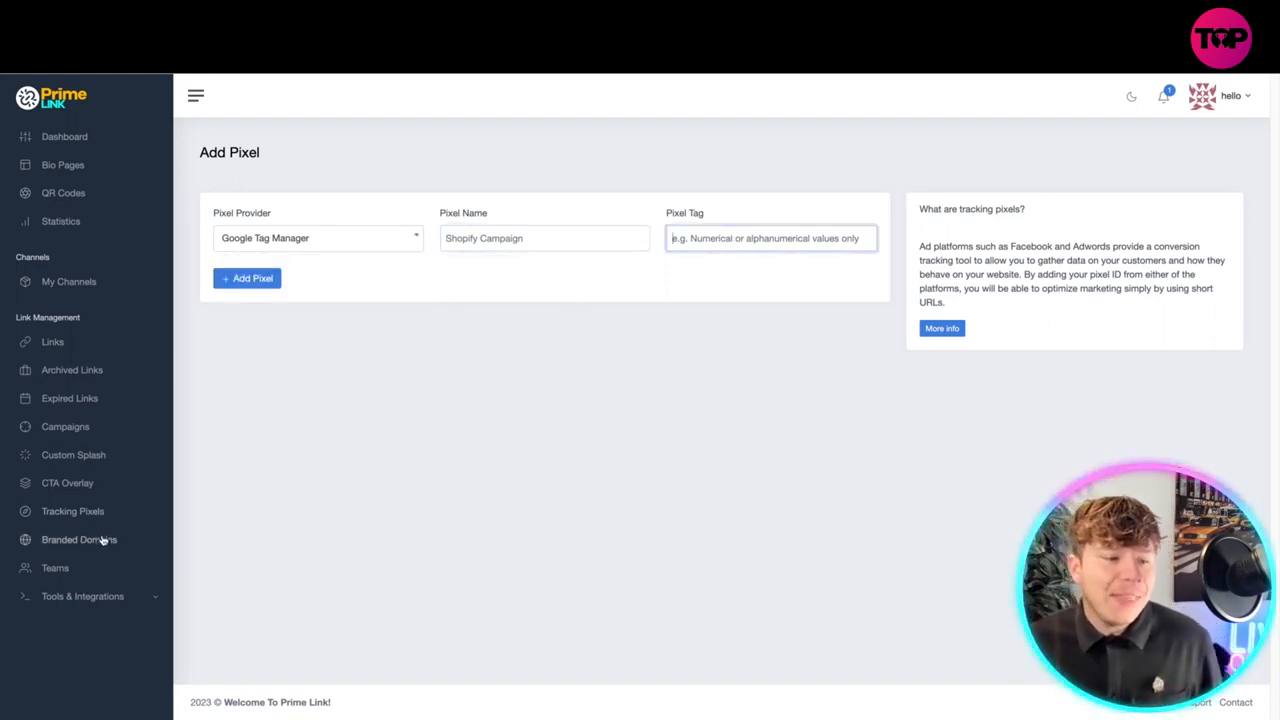
- Go to the empty Branded Domains page and bring up the New Domain form
click(80, 540)
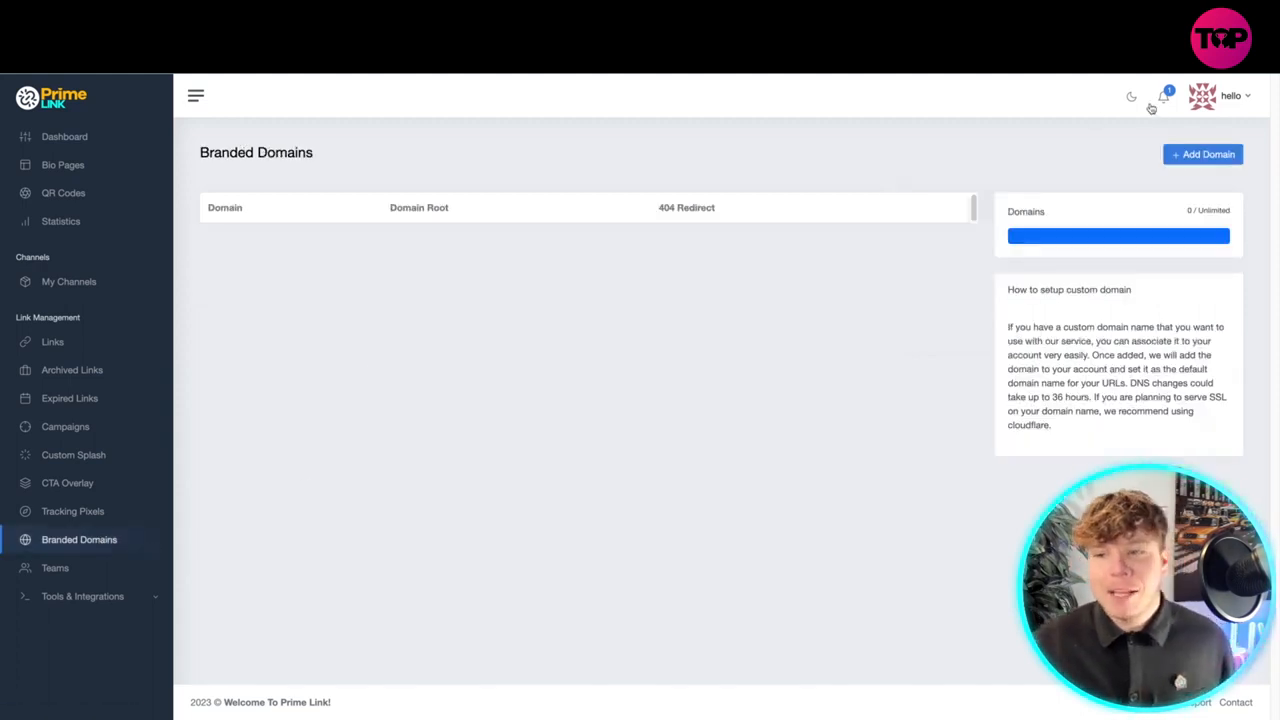
click(1202, 154)
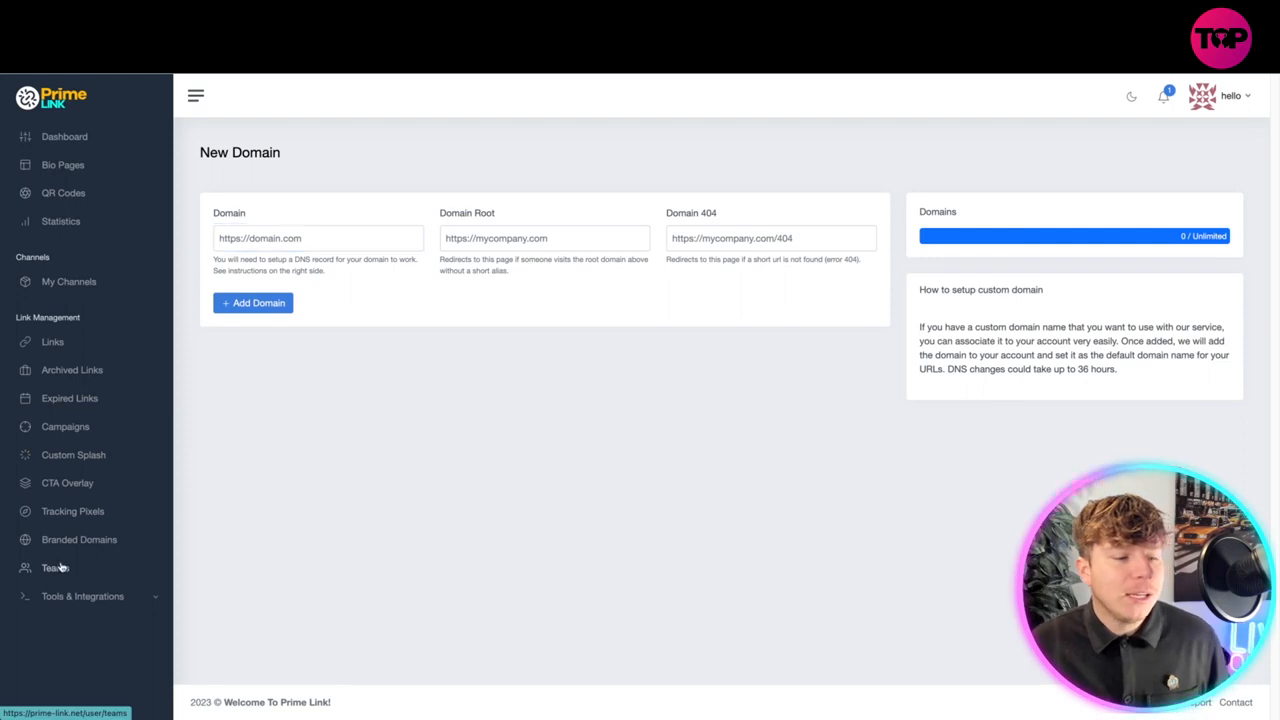
- View Manage Teams, check the Add Member permissions options, close it, and expand Tools & Integrations
click(56, 568)
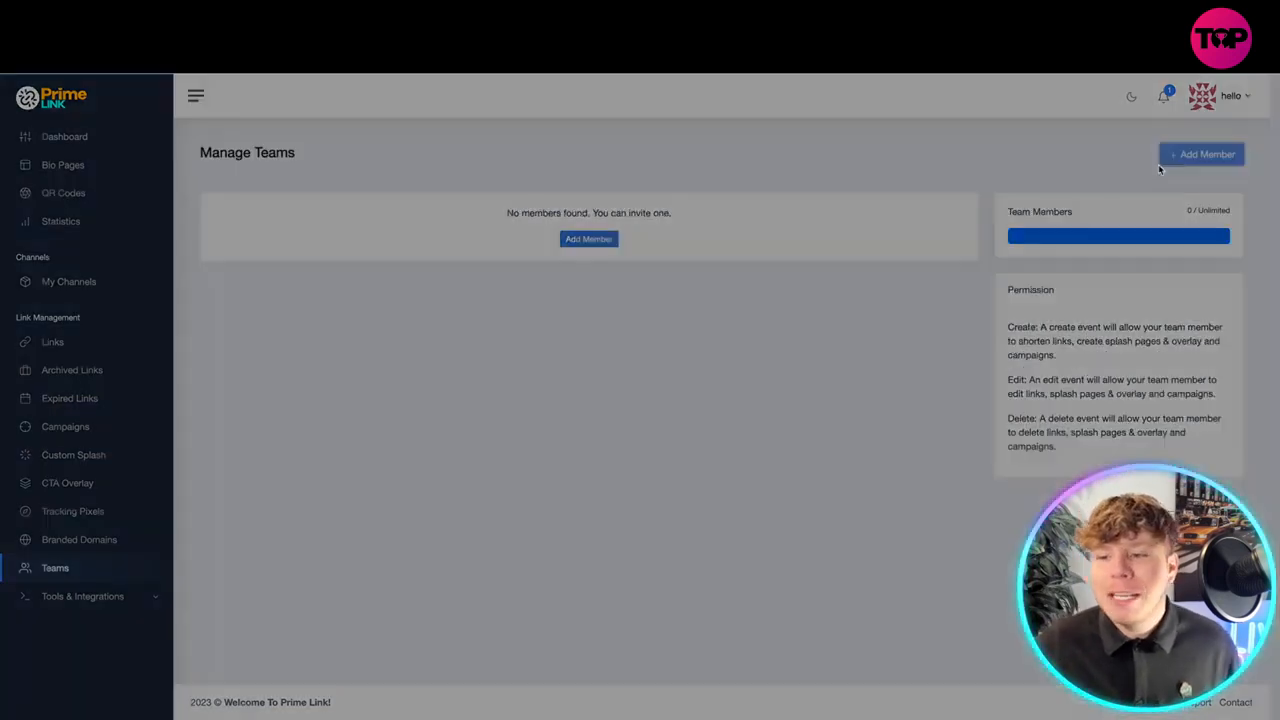
click(1200, 154)
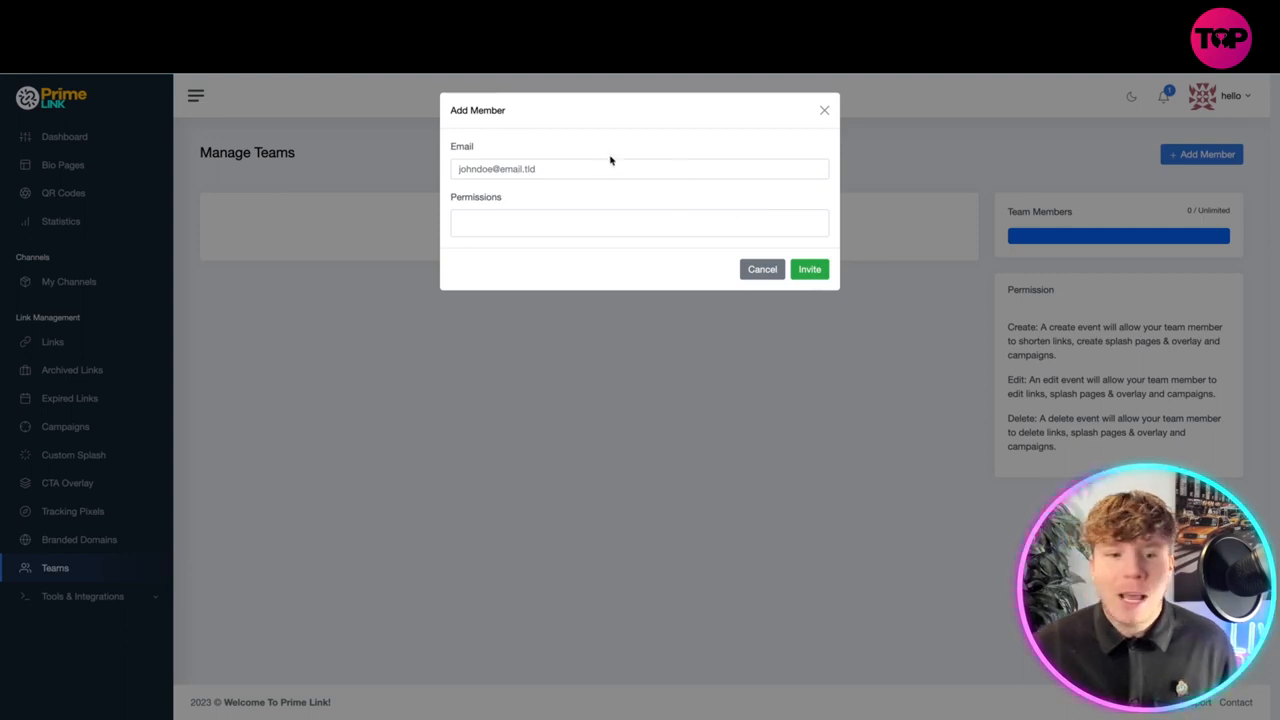
click(640, 224)
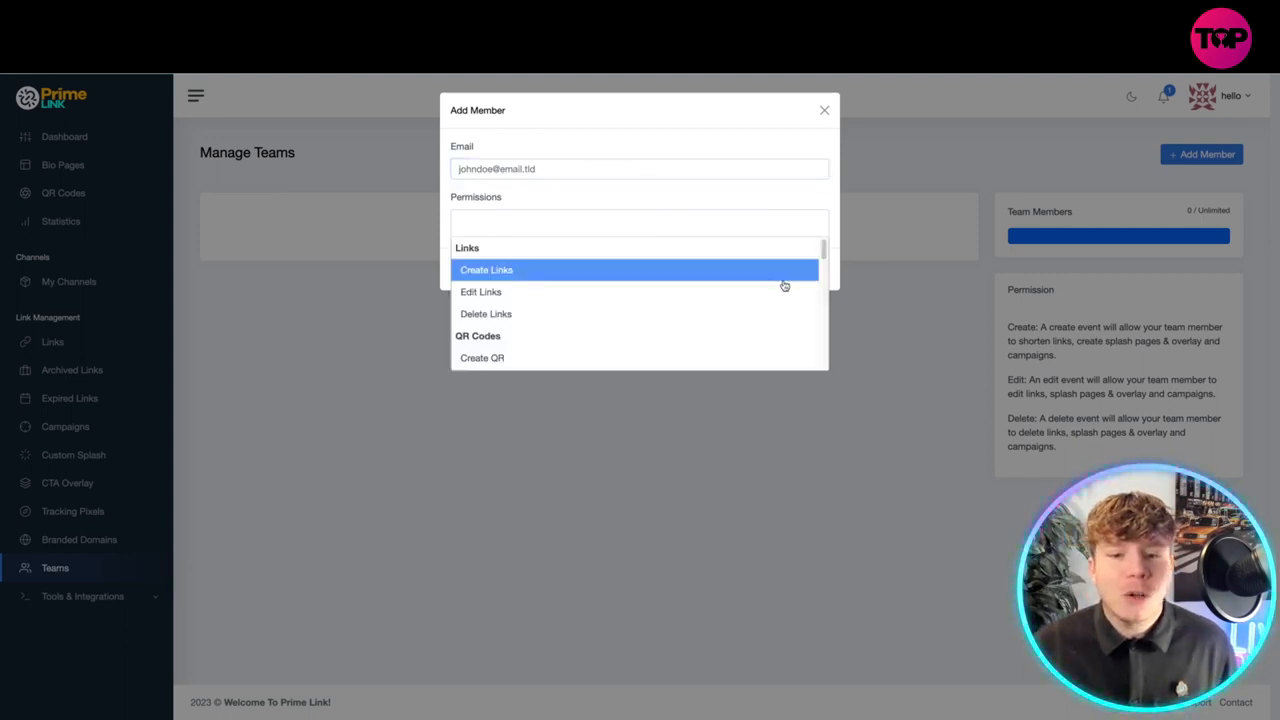
click(824, 110)
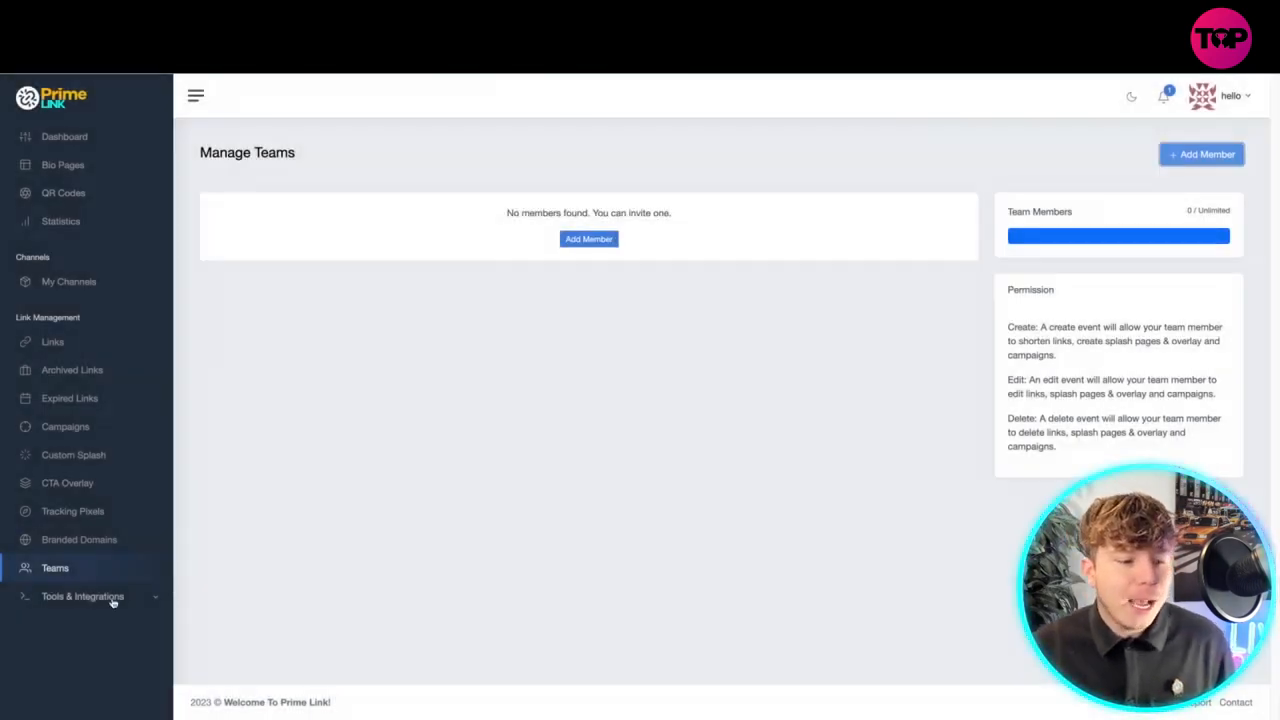
click(82, 596)
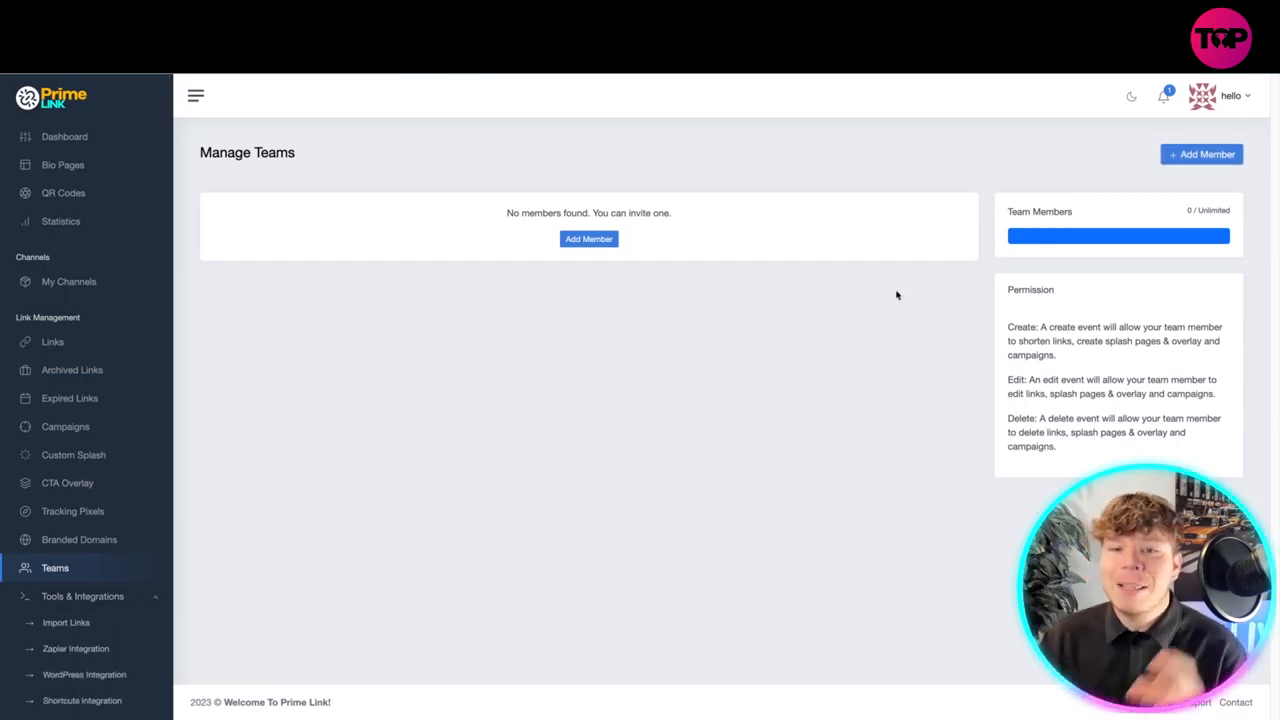
mouse_move(784, 172)
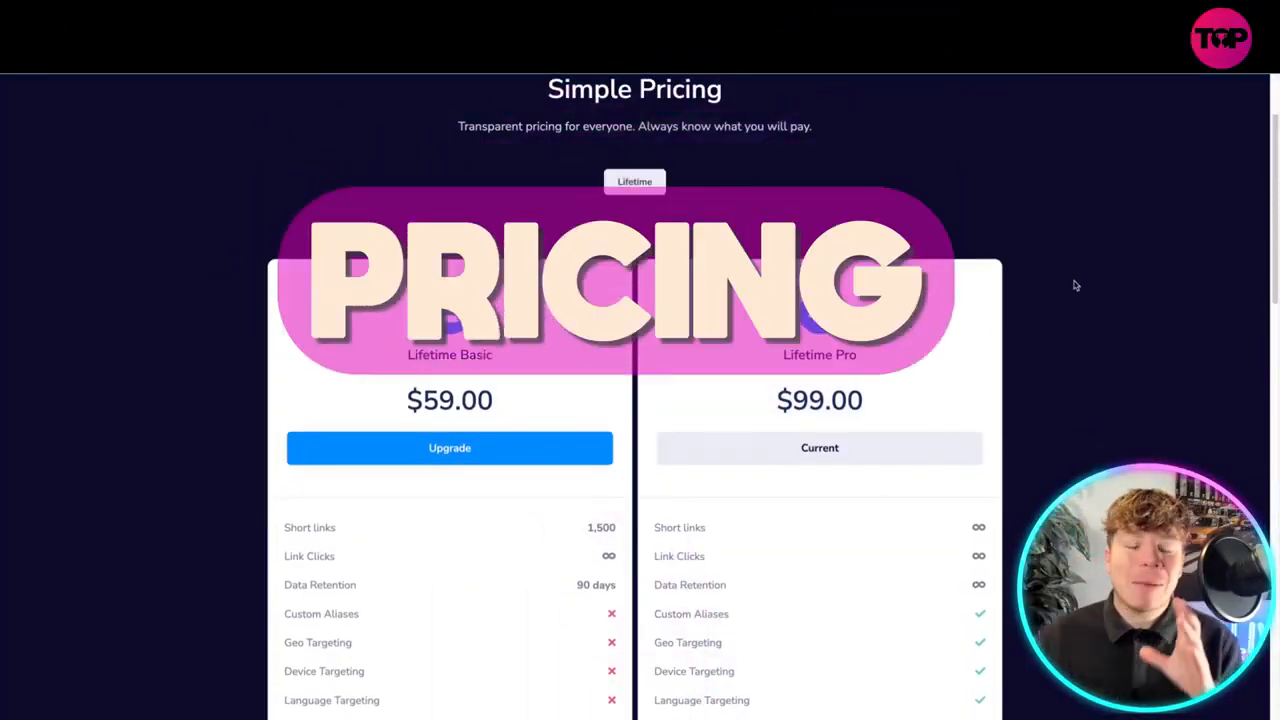
- Scroll through the $59 Lifetime Basic and $99 Lifetime Pro plan feature lists
scroll(down, 3)
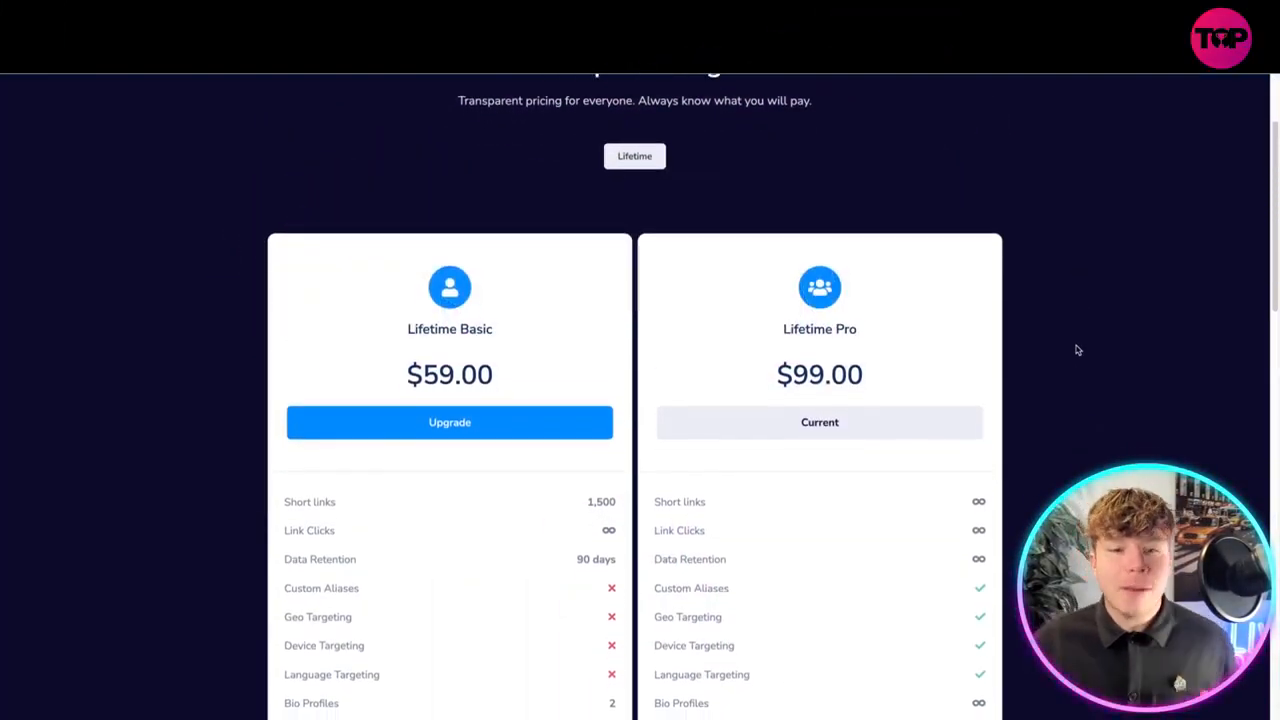
scroll(down, 3)
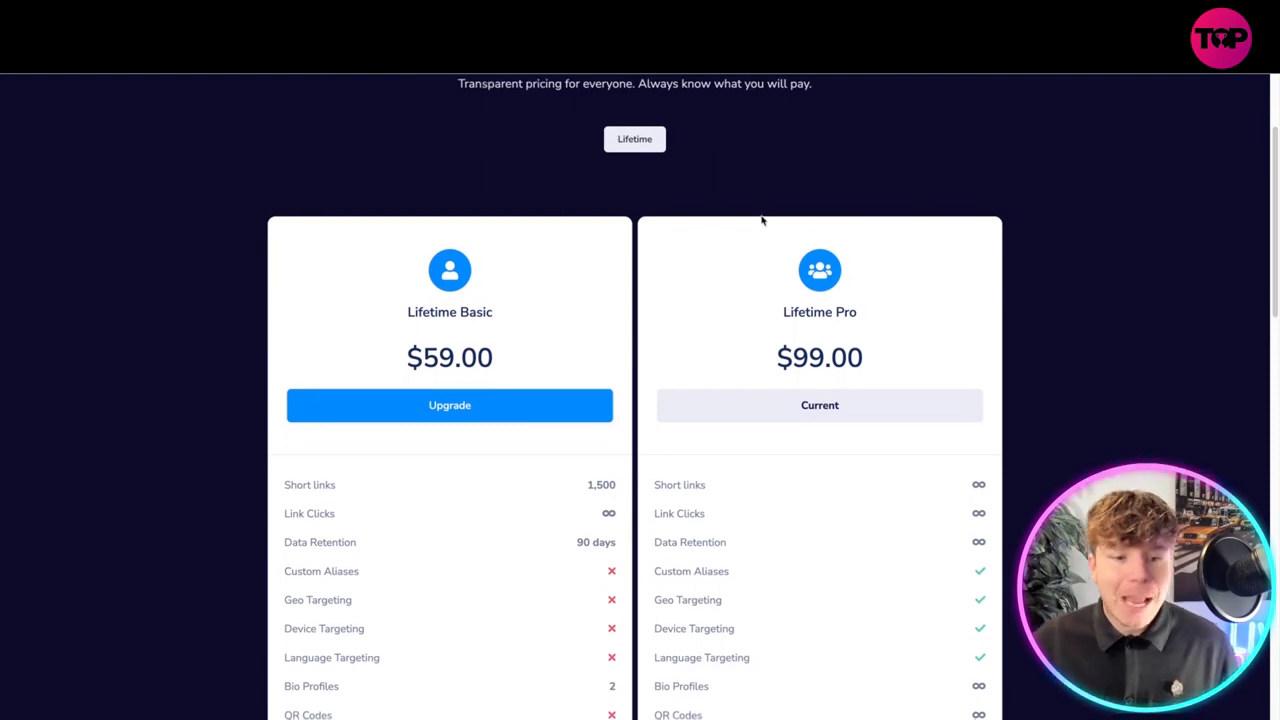
scroll(down, 3)
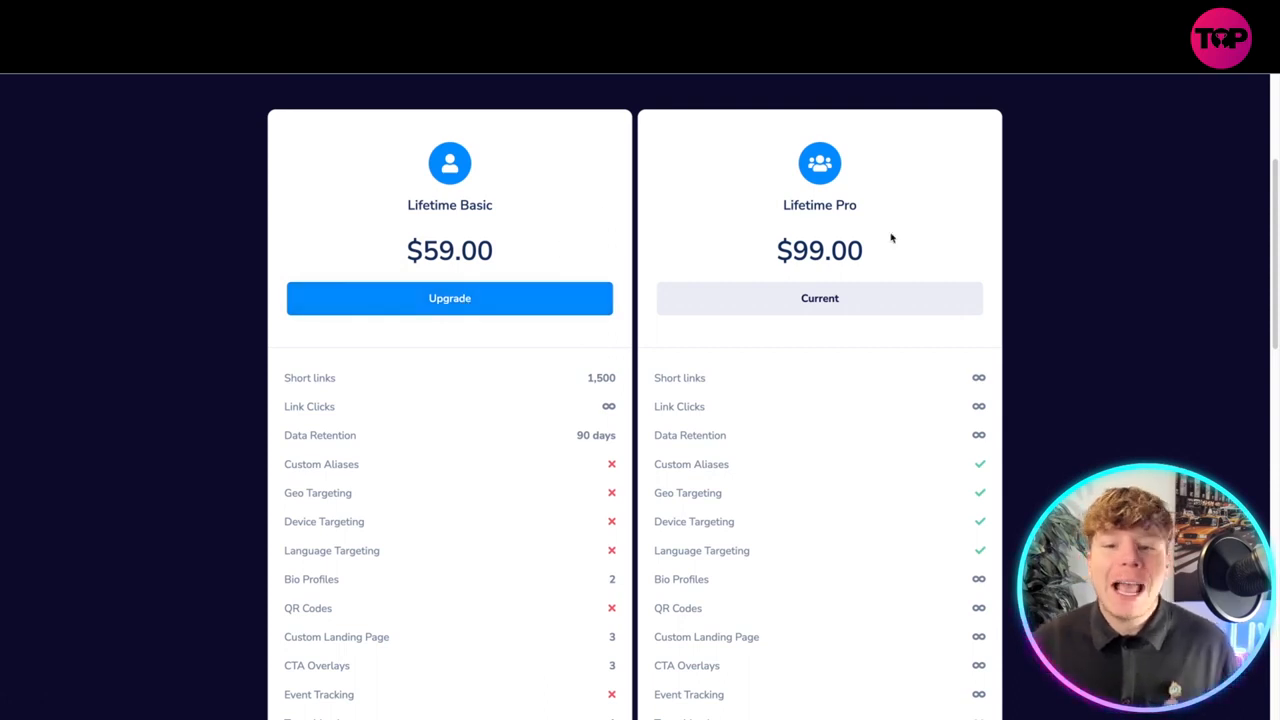
mouse_move(848, 312)
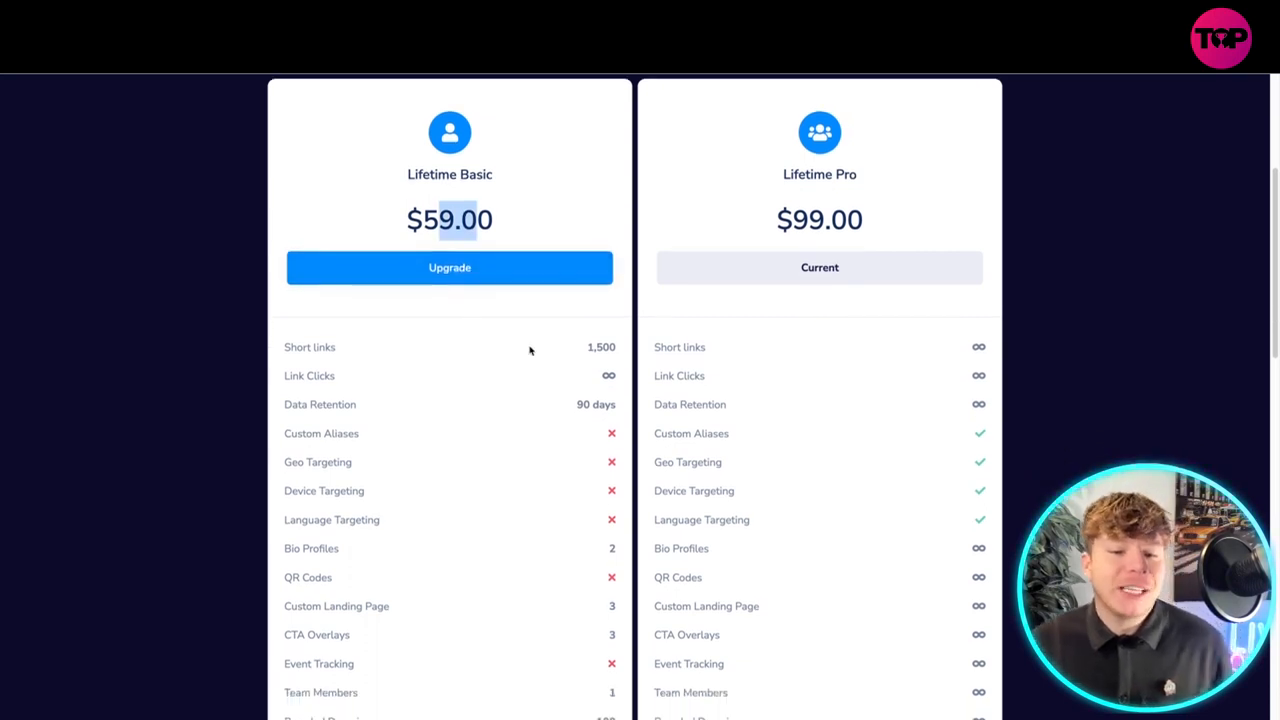
scroll(down, 3)
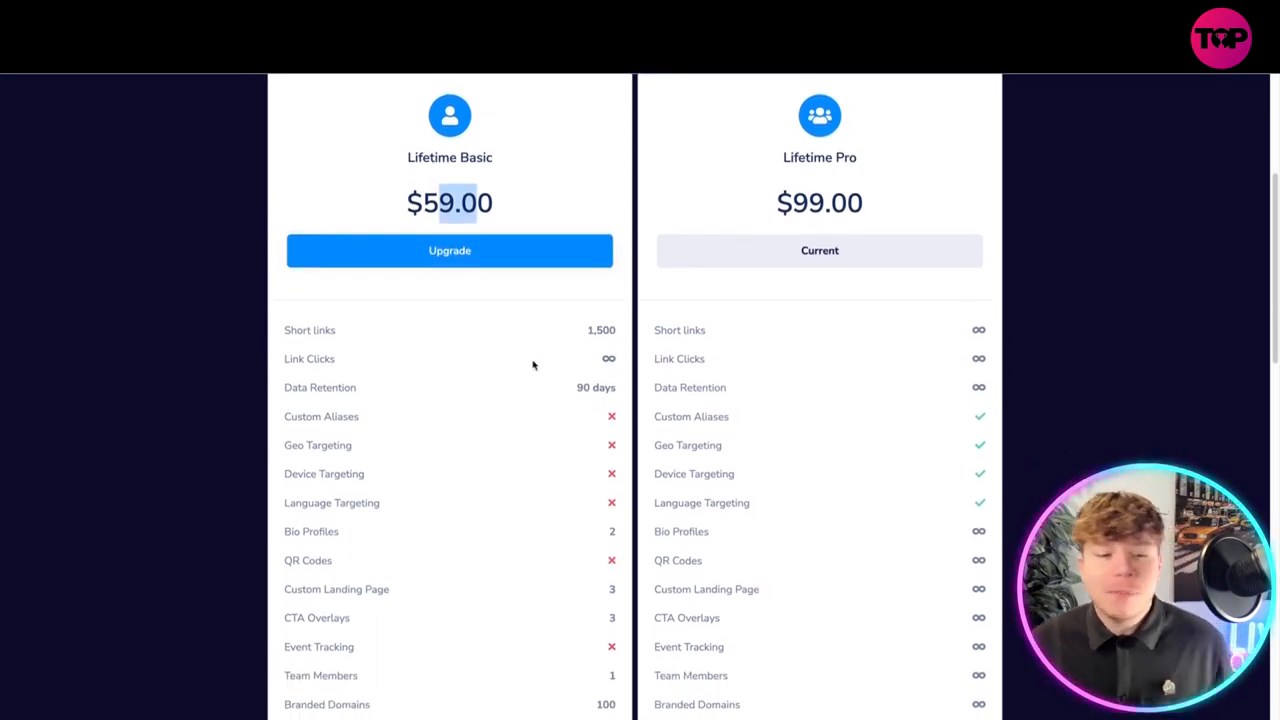
scroll(down, 3)
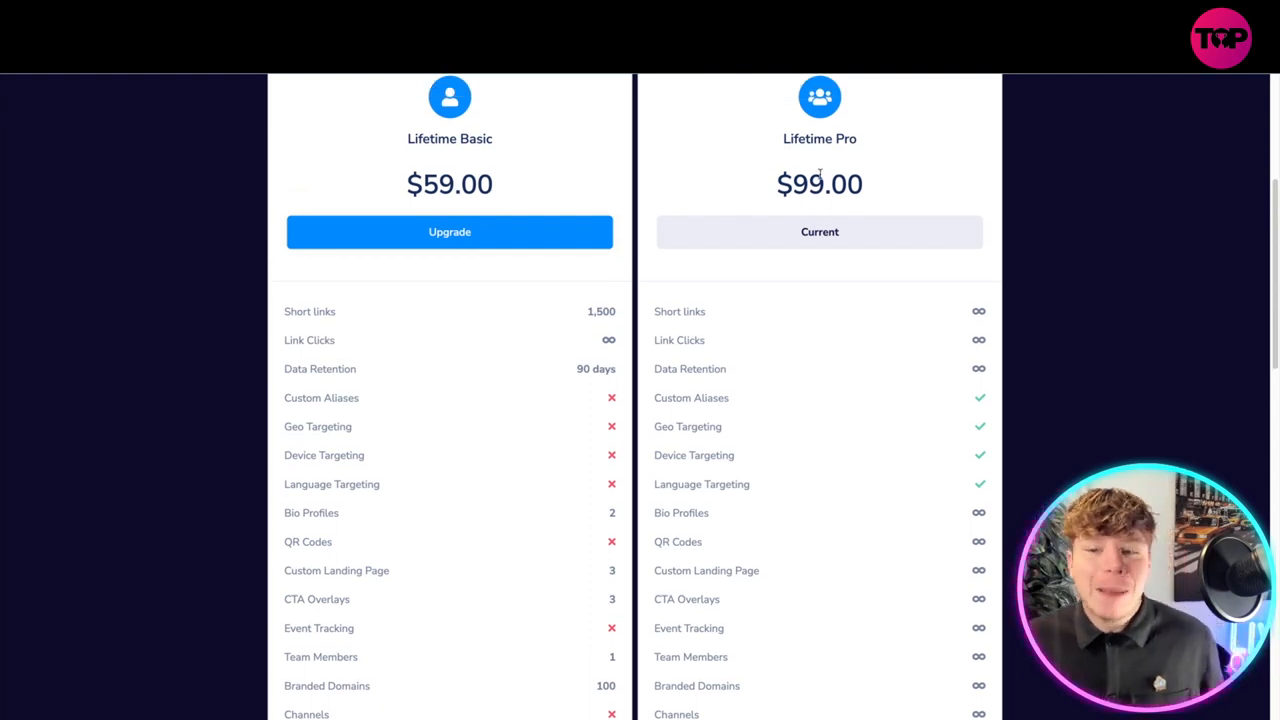
mouse_move(680, 340)
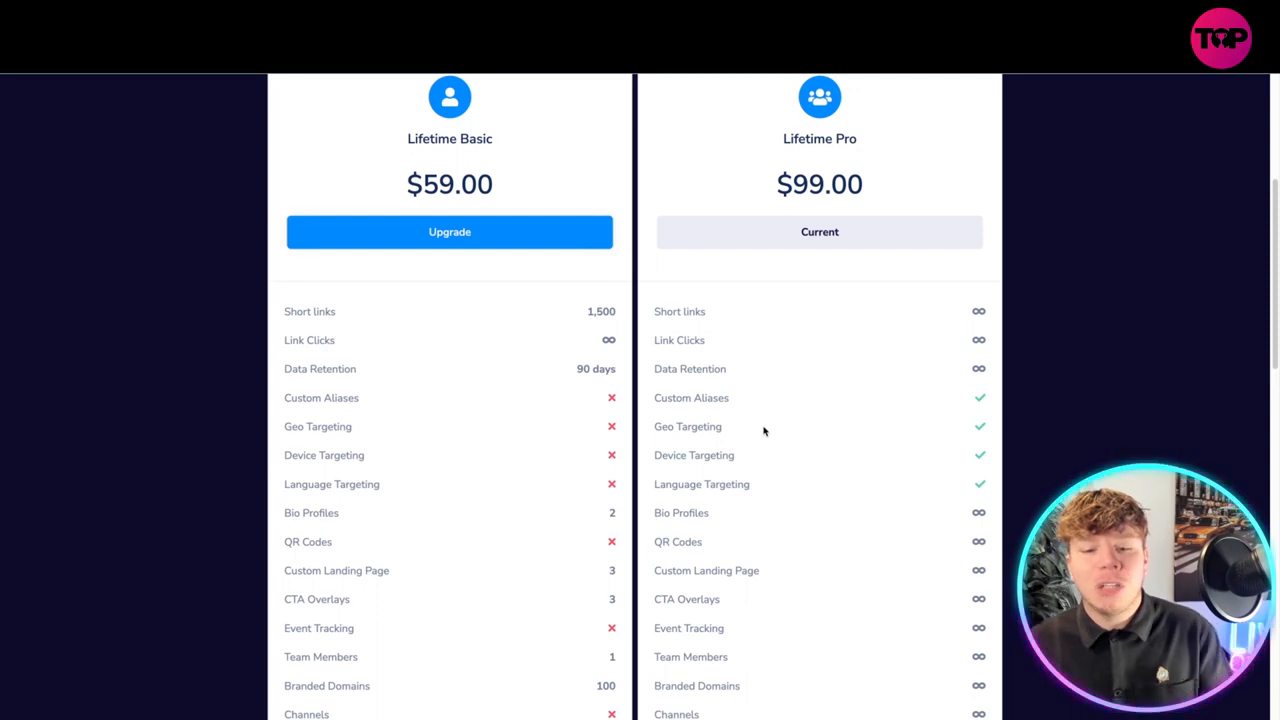
scroll(down, 3)
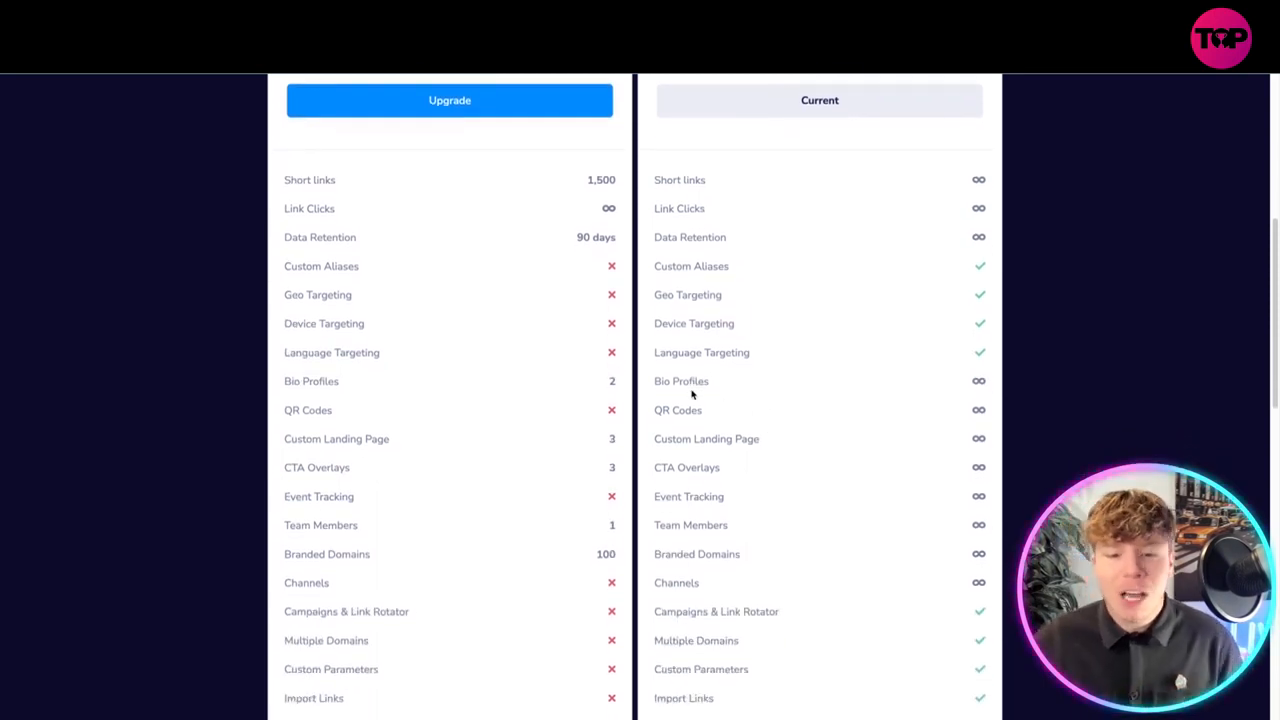
scroll(down, 3)
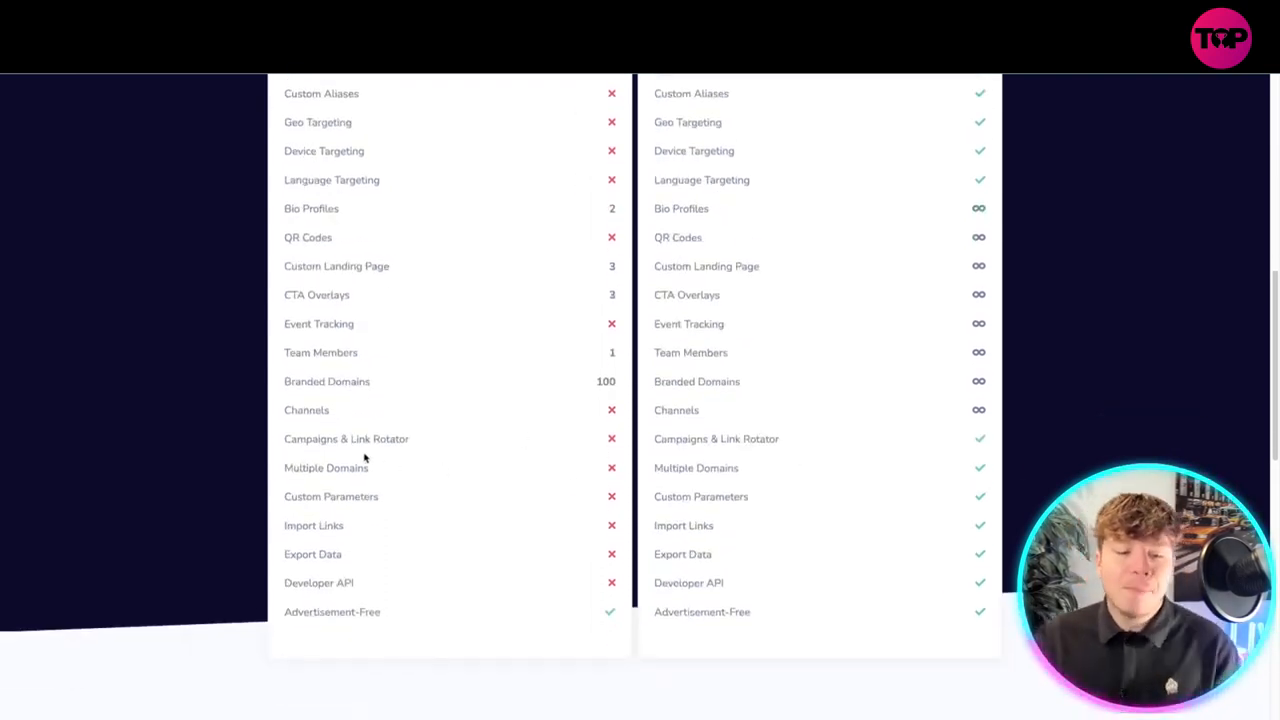
scroll(down, 3)
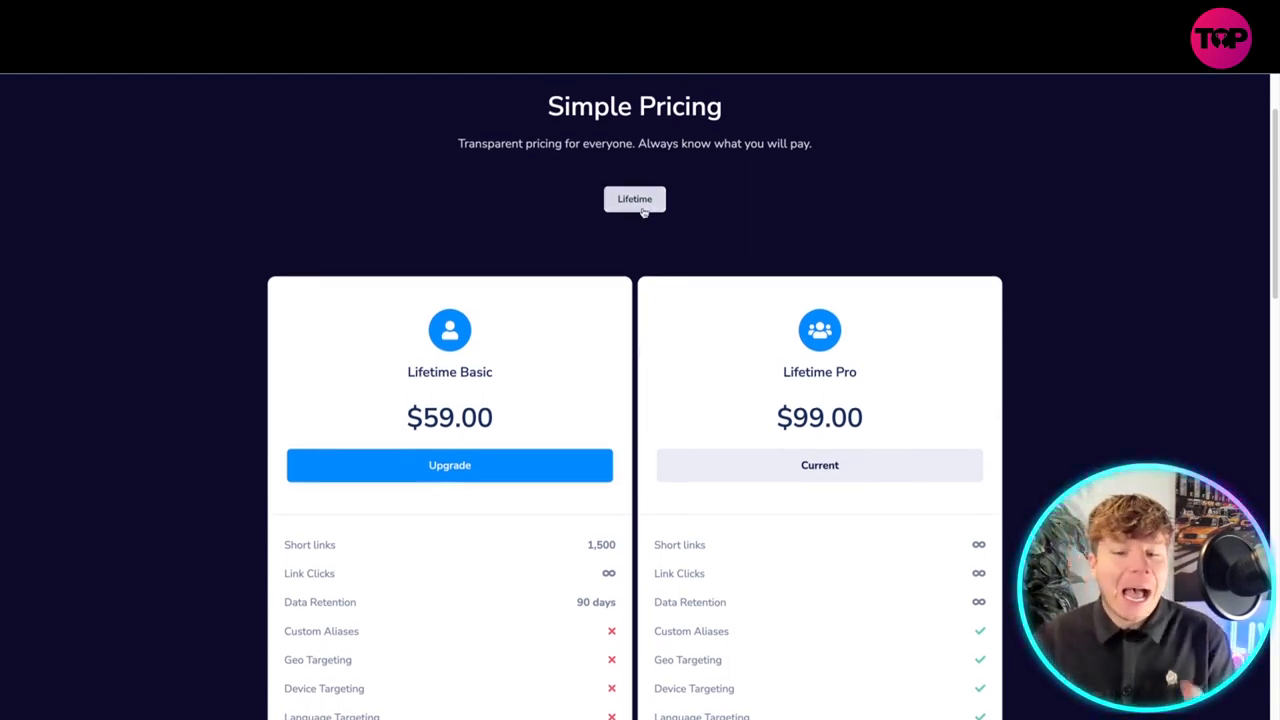
scroll(down, 3)
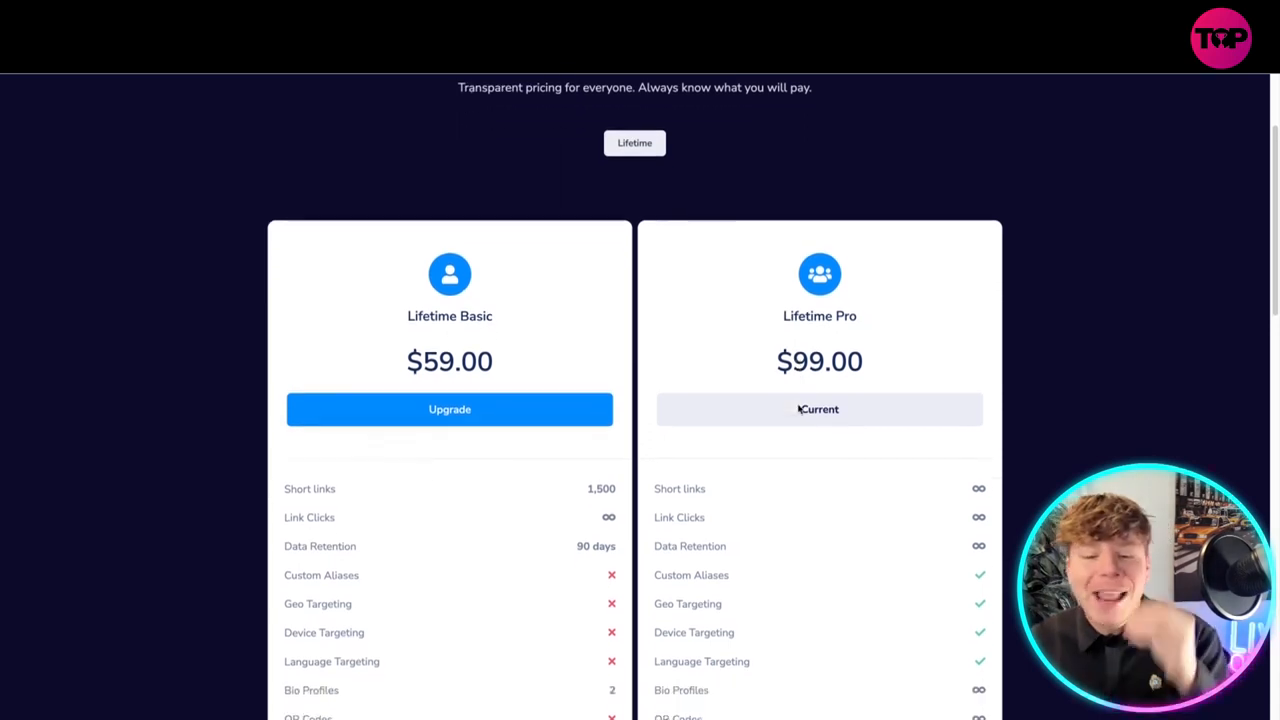
scroll(down, 3)
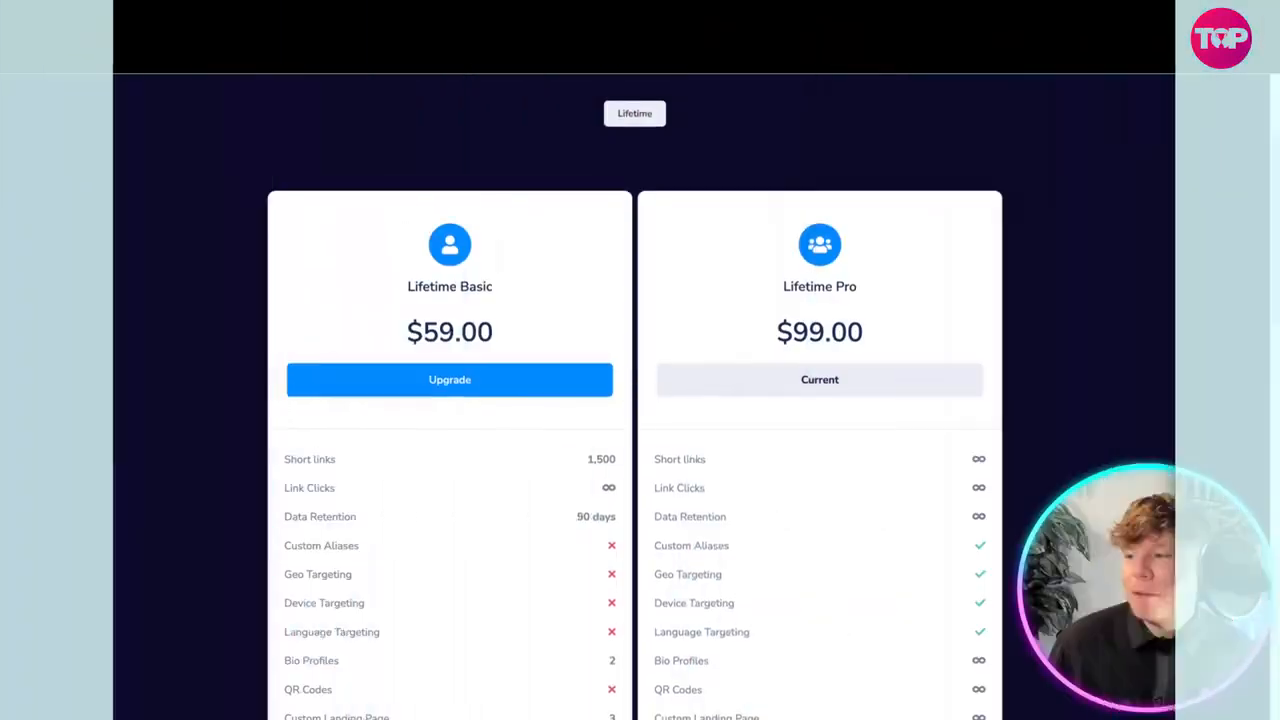